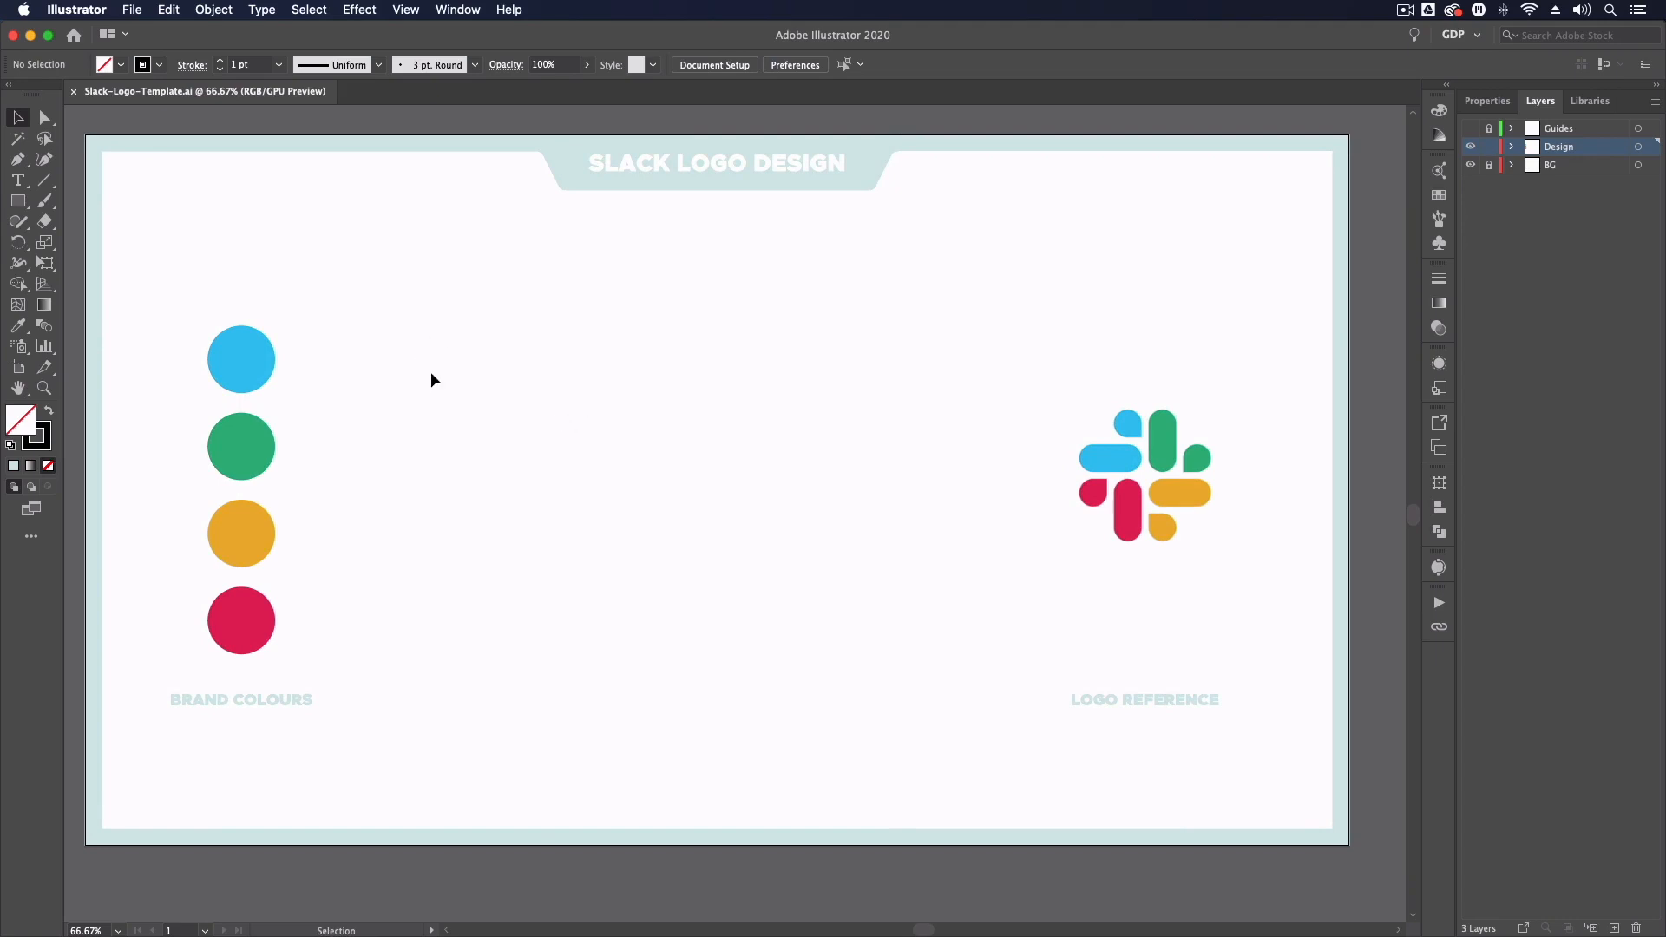
pyautogui.moveTo(467, 415)
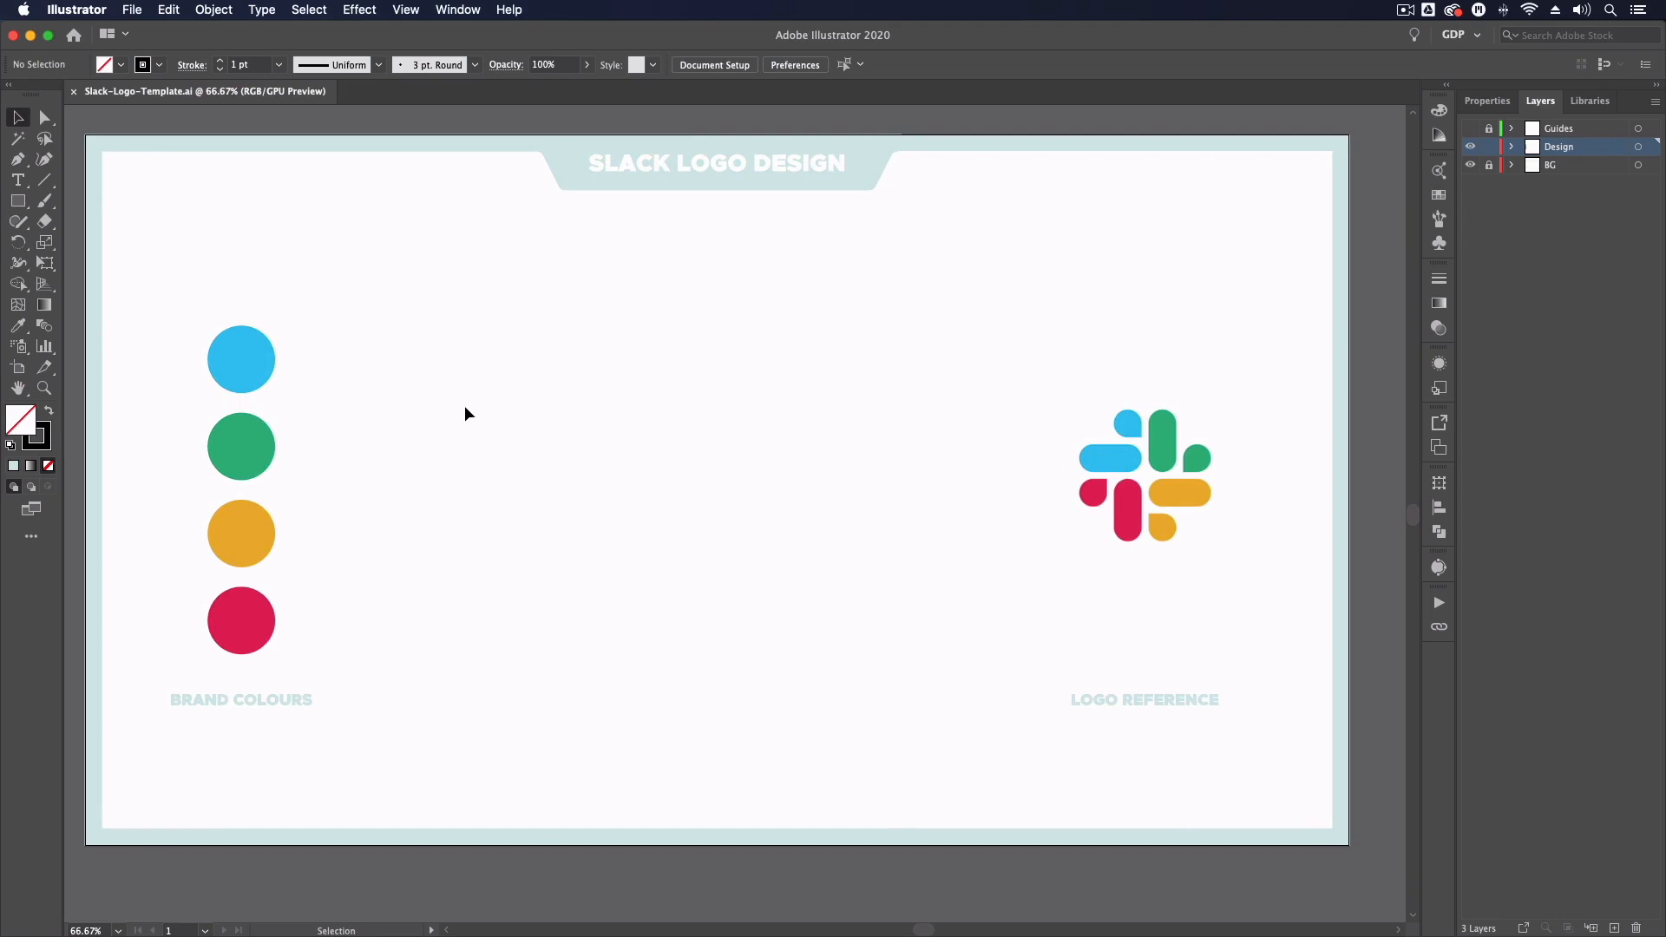
pyautogui.moveTo(464, 439)
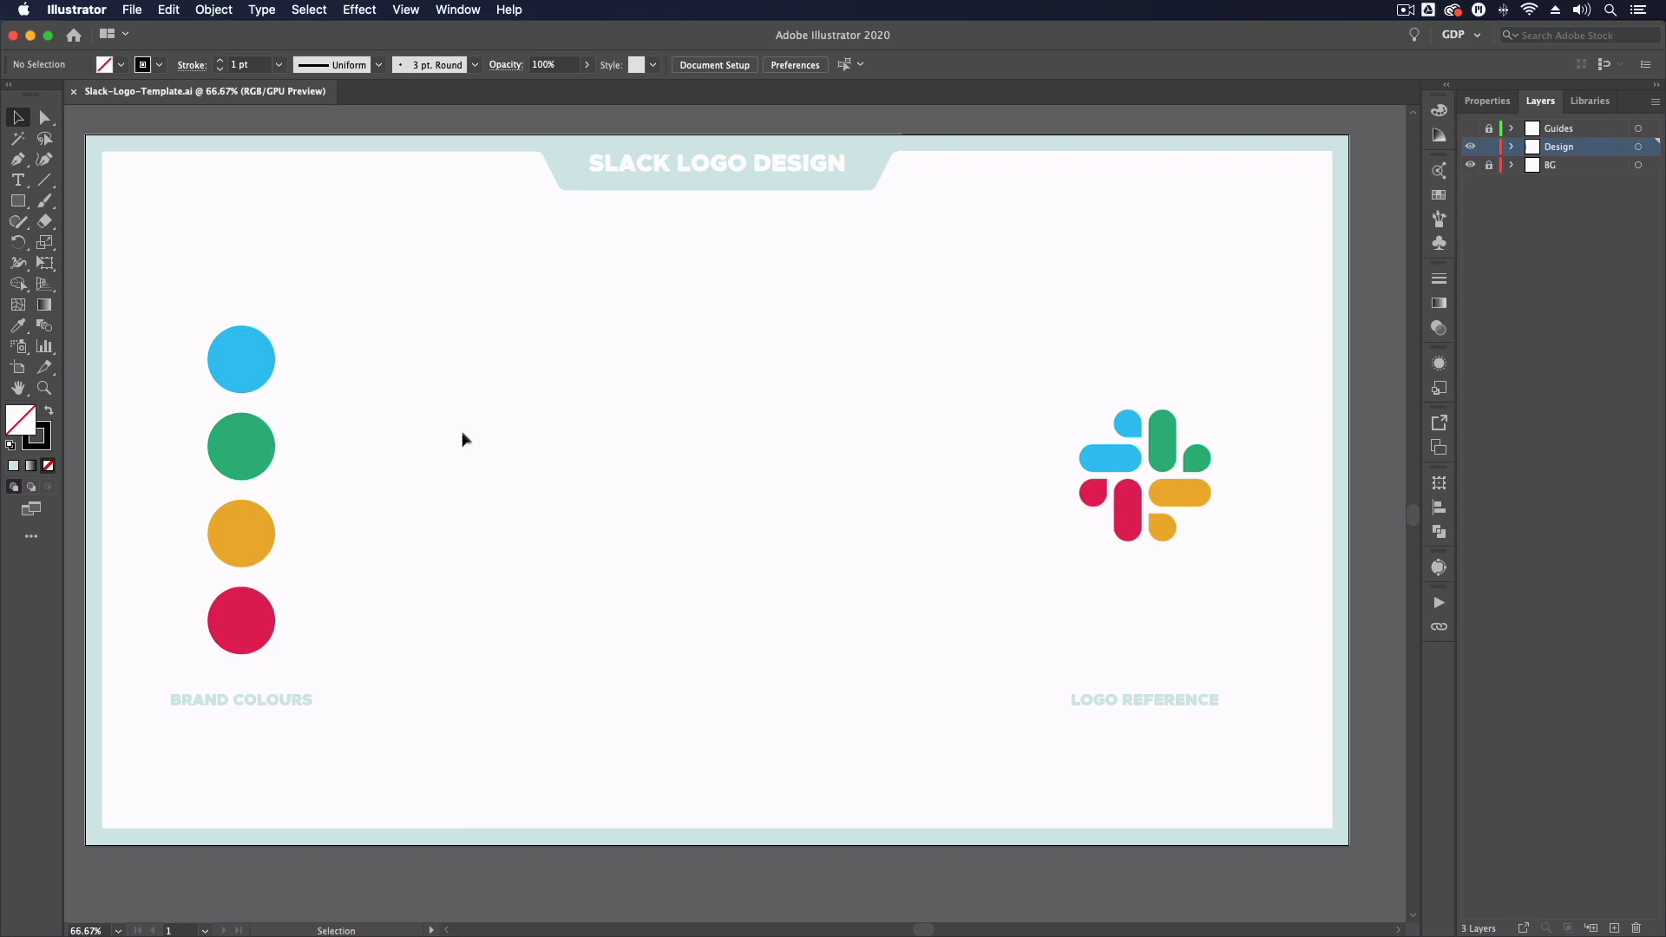
pyautogui.moveTo(446, 524)
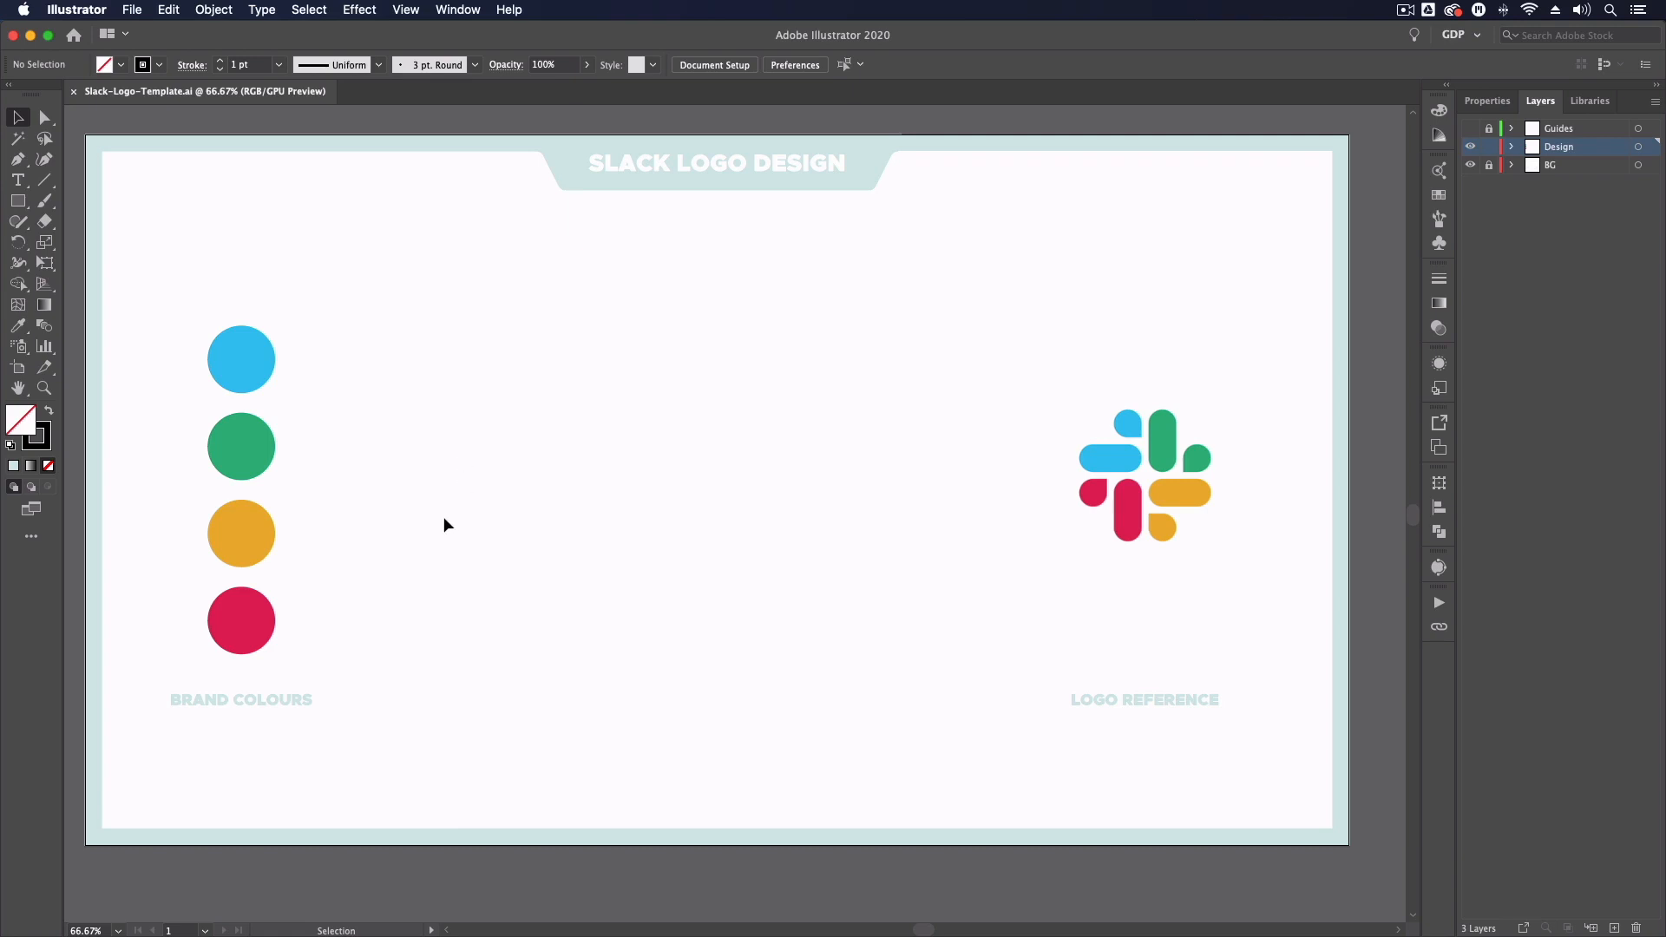
pyautogui.moveTo(541, 500)
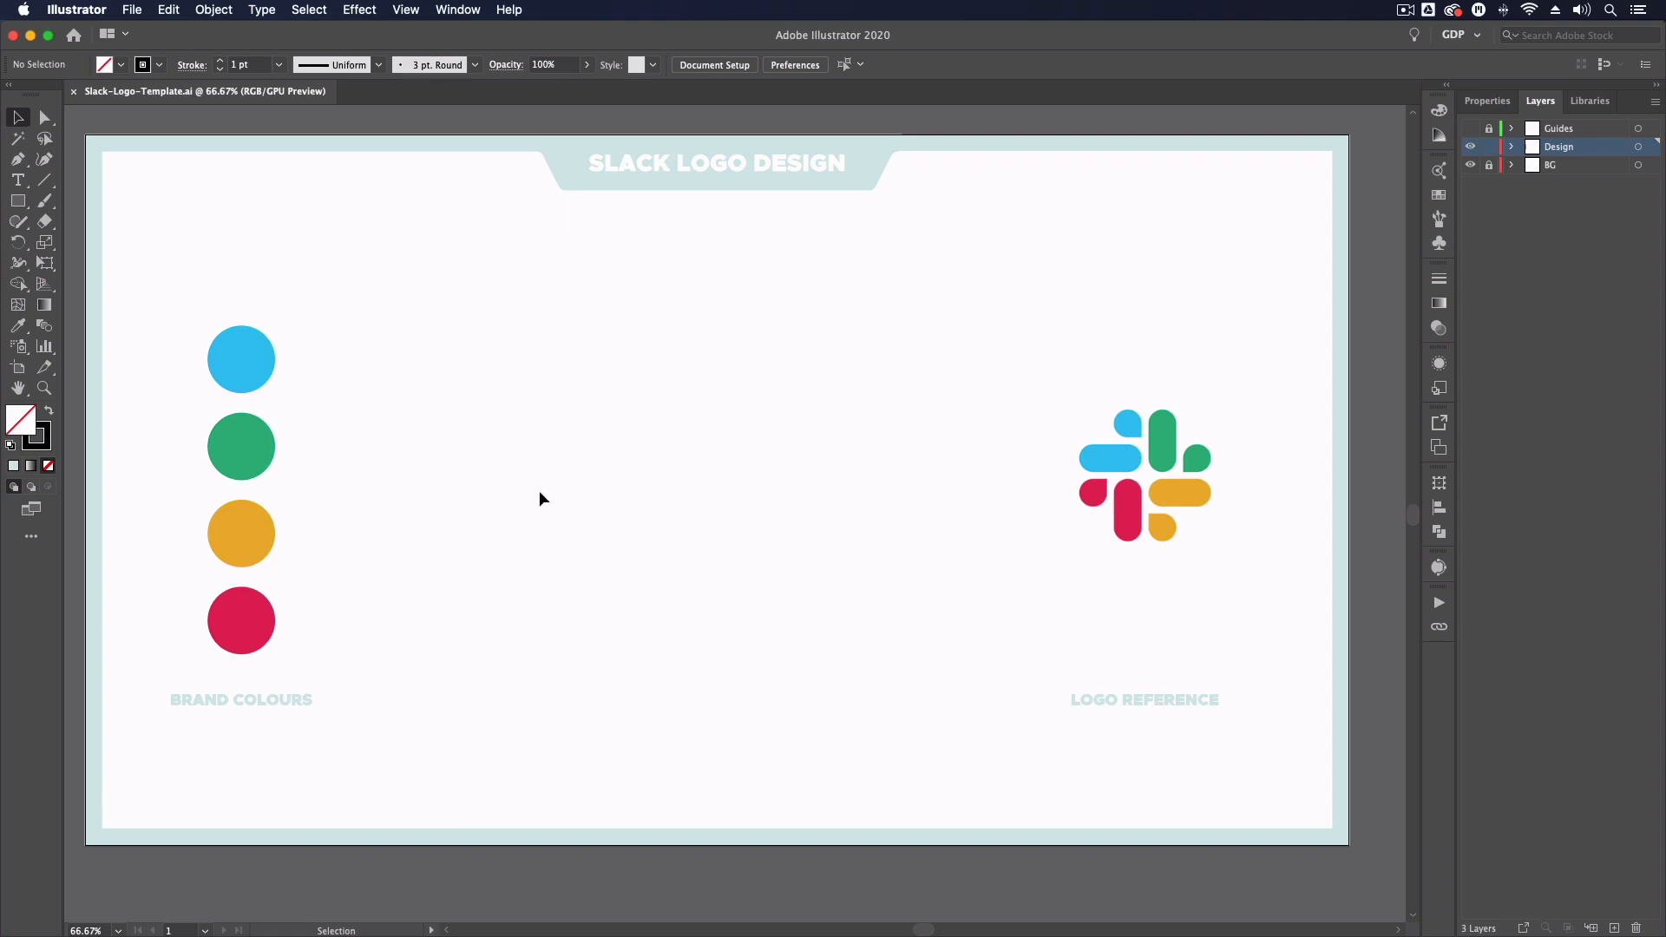
pyautogui.moveTo(593, 519)
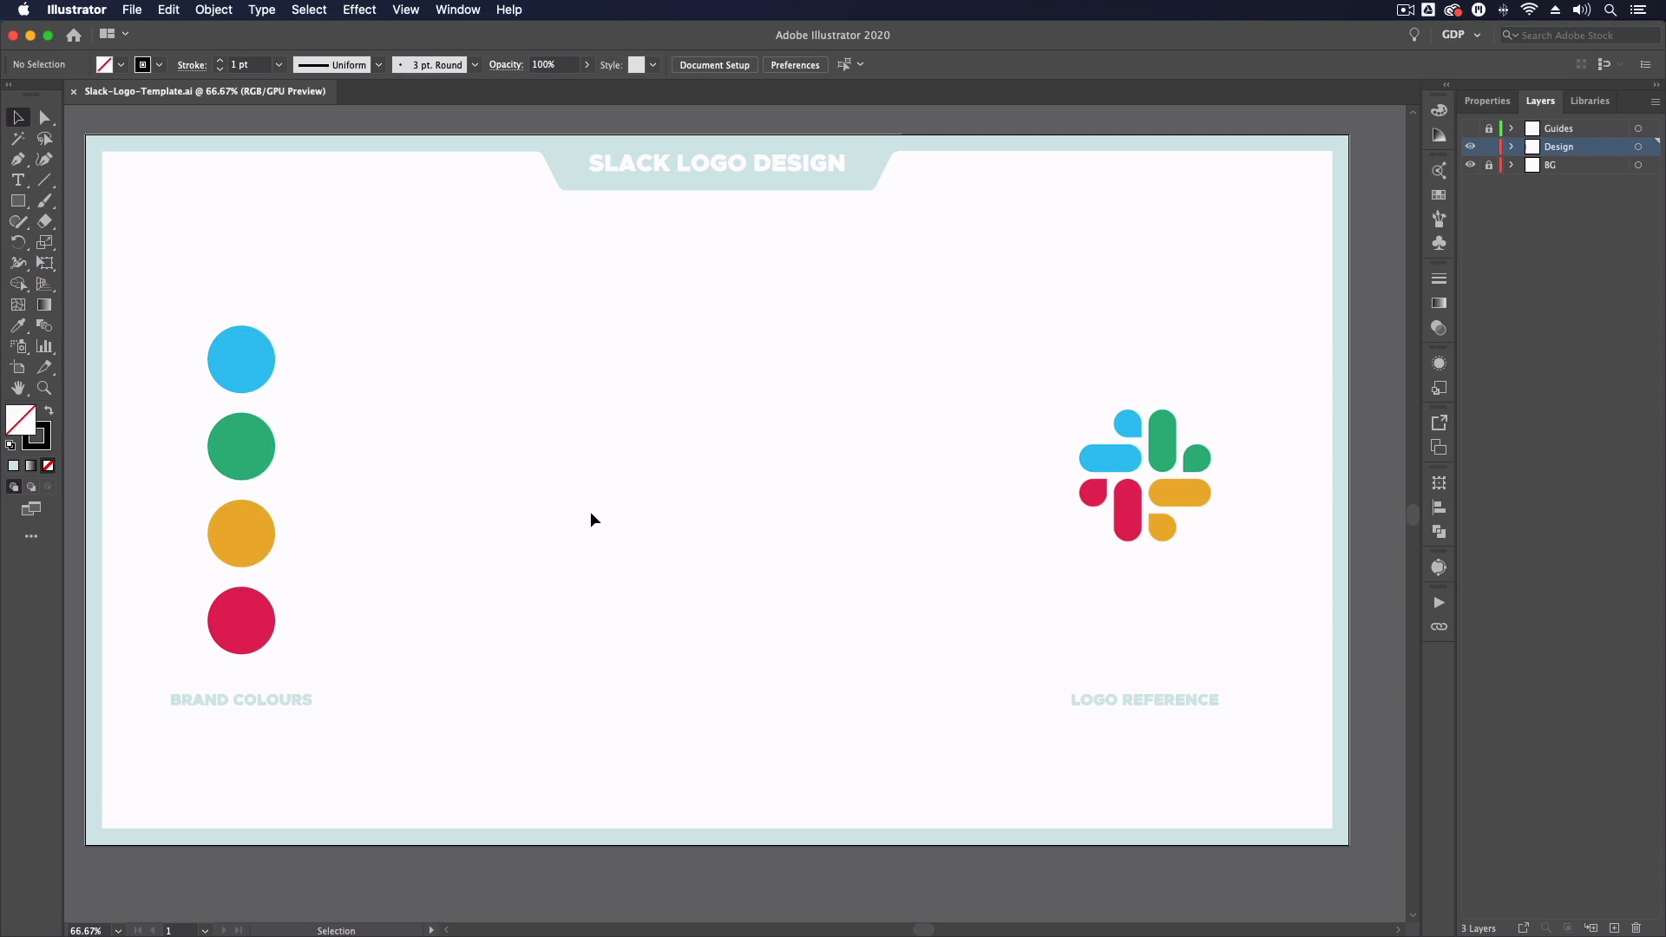
pyautogui.moveTo(604, 500)
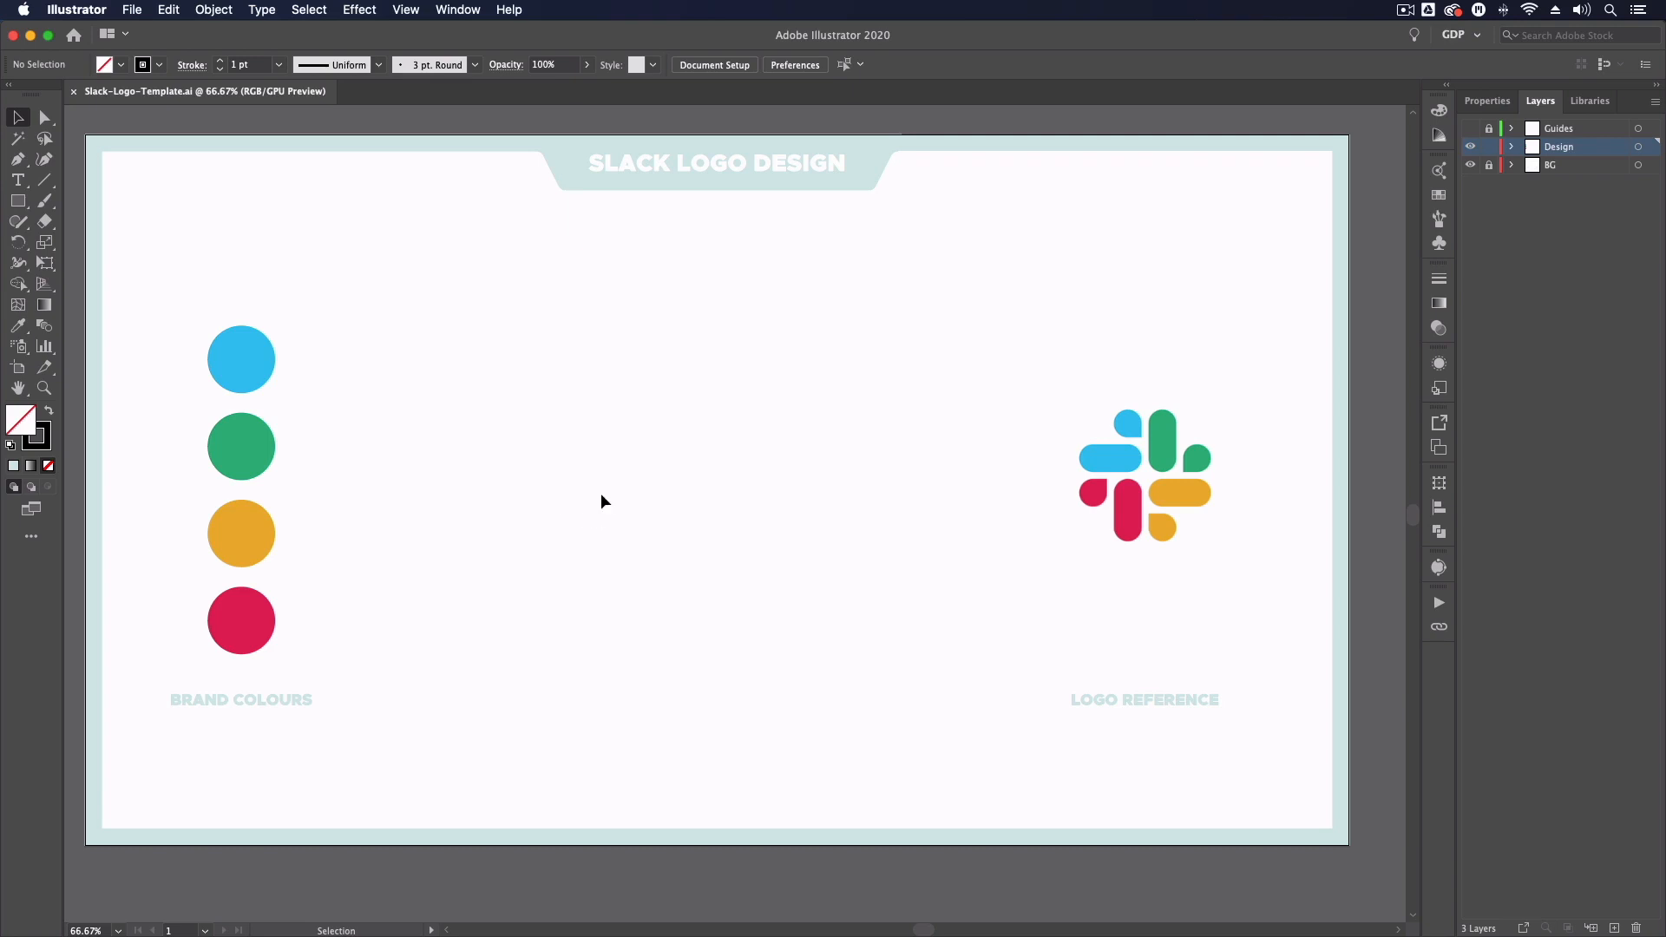
pyautogui.moveTo(342, 264)
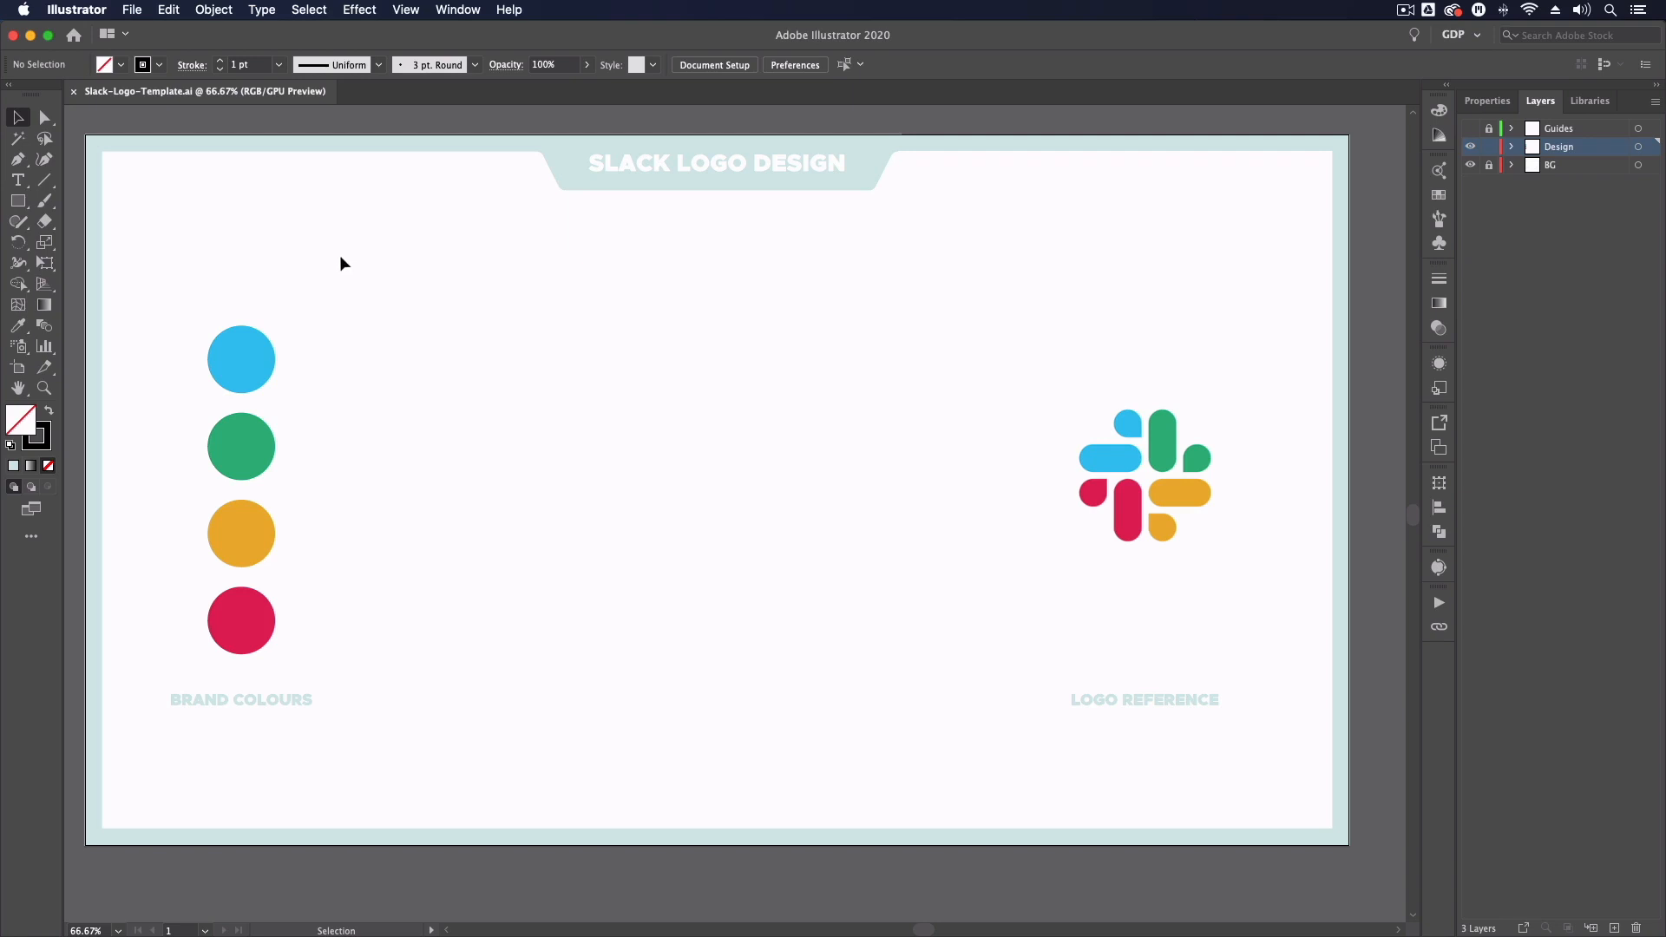
pyautogui.moveTo(340, 264)
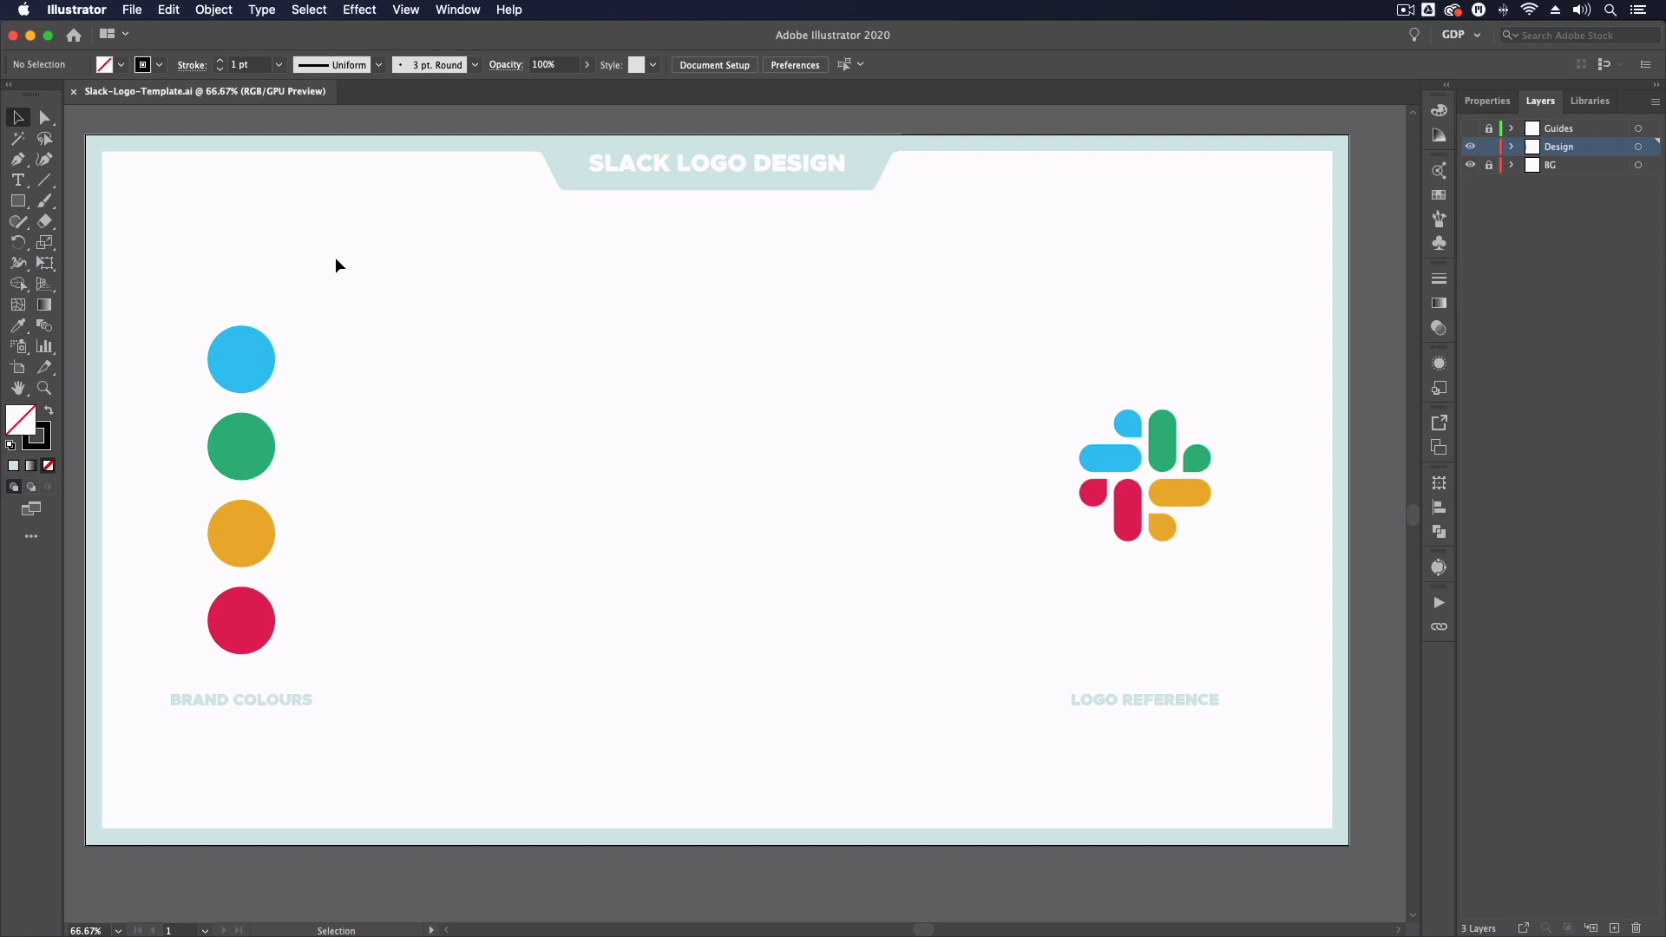
pyautogui.moveTo(277, 260)
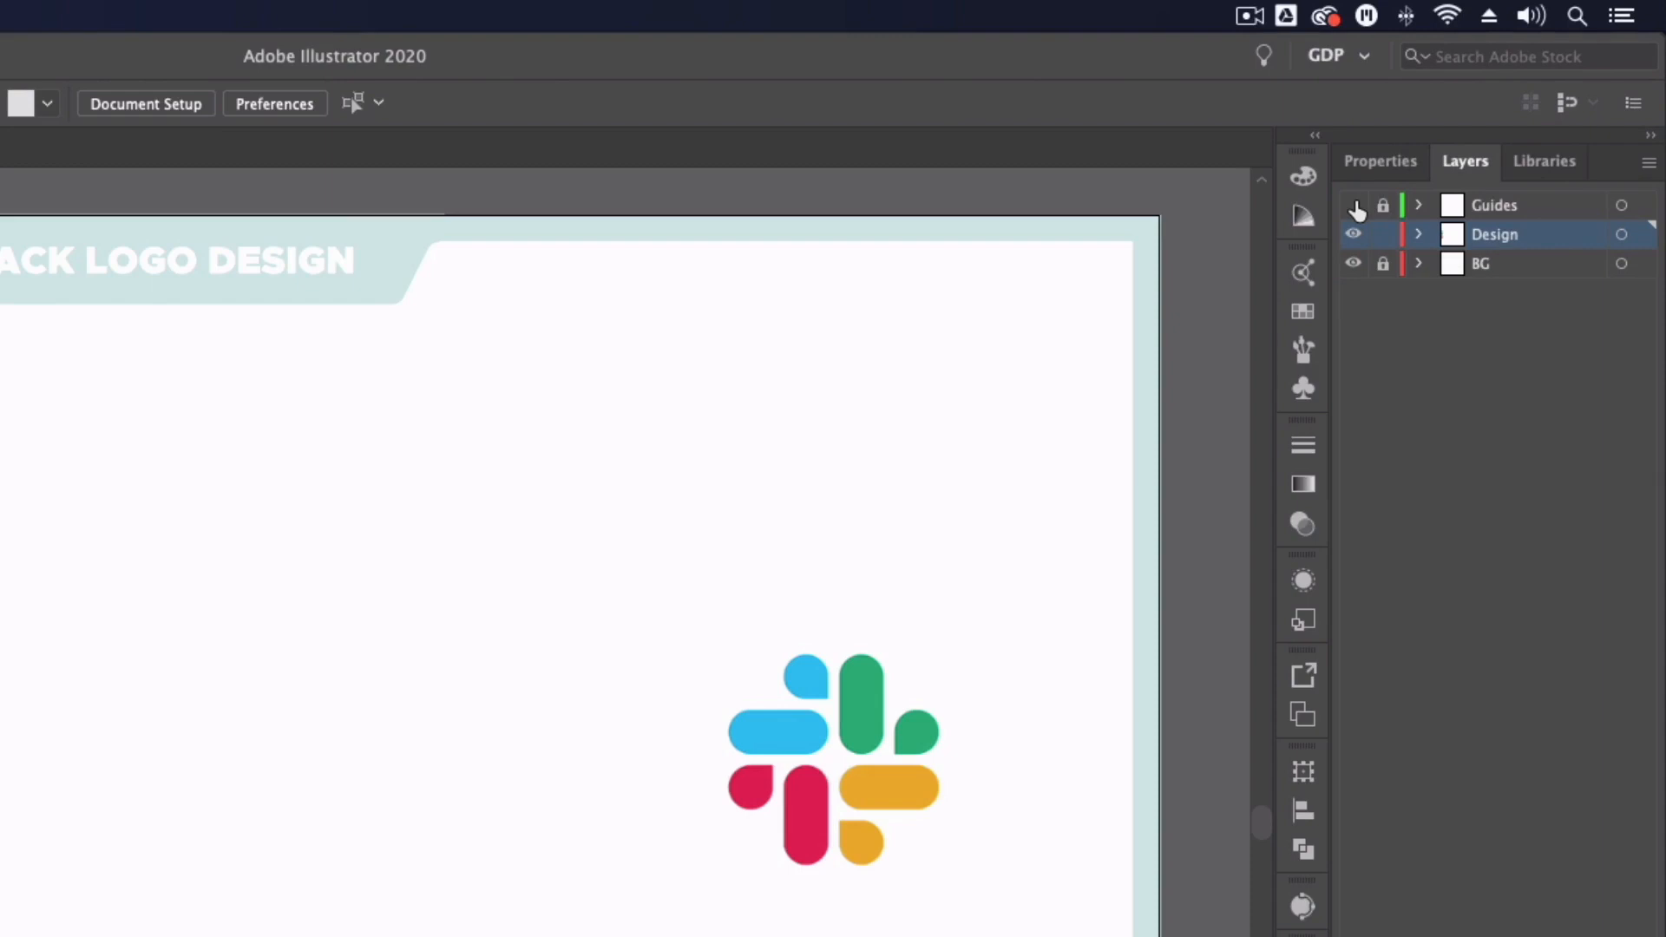
# - Zoom to 100% on the blank centre of the artboard
pyautogui.click(1353, 205)
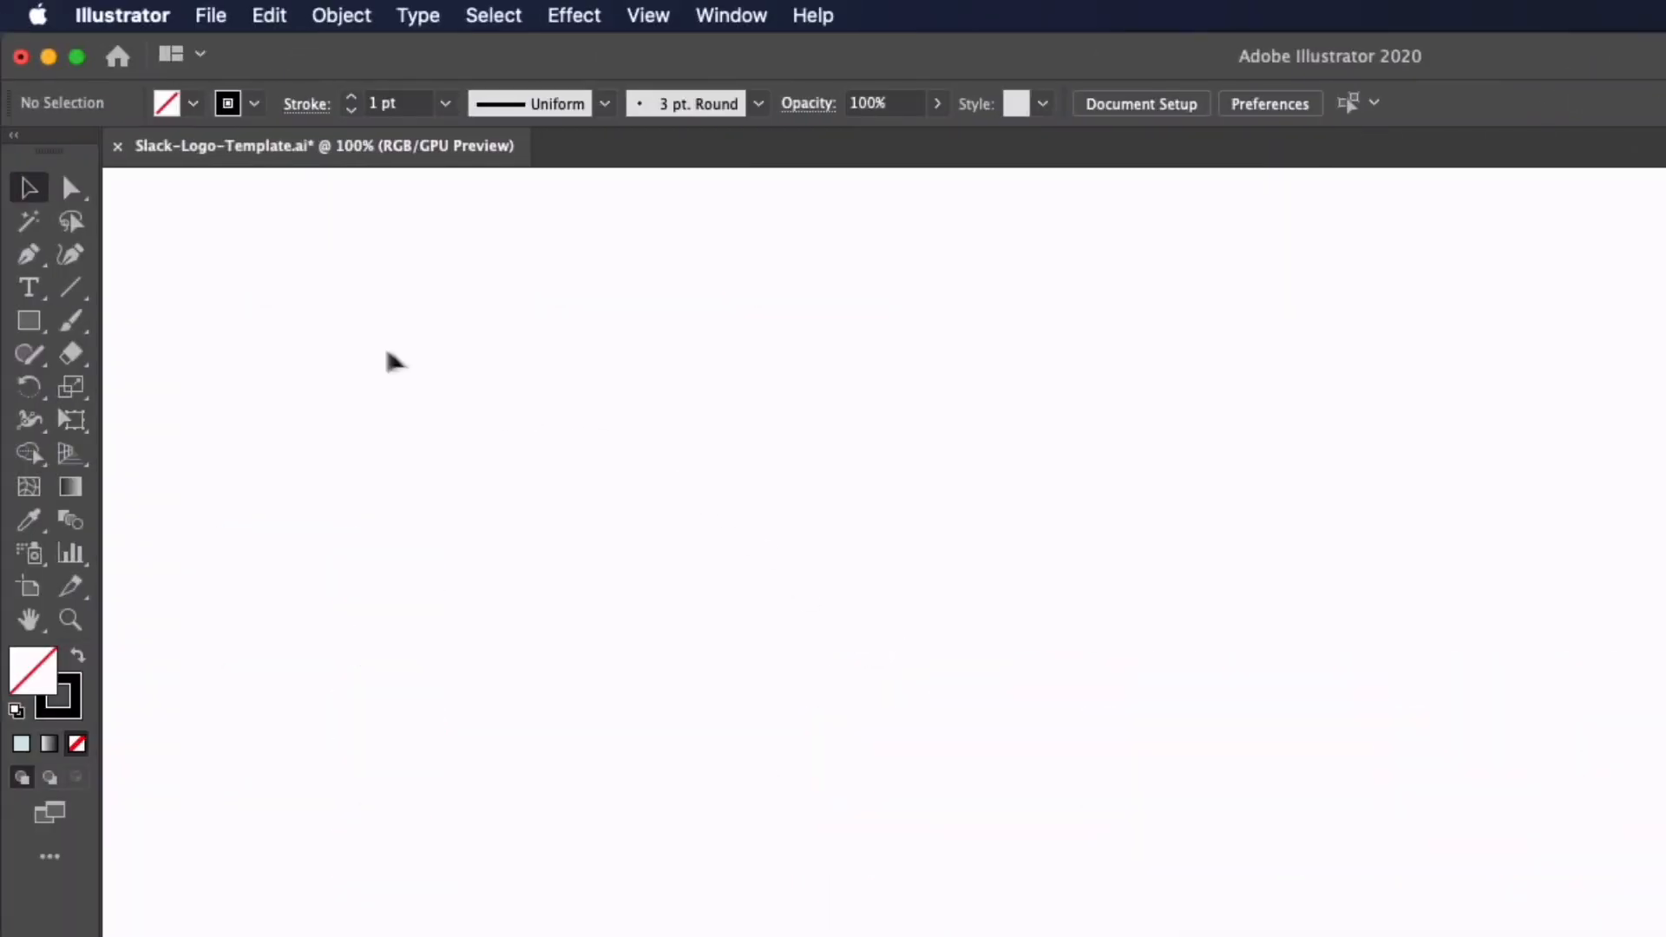
pyautogui.moveTo(69, 287)
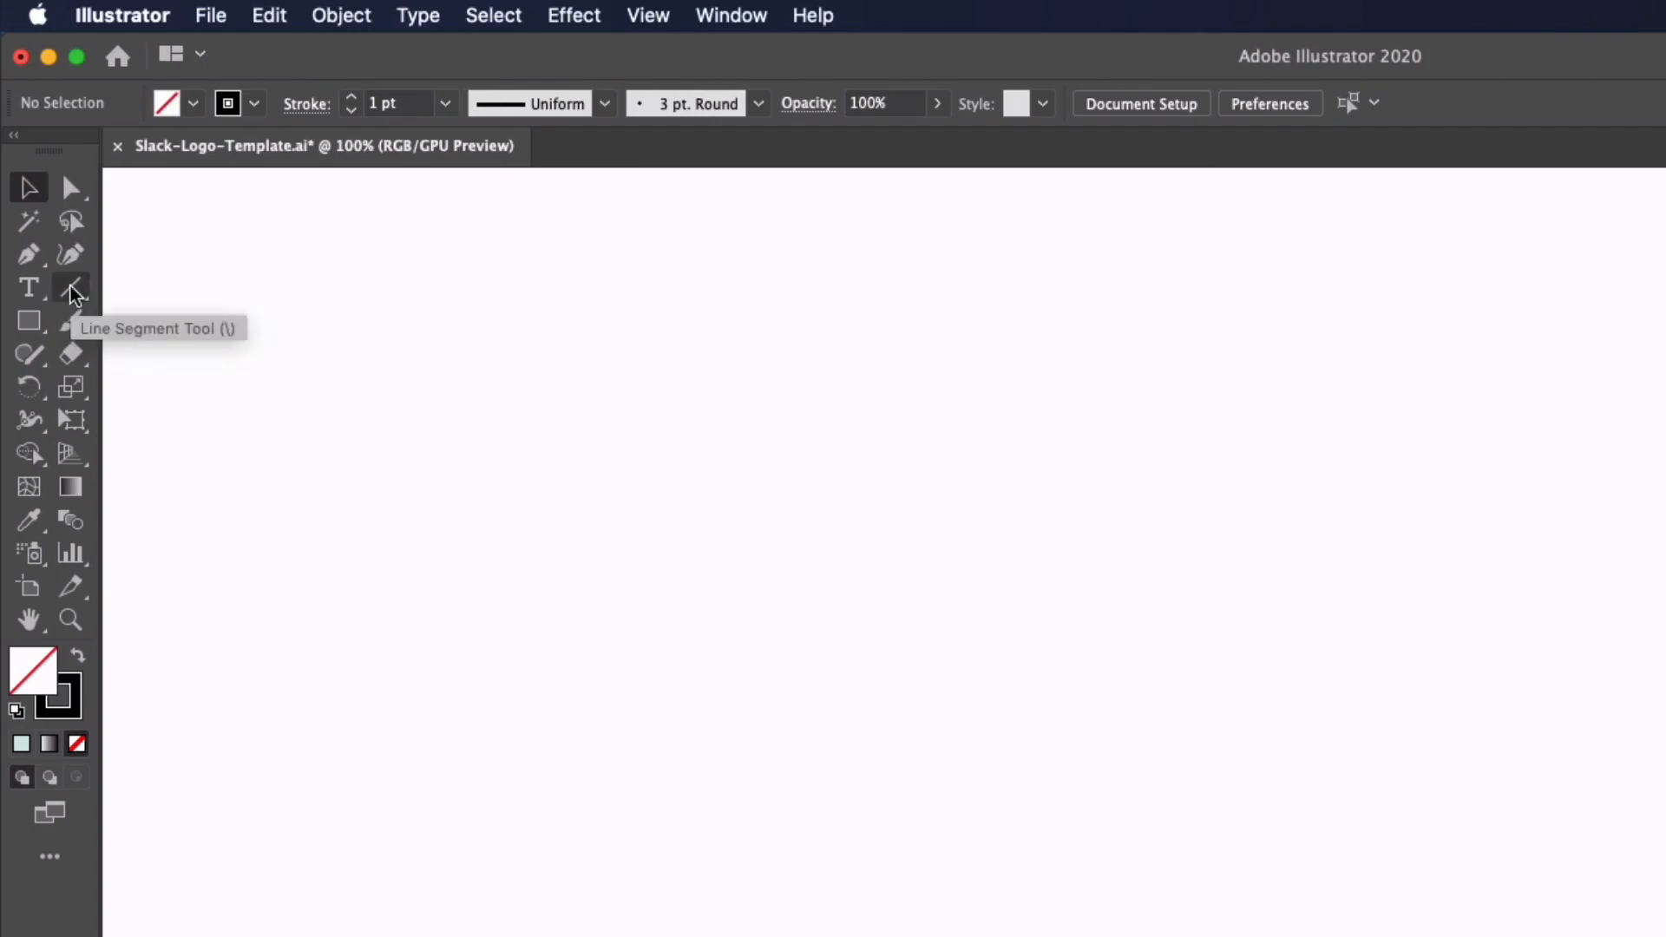
# - With the Rectangular Grid Tool, Shift-drag a square grid about 422 px across on the new layer
pyautogui.click(71, 286)
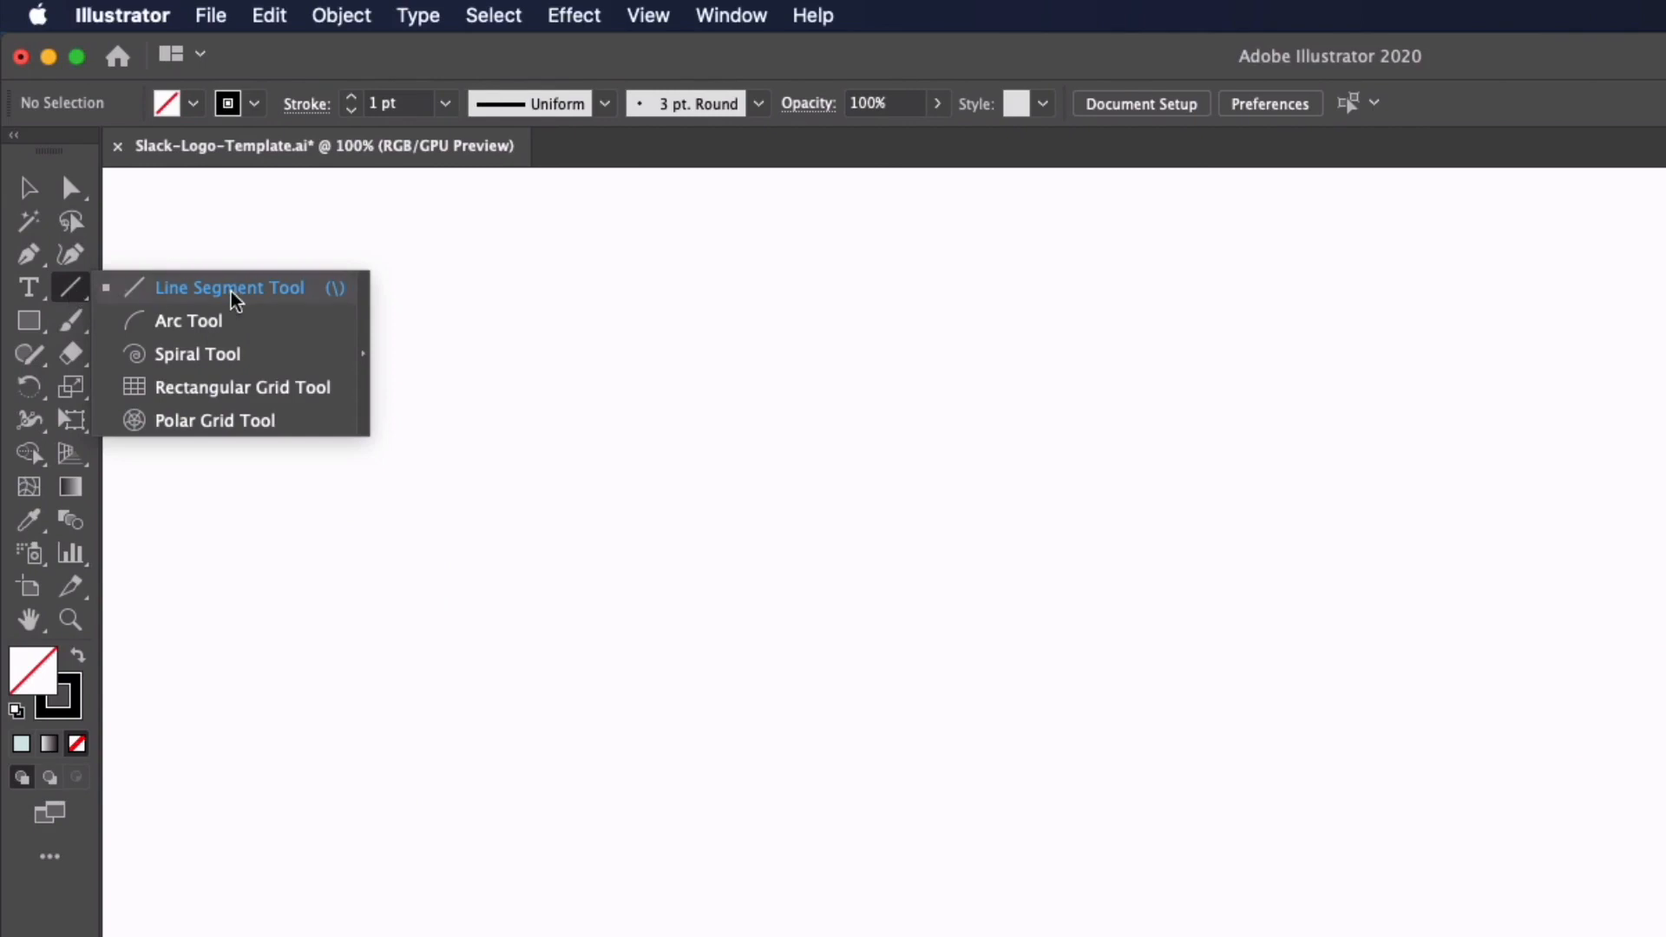
pyautogui.moveTo(268, 387)
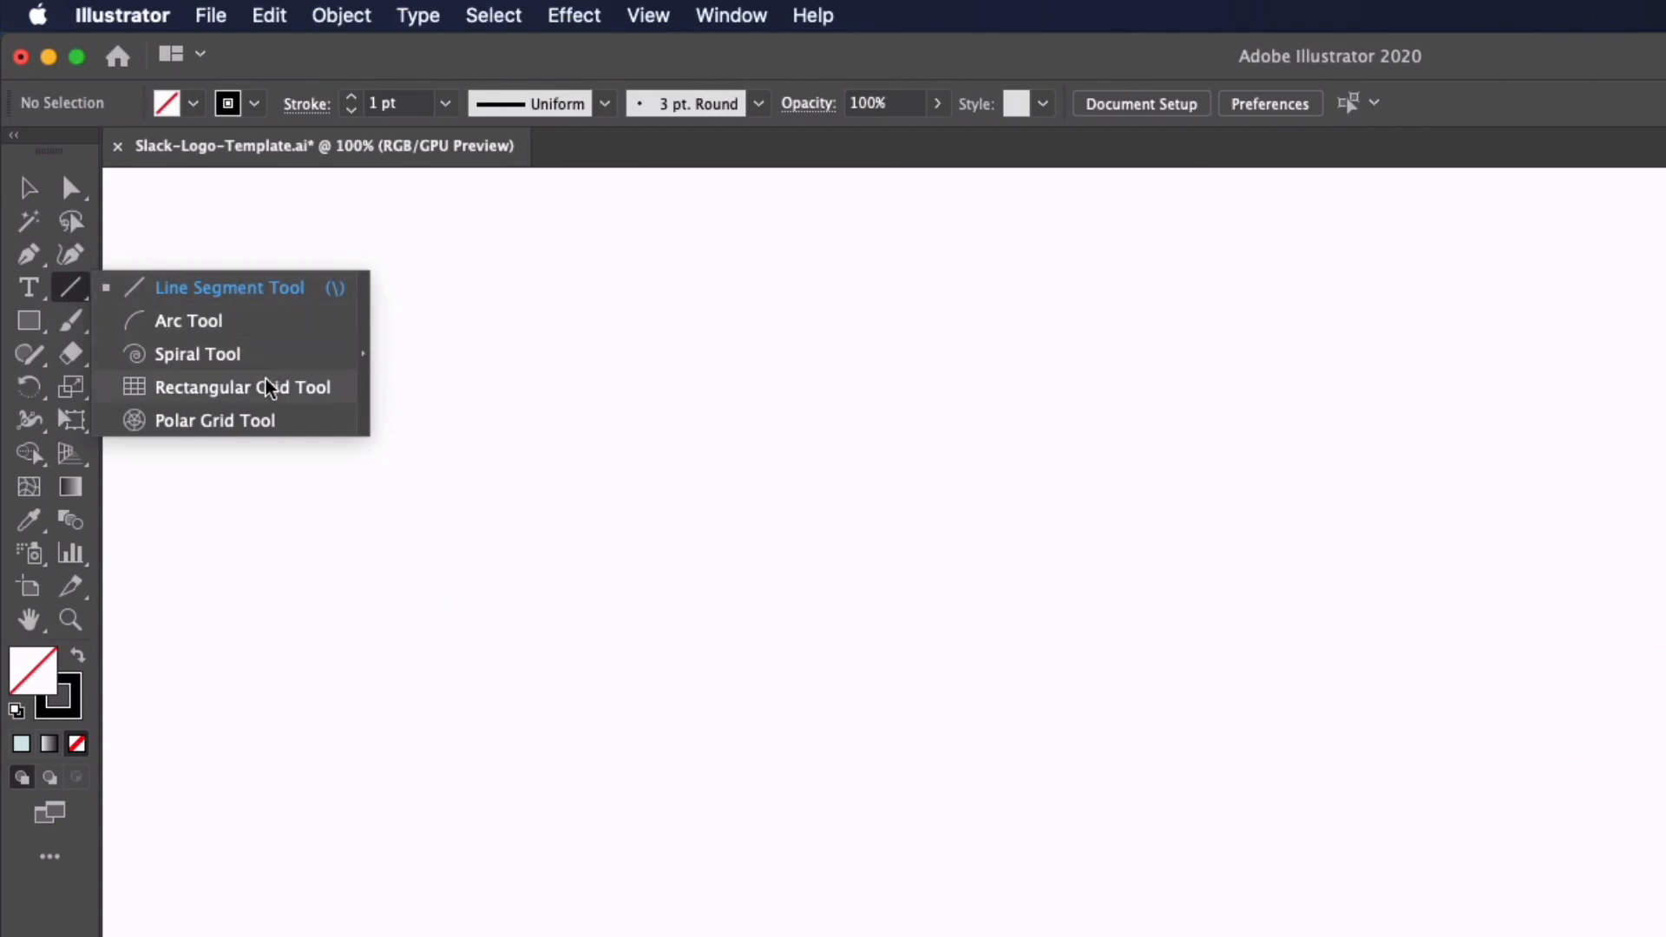
pyautogui.moveTo(324, 391)
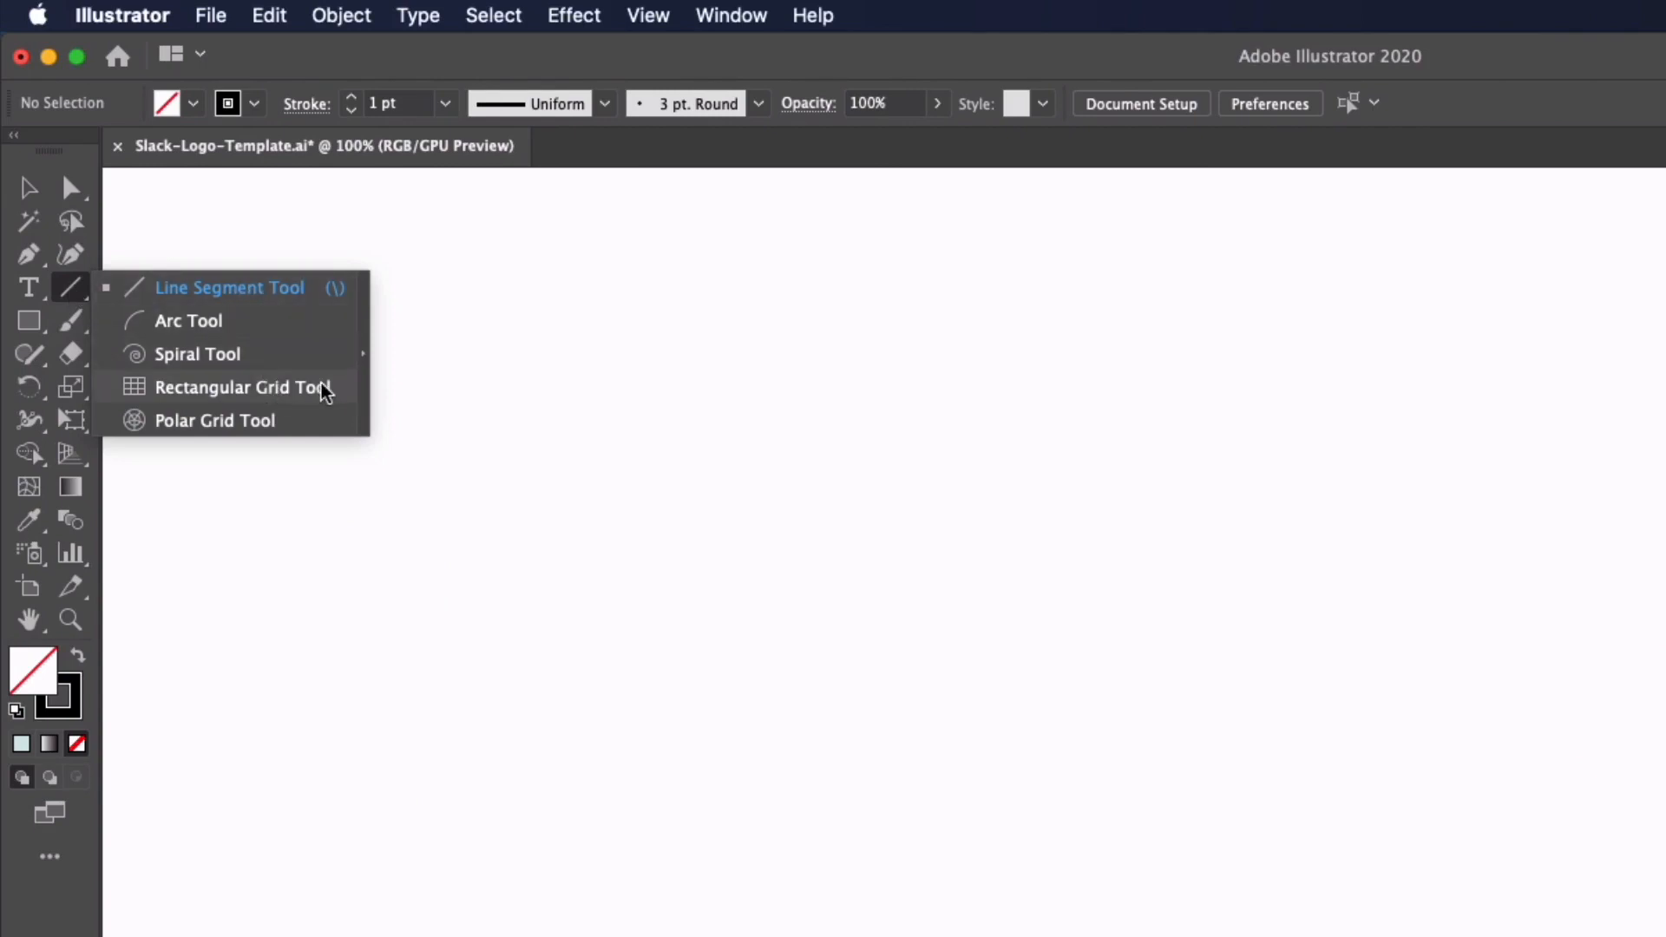
pyautogui.click(239, 387)
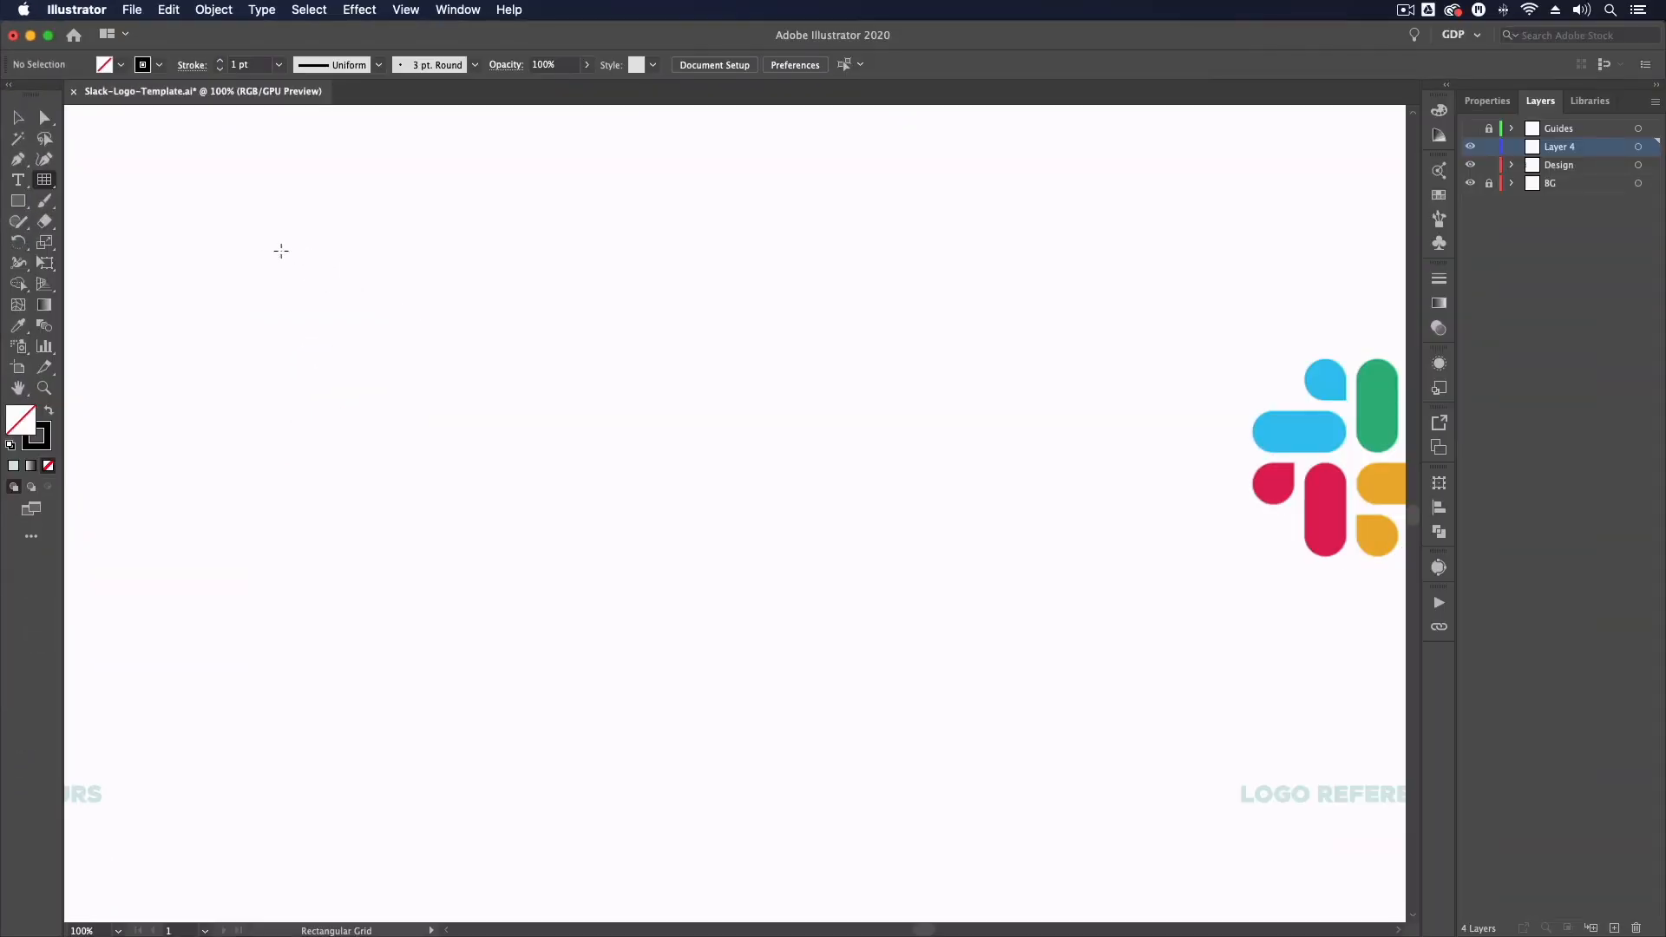
pyautogui.moveTo(264, 244); pyautogui.dragTo(866, 667)
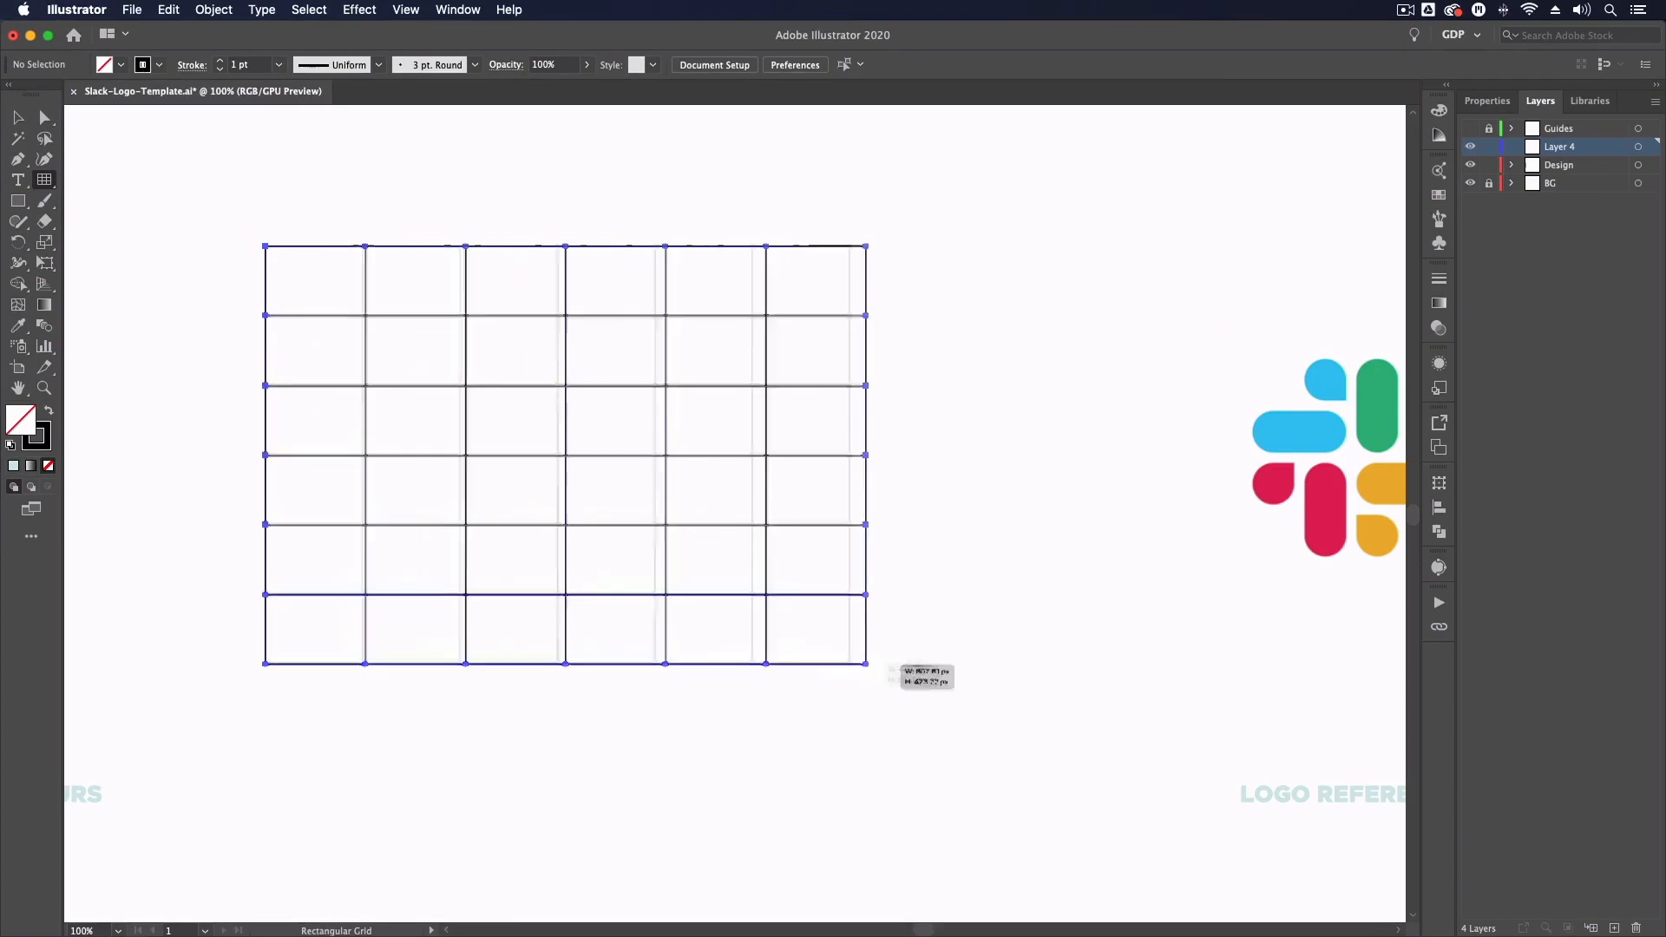
pyautogui.moveTo(866, 665); pyautogui.dragTo(701, 680)
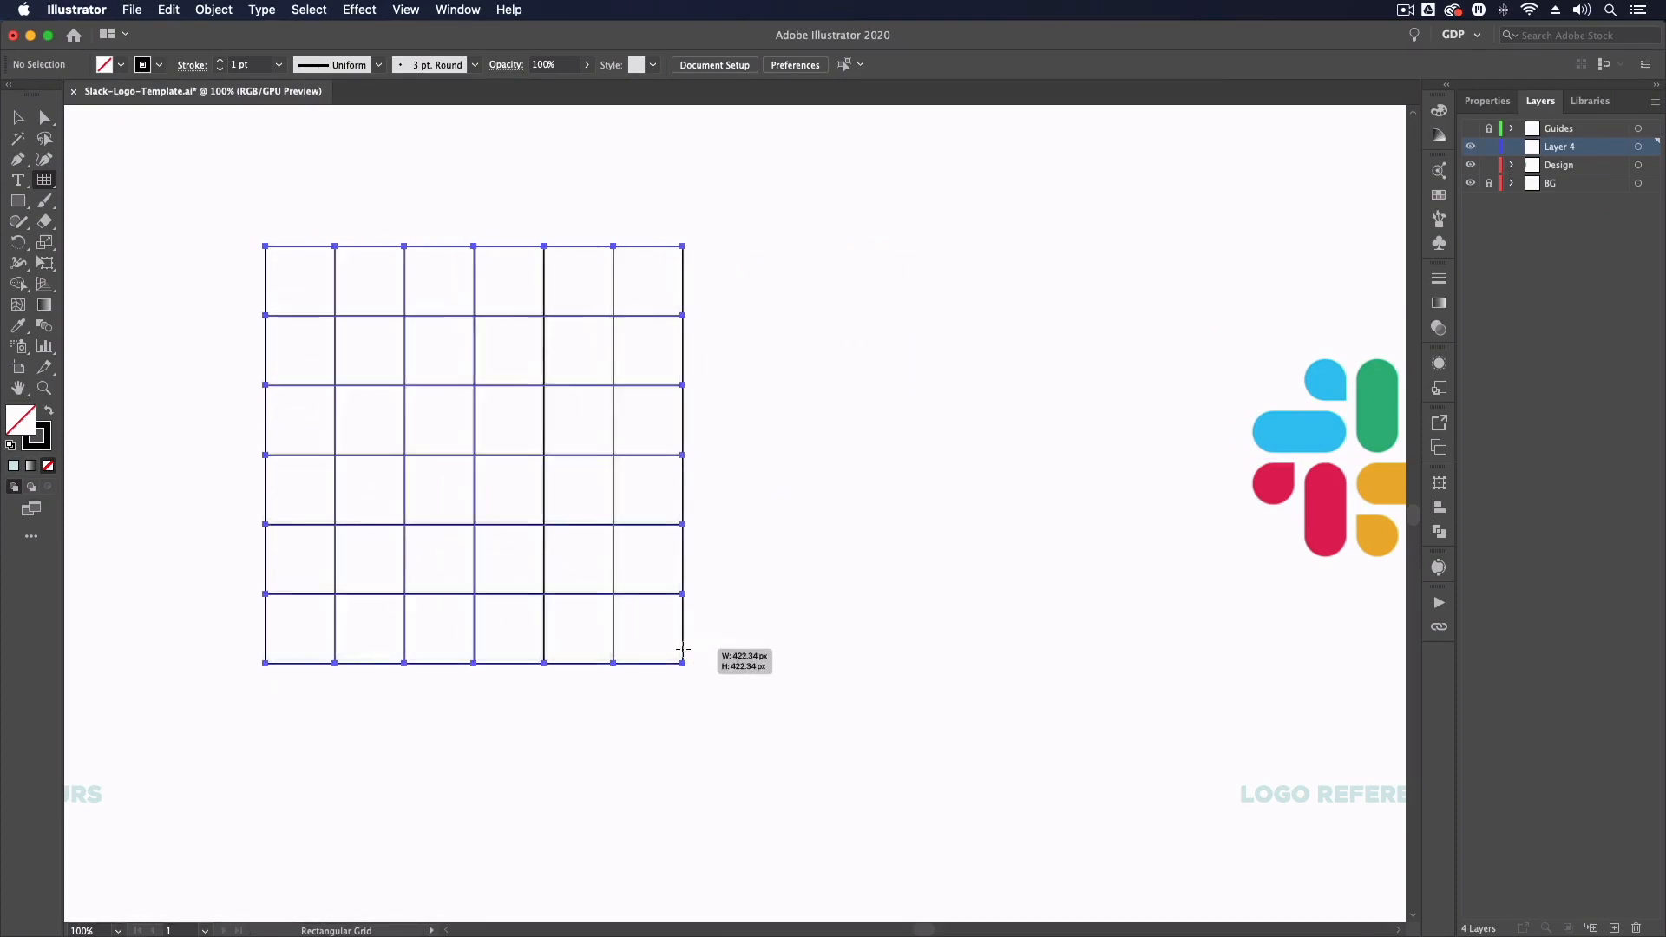
pyautogui.moveTo(681, 660); pyautogui.dragTo(652, 619)
pyautogui.write('400')
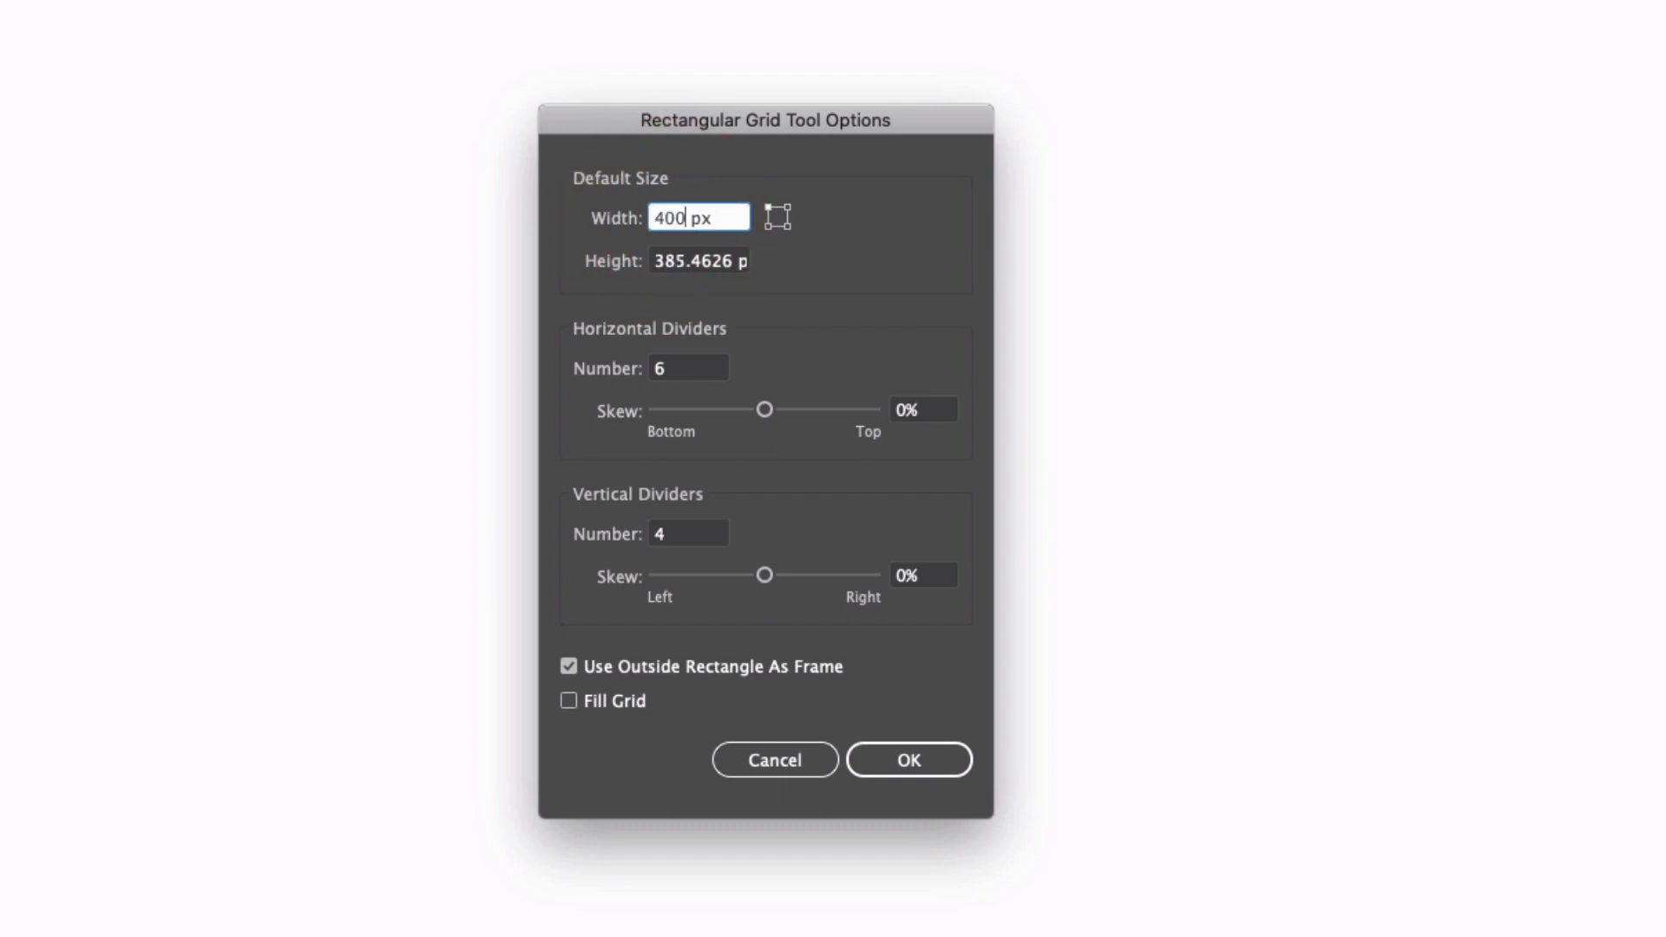
# - Set the grid to 400 px height with 18 horizontal and 18 vertical dividers and confirm
pyautogui.click(697, 262)
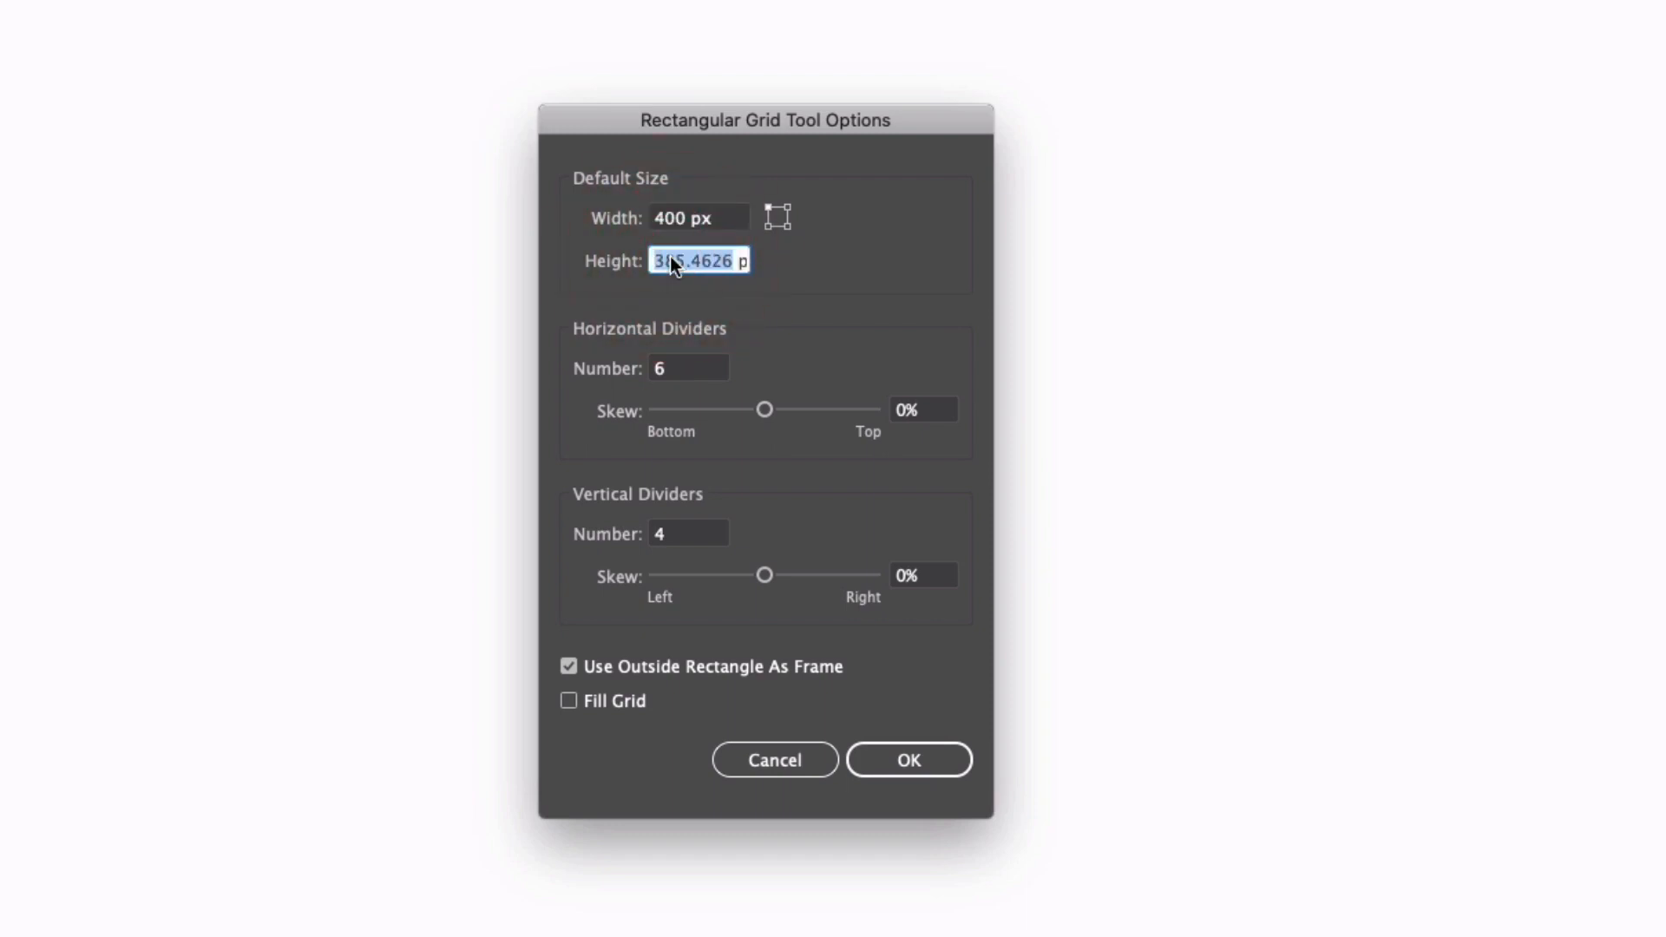
pyautogui.write('400 px')
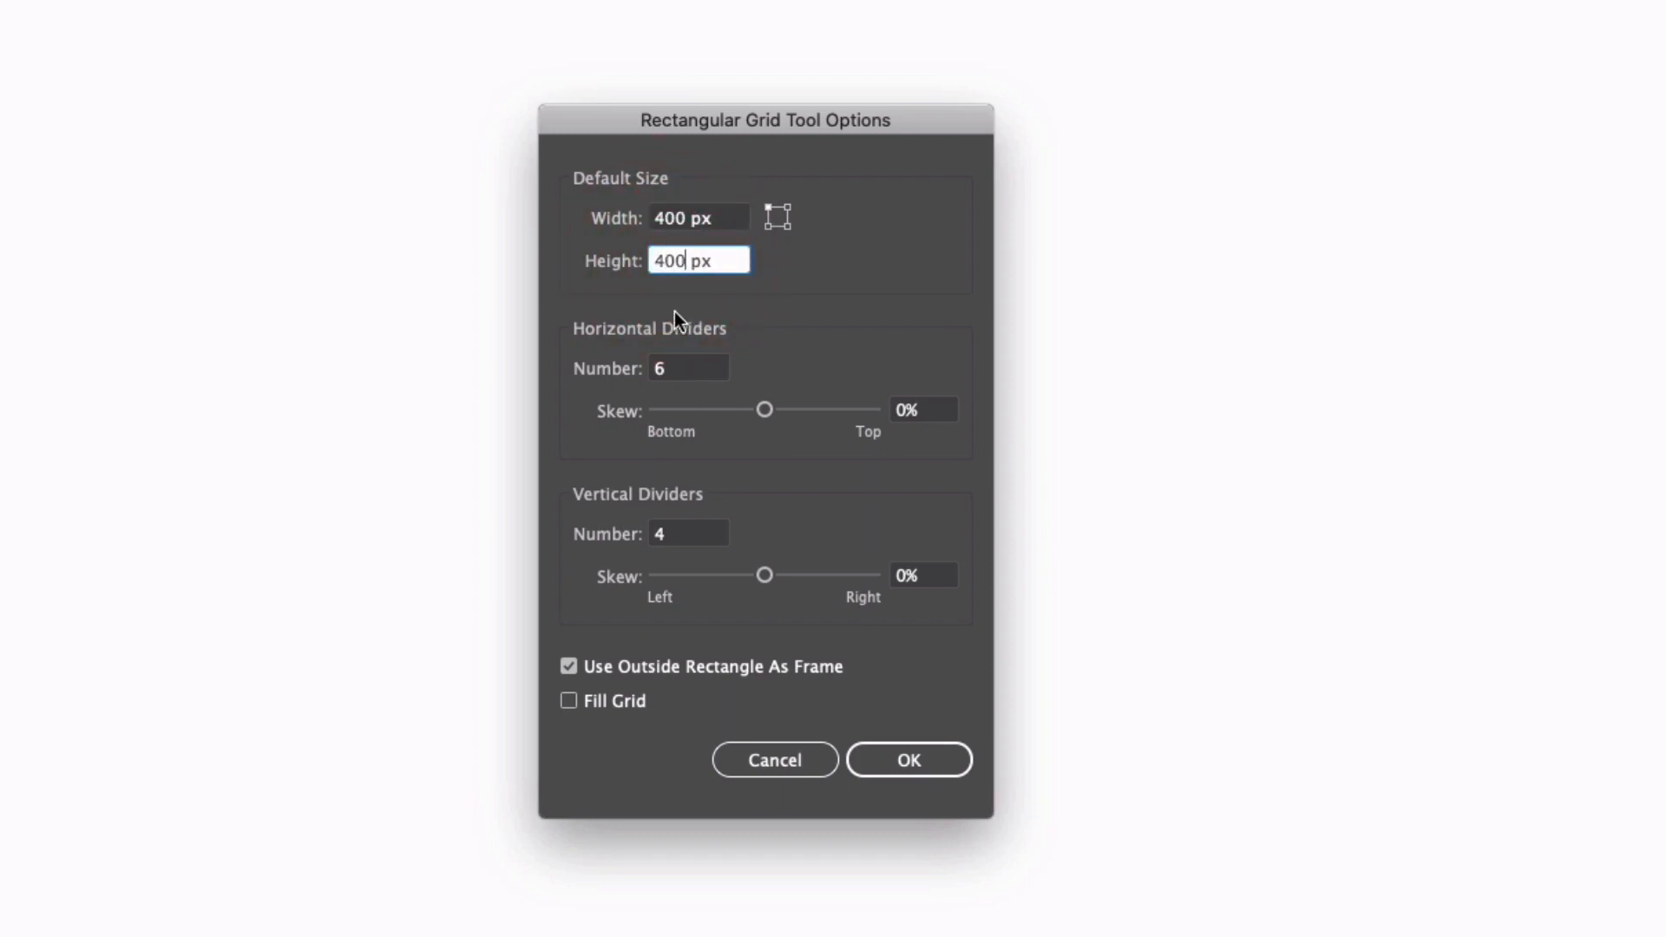
pyautogui.moveTo(746, 323)
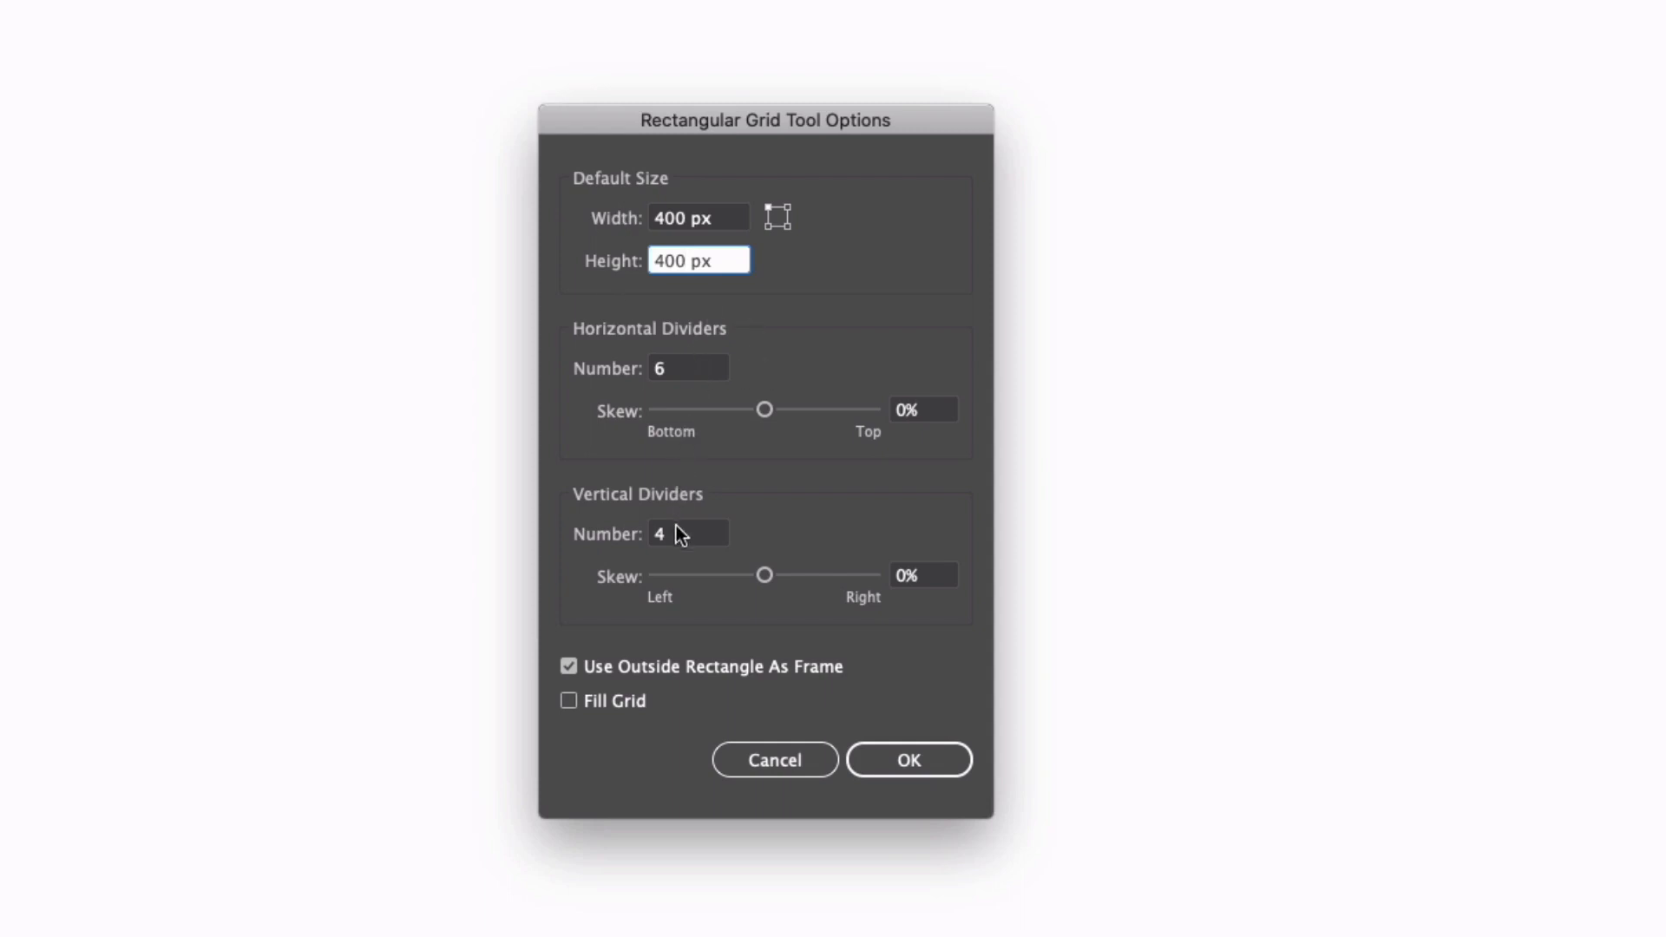
pyautogui.click(689, 368)
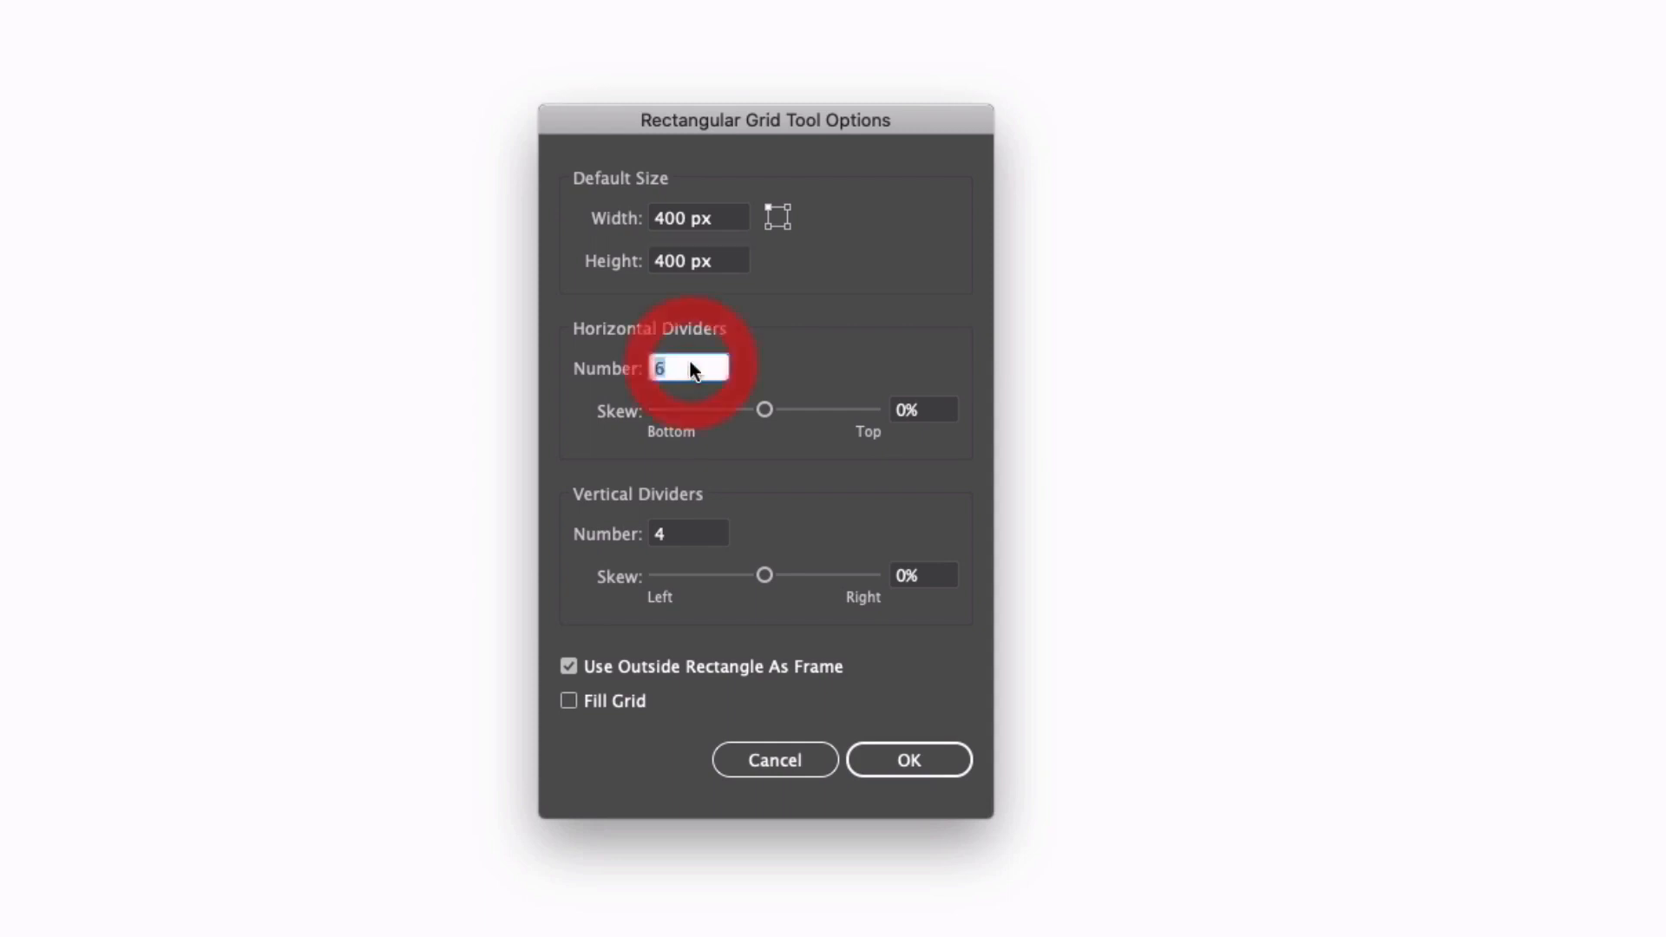
pyautogui.write('18')
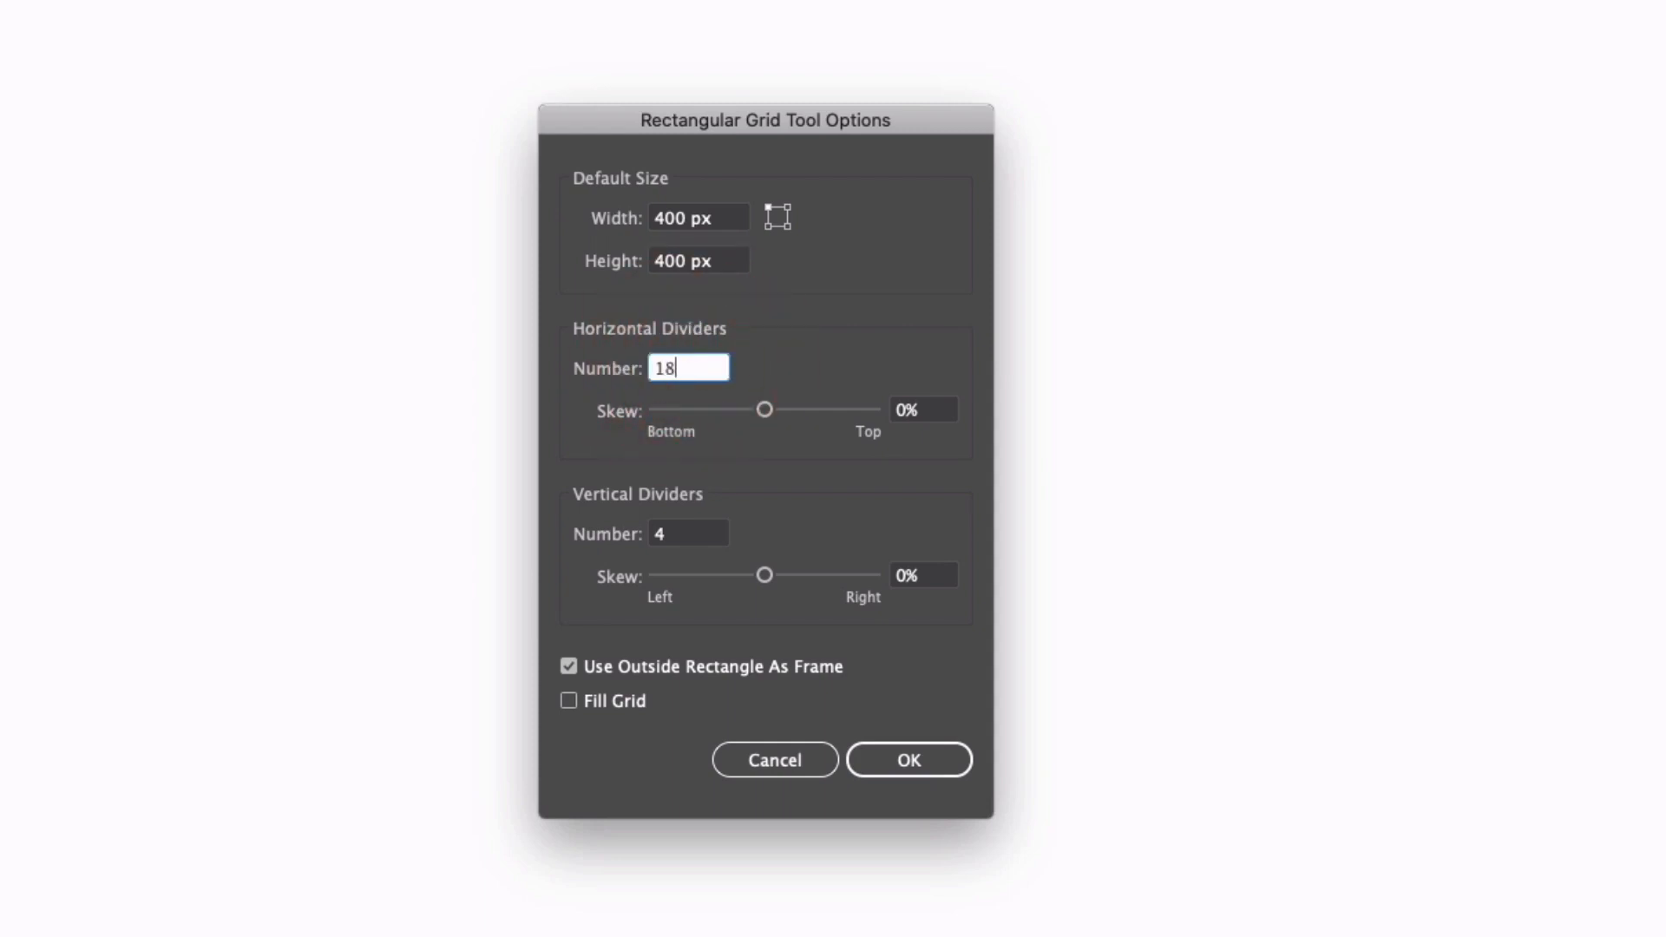
pyautogui.click(689, 533)
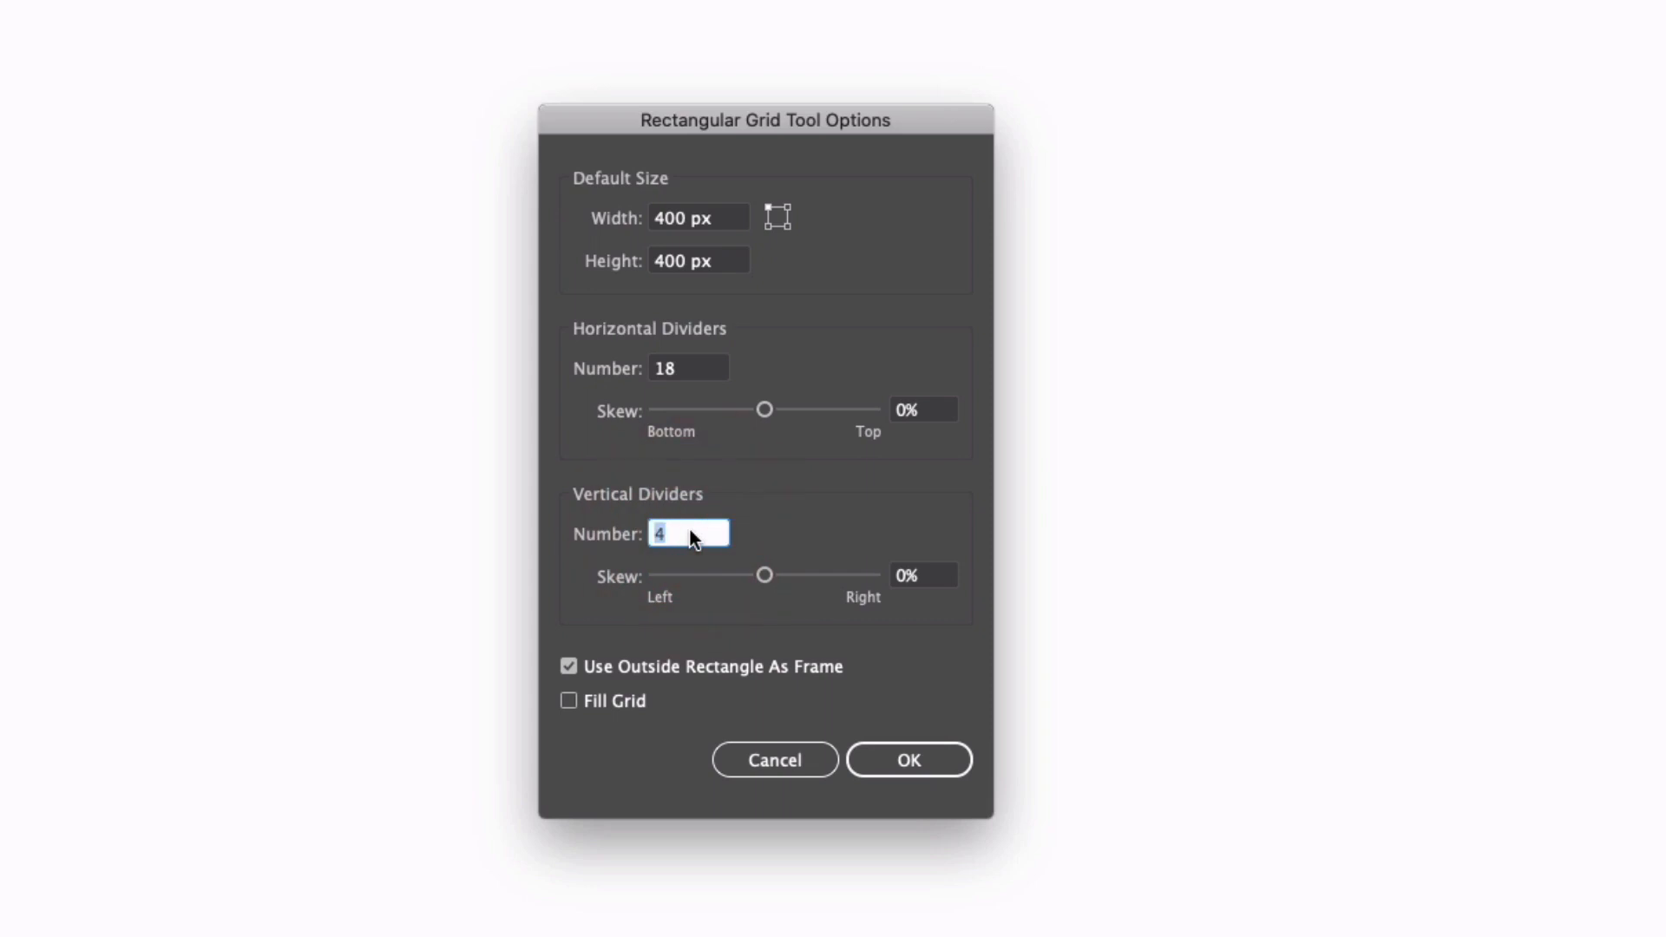
pyautogui.write('18')
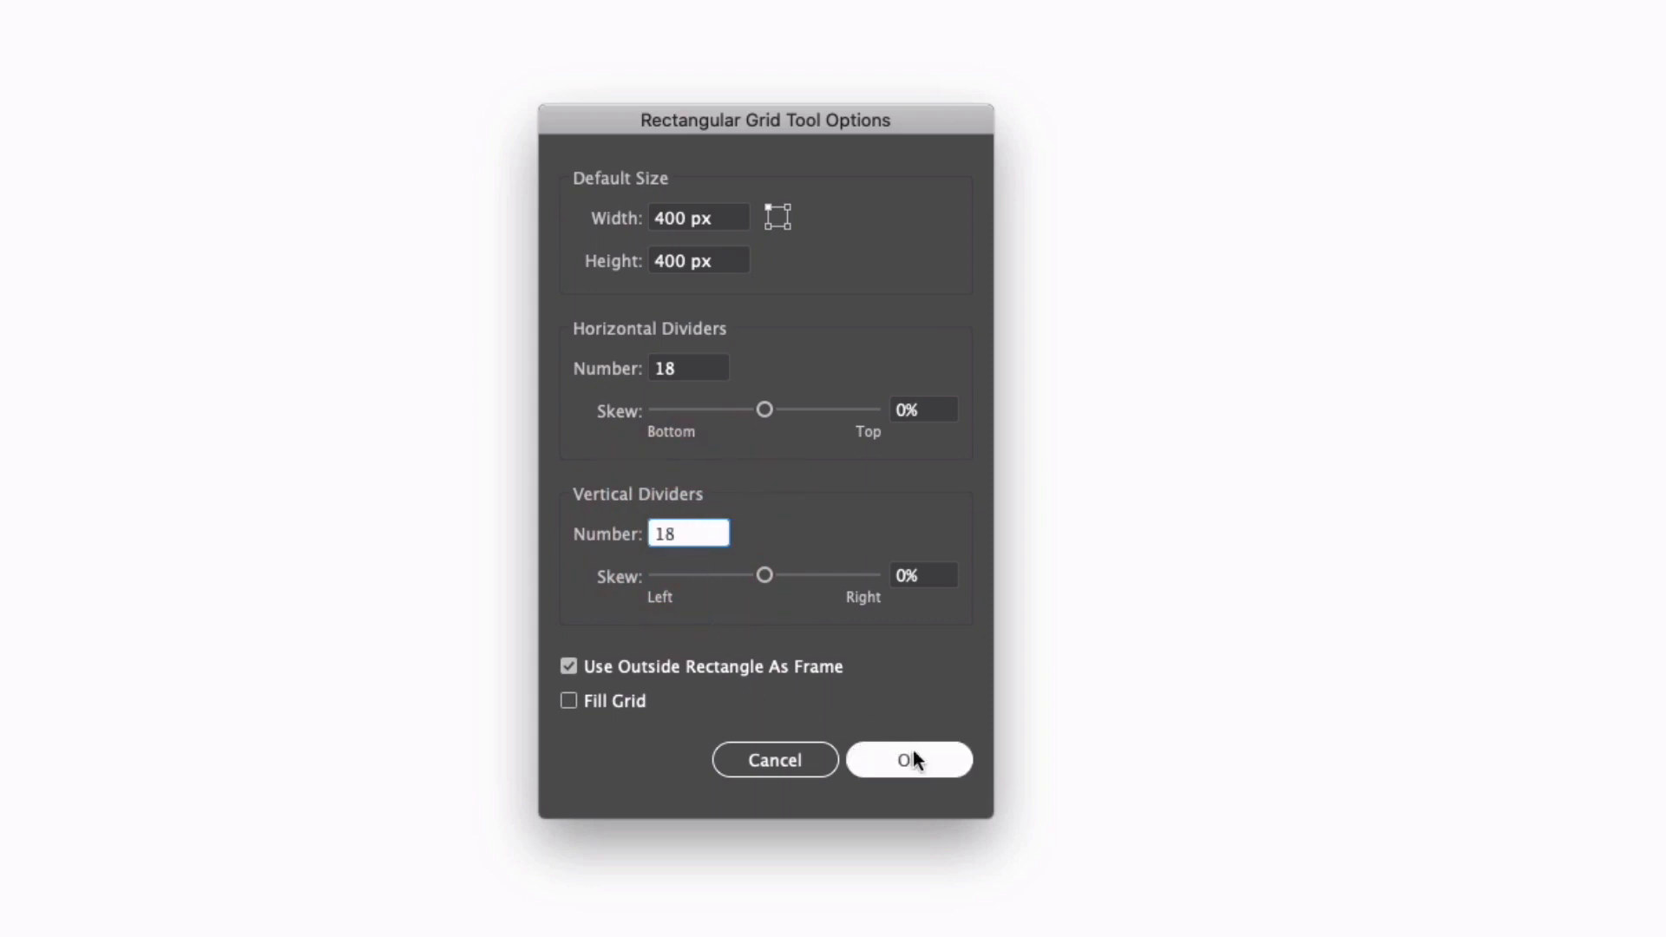
pyautogui.click(908, 760)
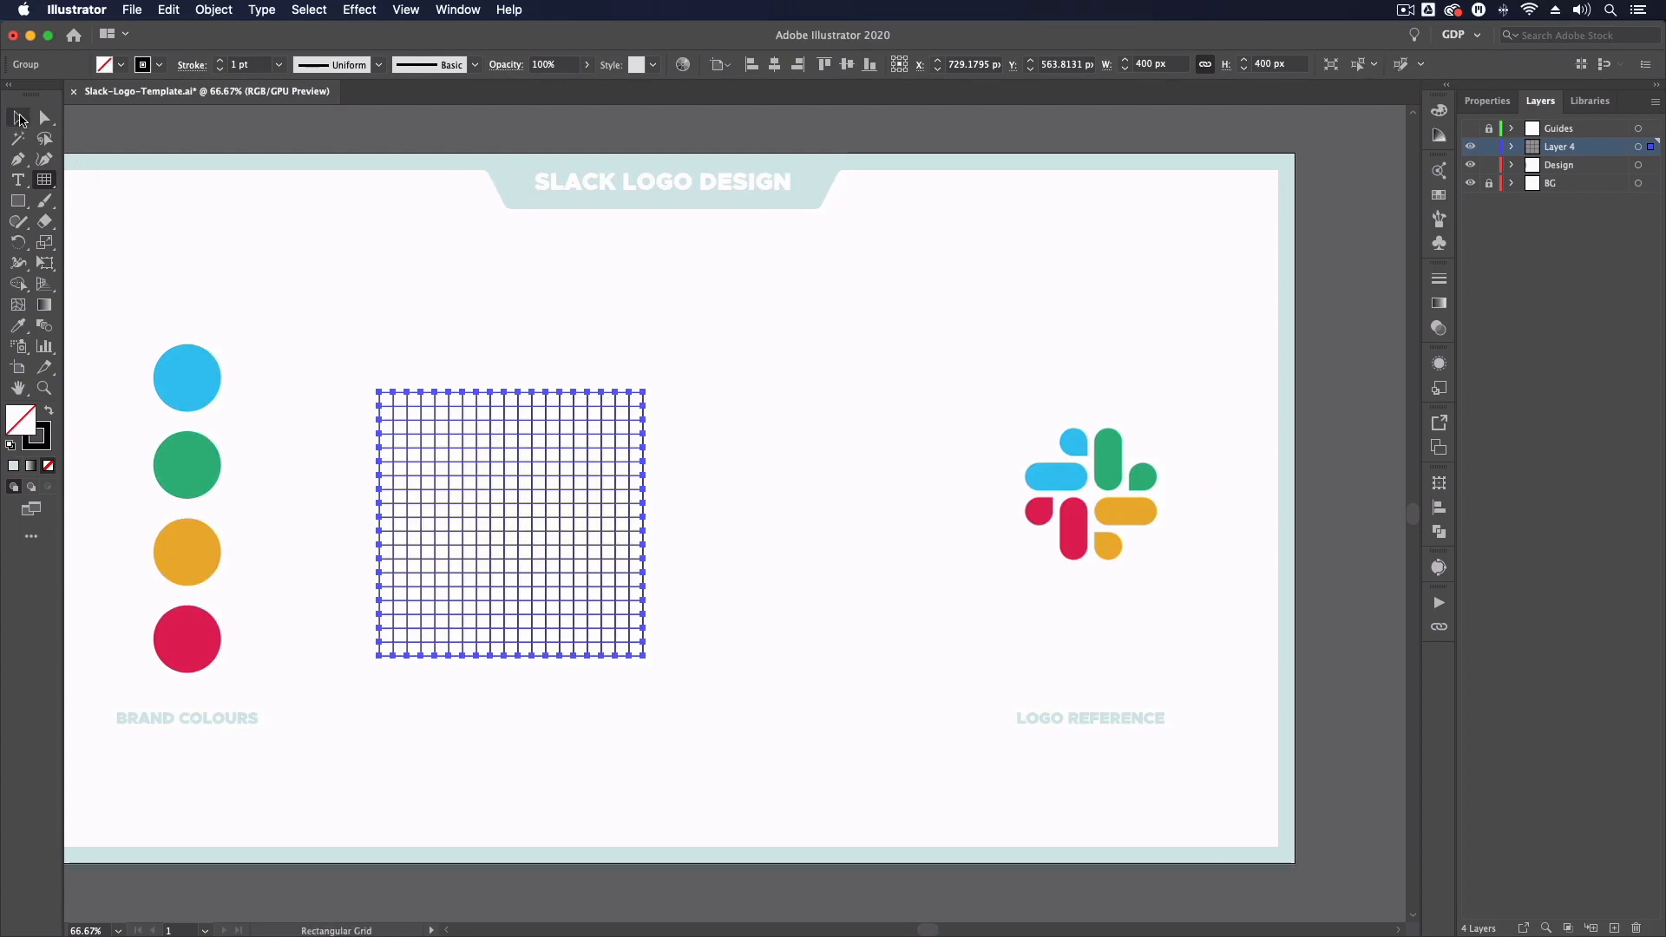
# - Move the grid higher on the artboard and set the stroke colour to orange-red
pyautogui.moveTo(510, 521); pyautogui.dragTo(522, 446)
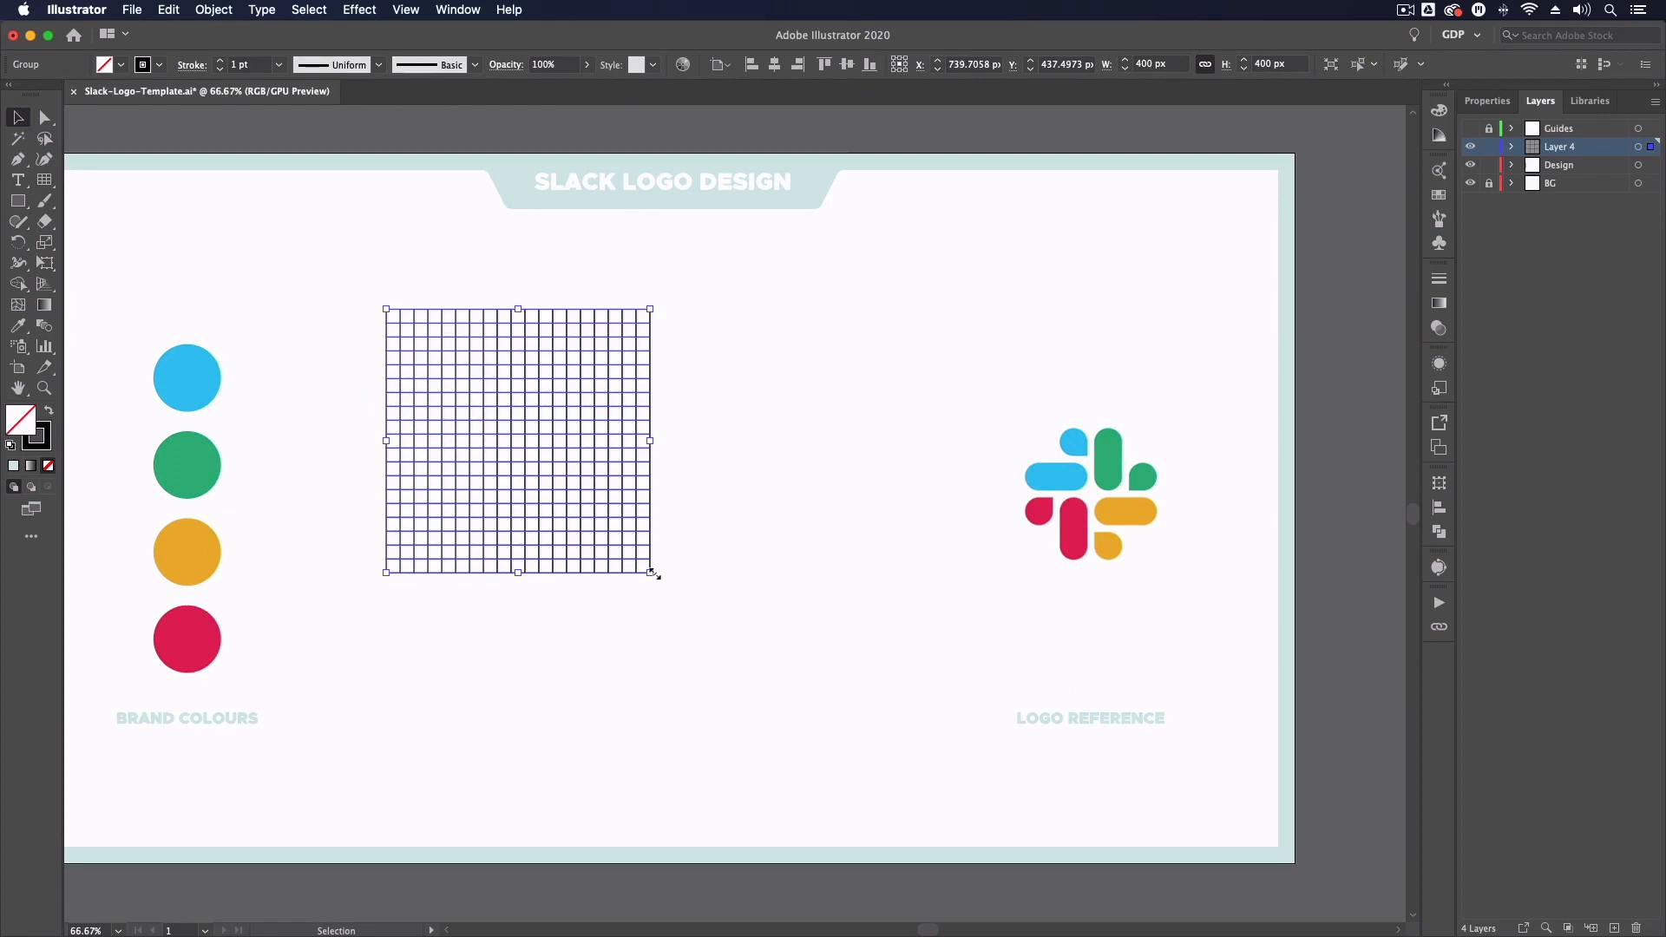
pyautogui.moveTo(651, 571); pyautogui.dragTo(830, 733)
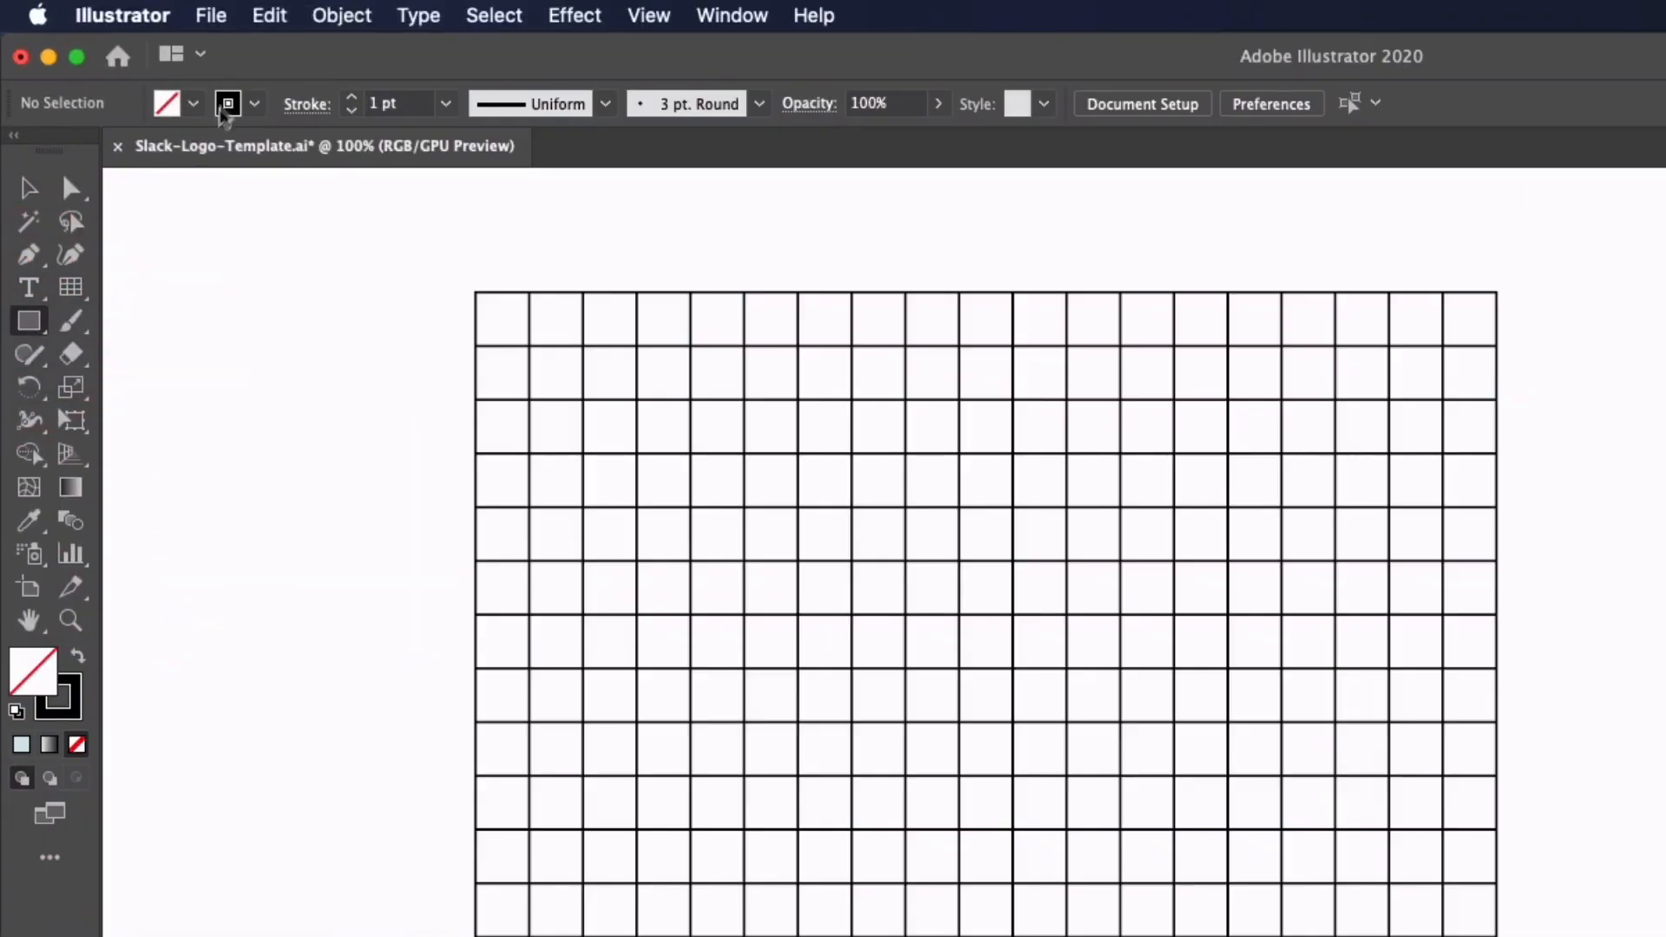
pyautogui.click(253, 102)
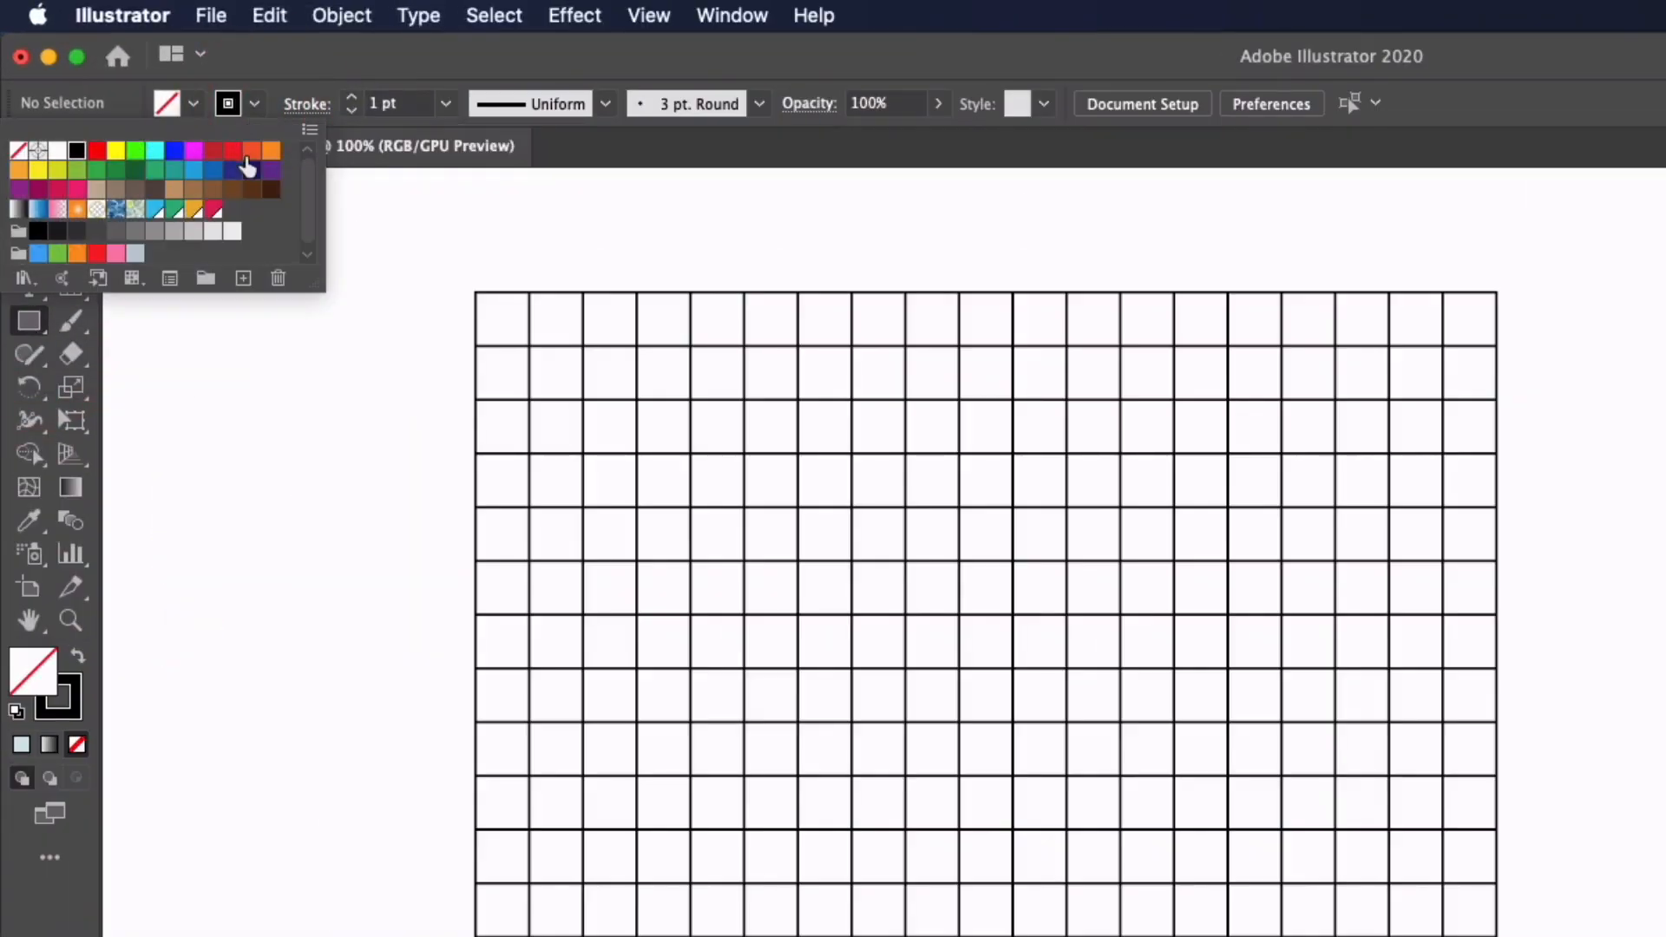
pyautogui.click(249, 150)
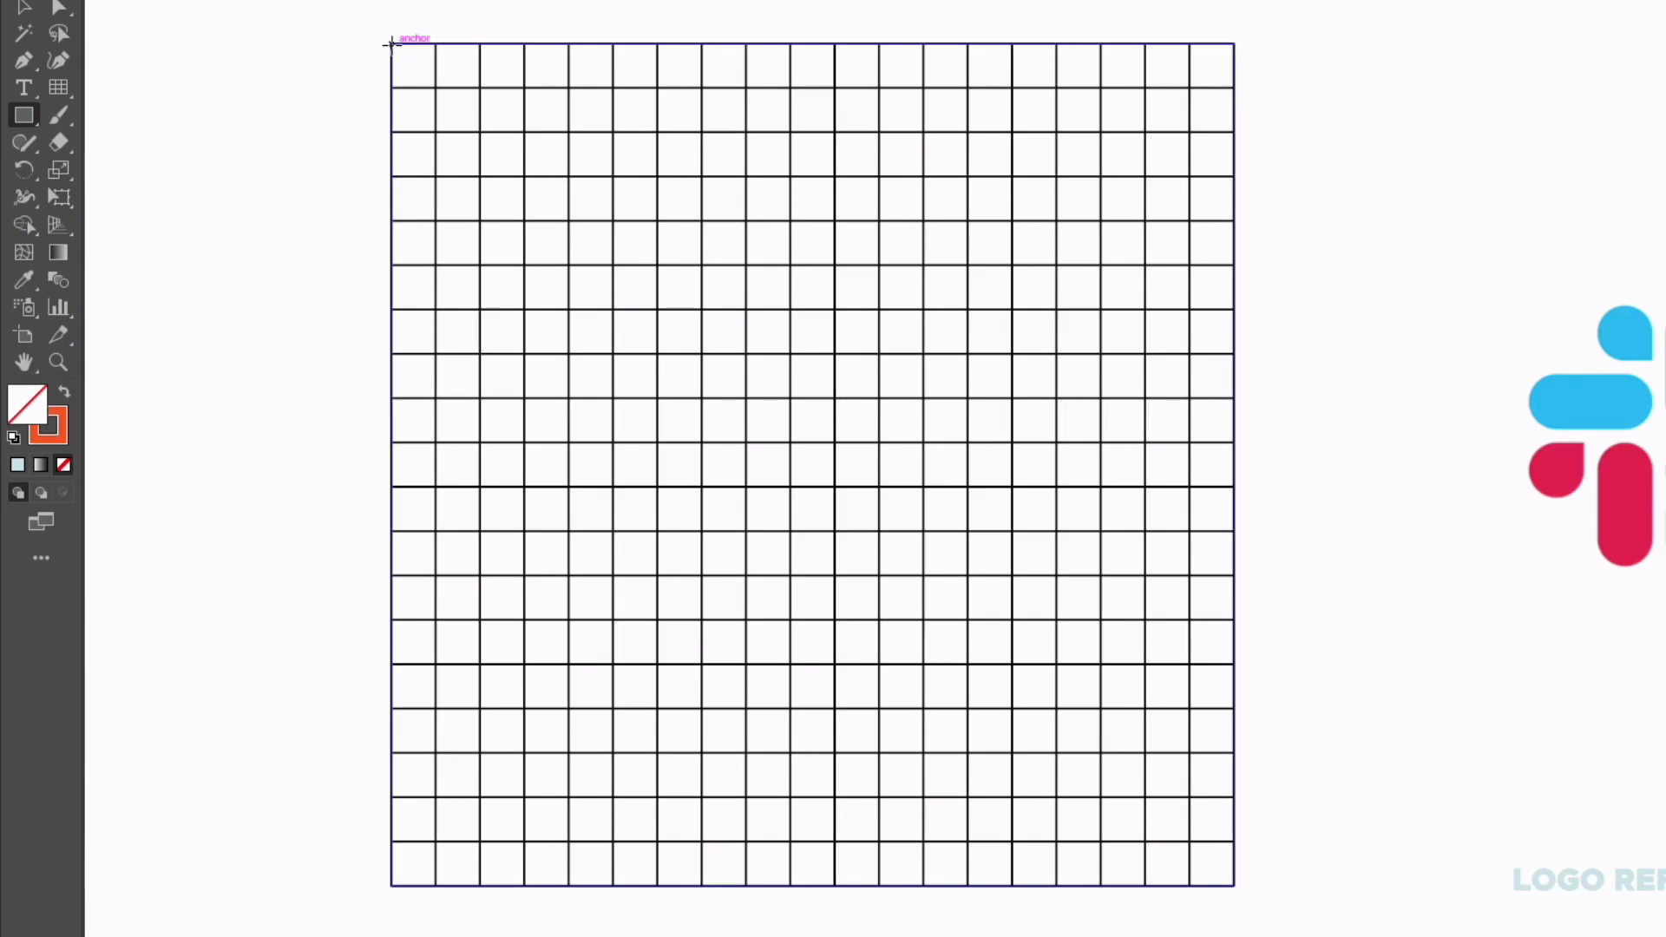
# - Draw a four-column-wide rectangle from the grid's top-left corner spanning its full height
pyautogui.moveTo(392, 42); pyautogui.dragTo(462, 244)
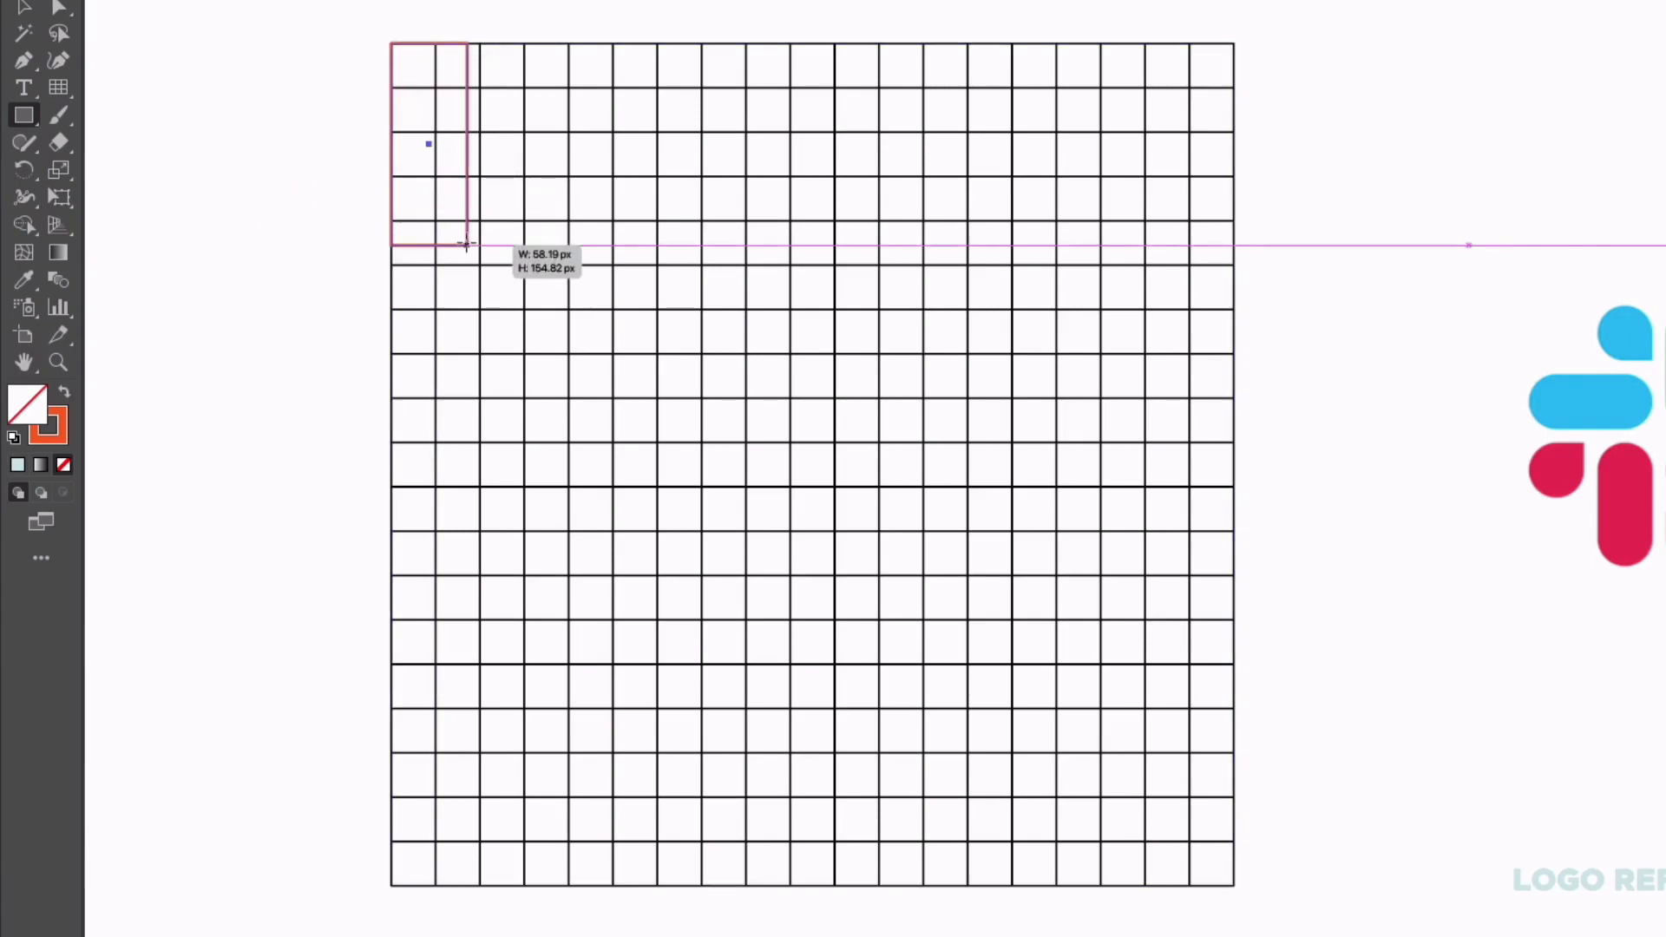
pyautogui.moveTo(465, 243); pyautogui.dragTo(520, 543)
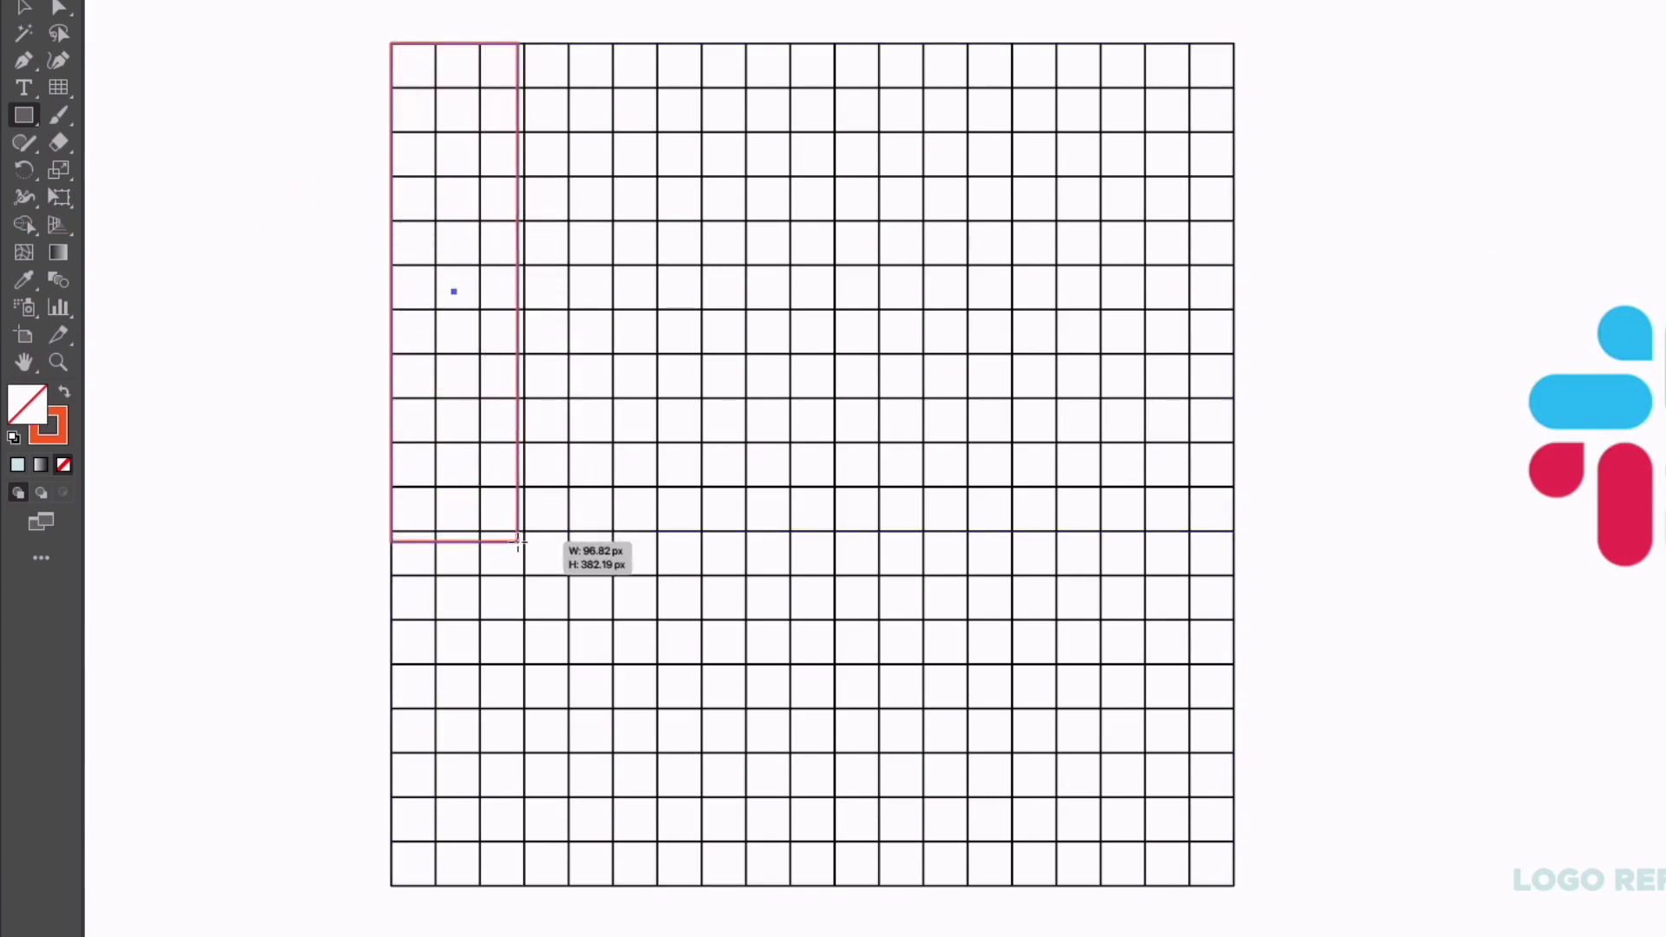
pyautogui.moveTo(520, 545); pyautogui.dragTo(570, 562)
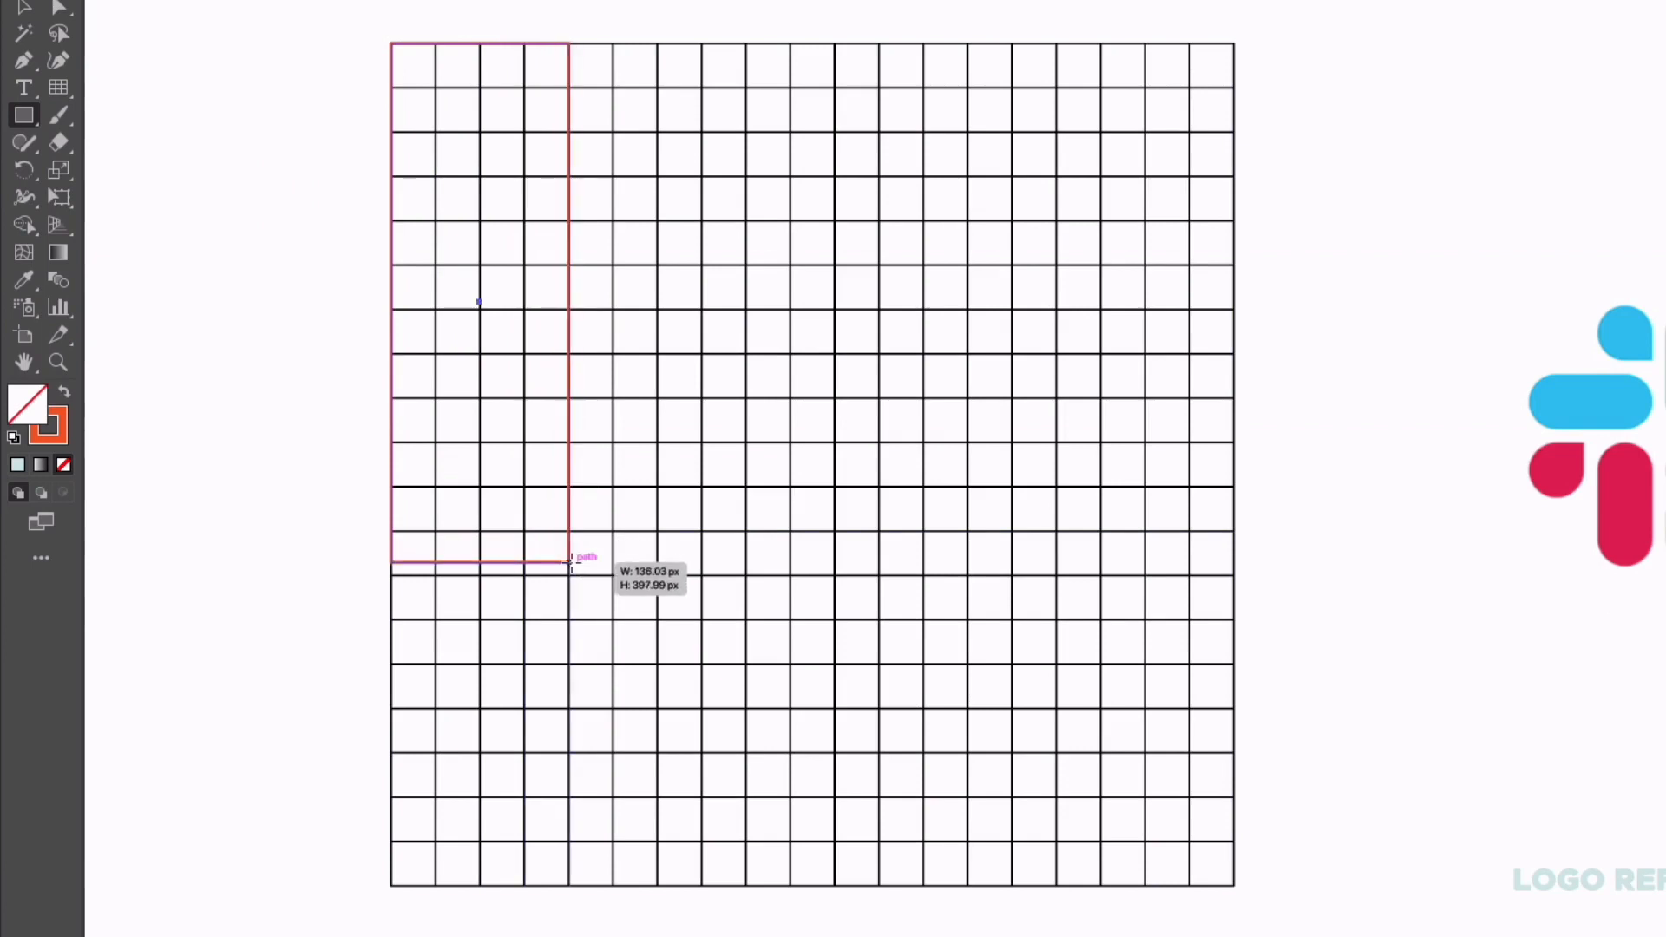
pyautogui.moveTo(569, 560); pyautogui.dragTo(570, 882)
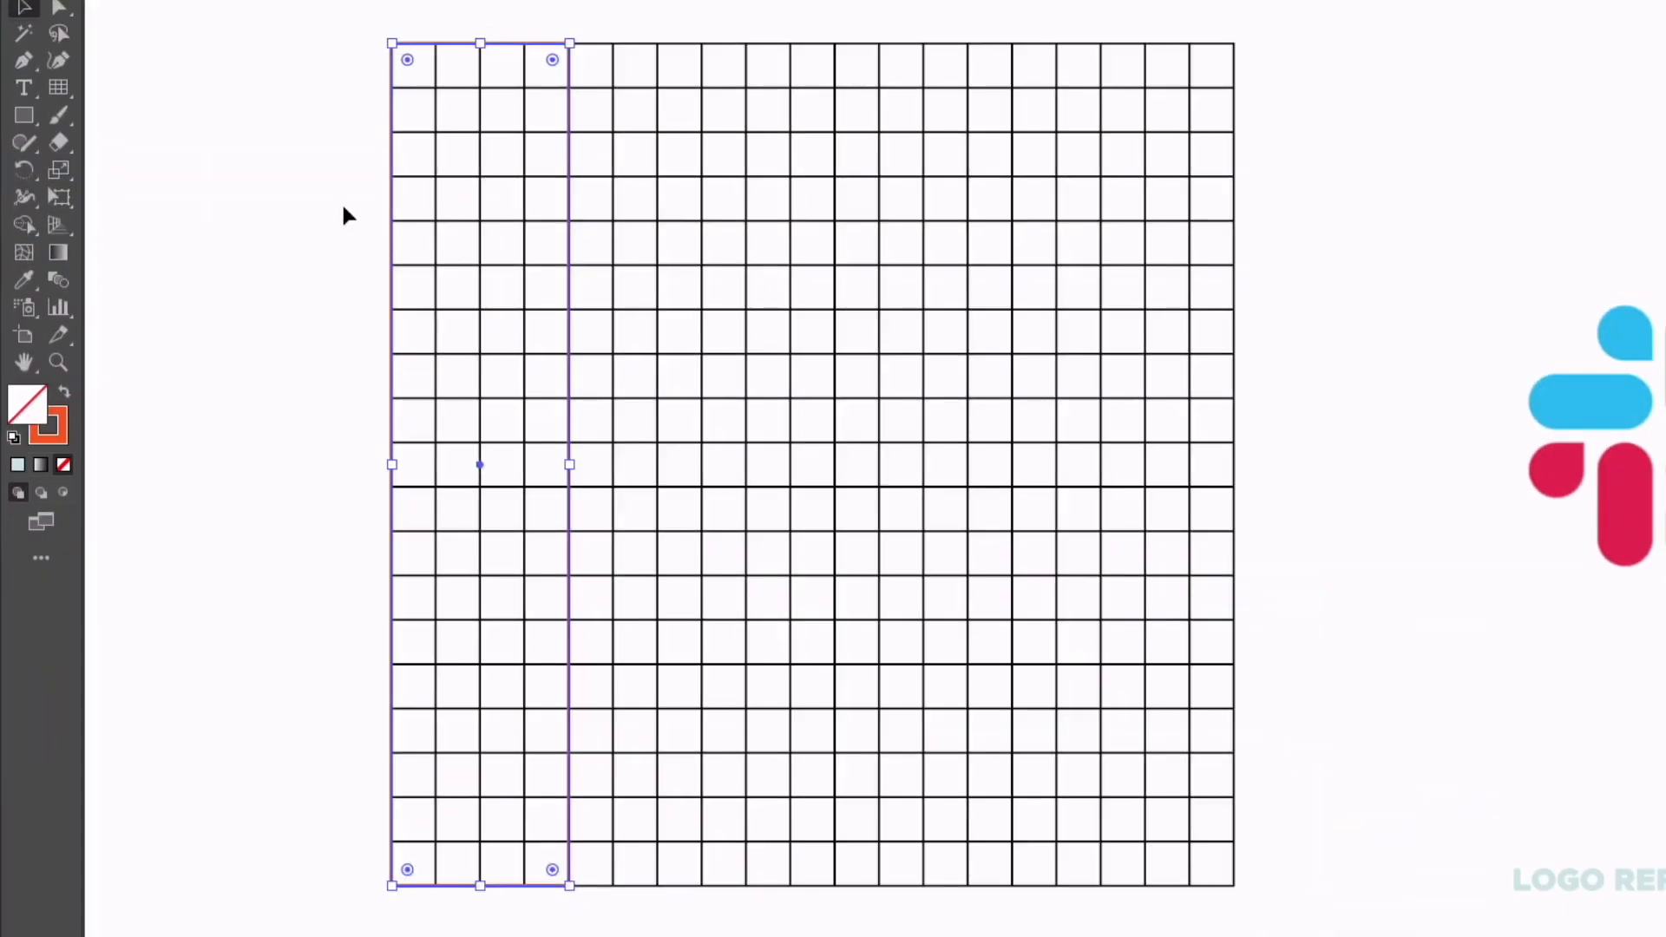
pyautogui.moveTo(394, 207)
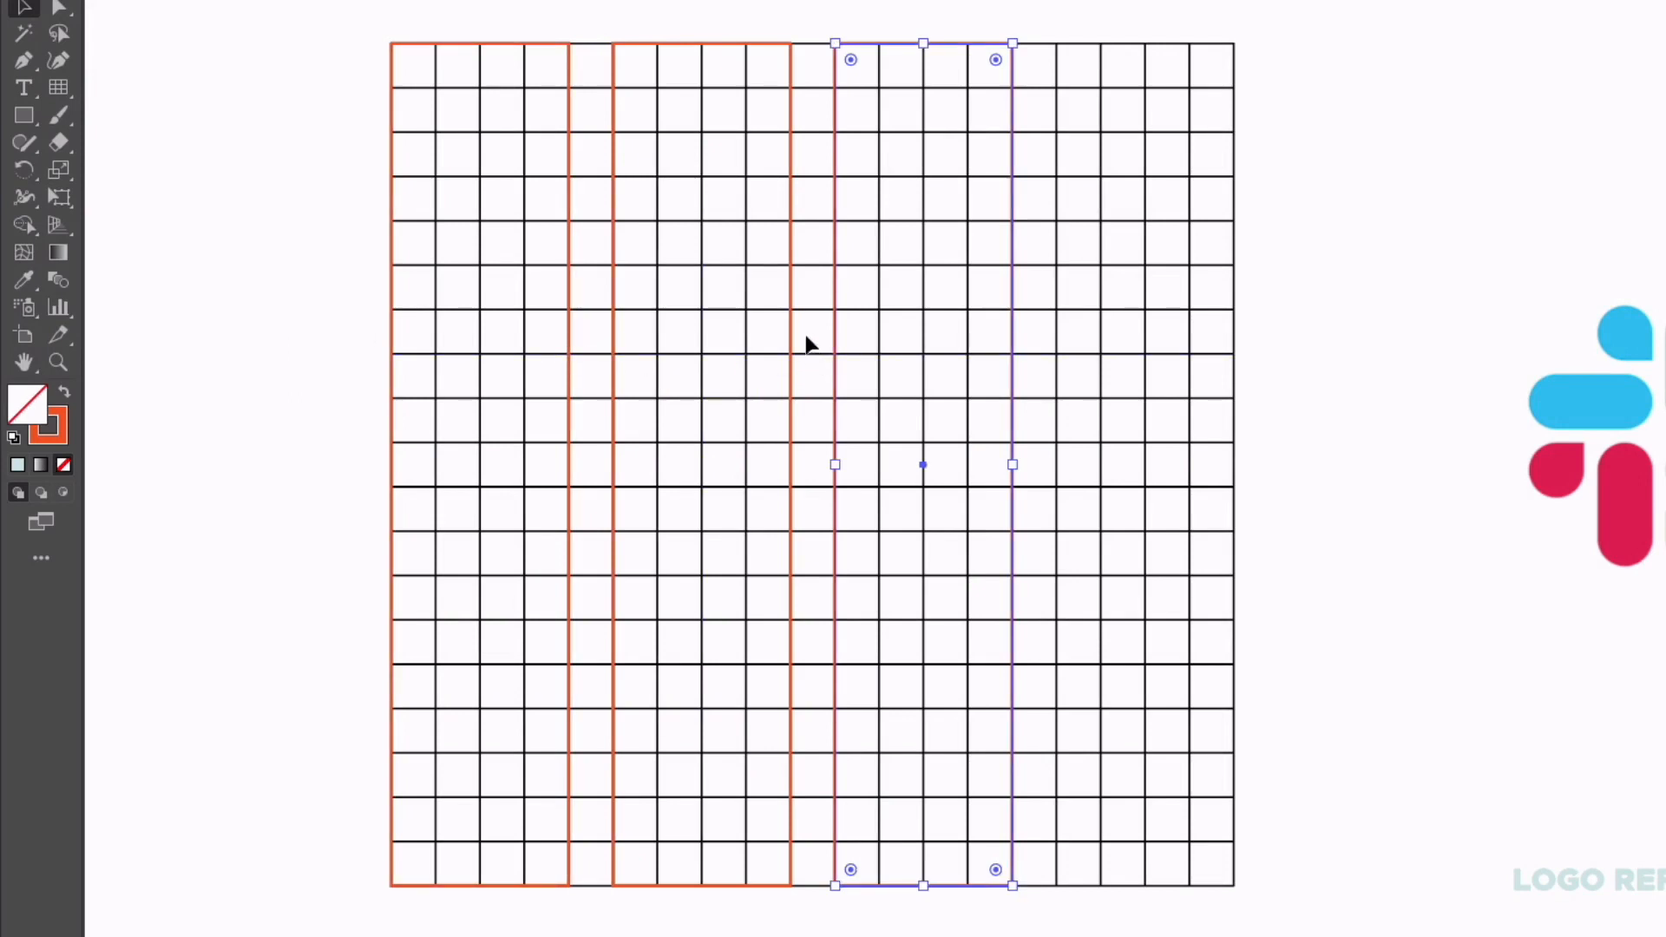
pyautogui.moveTo(823, 281)
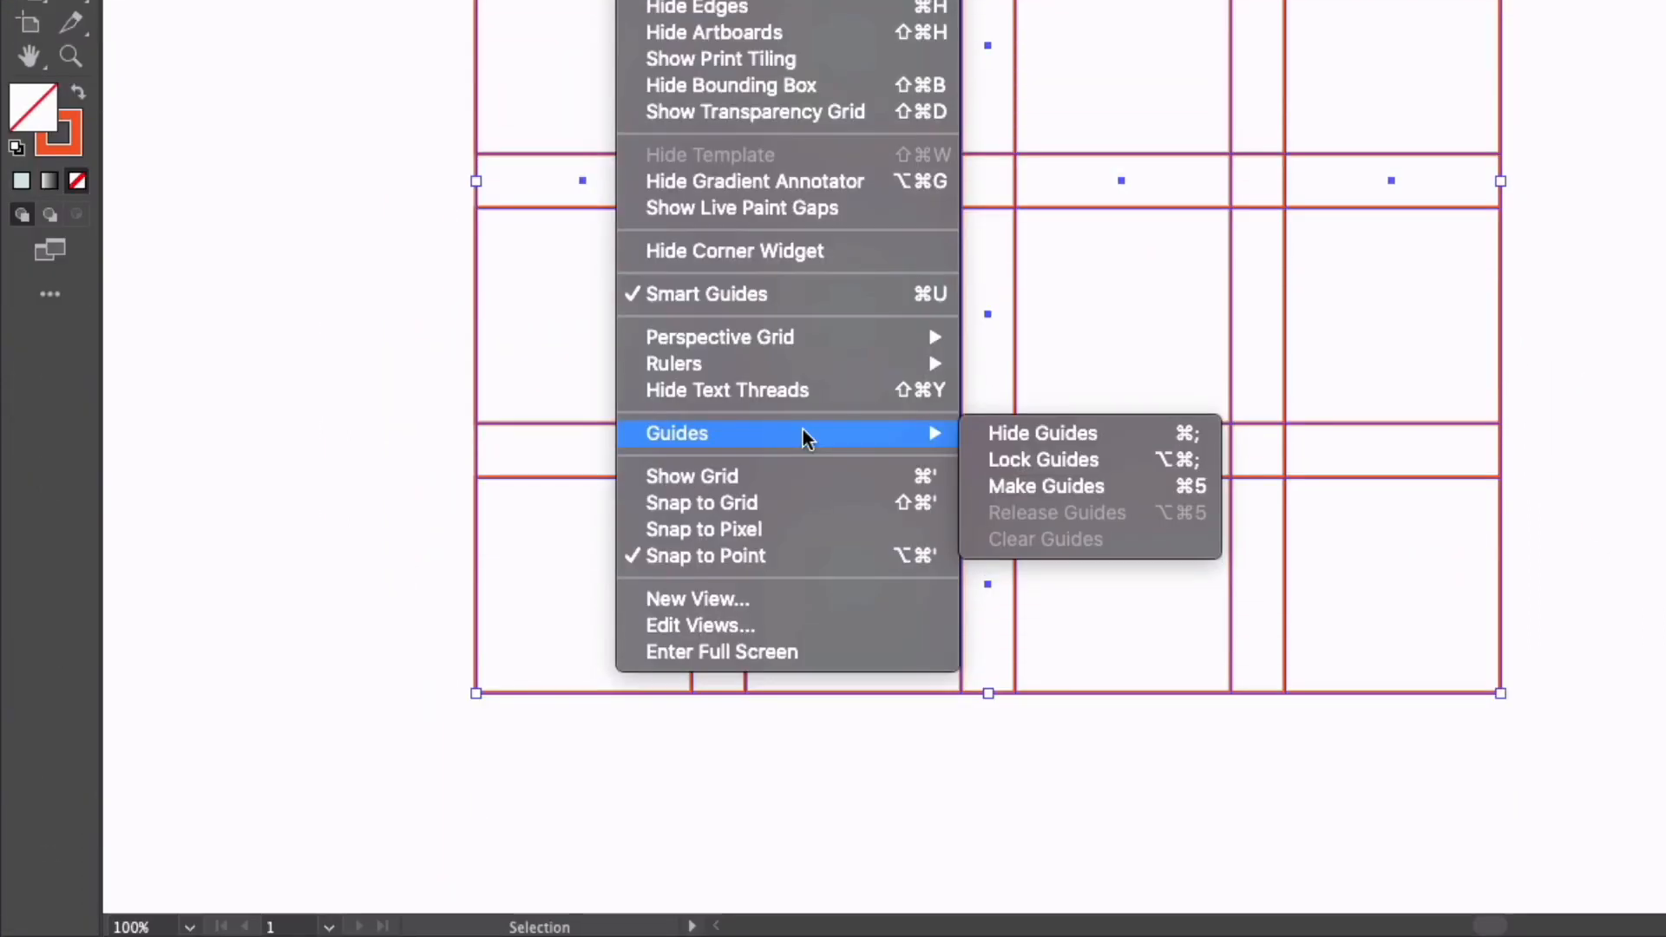
pyautogui.moveTo(1044, 486)
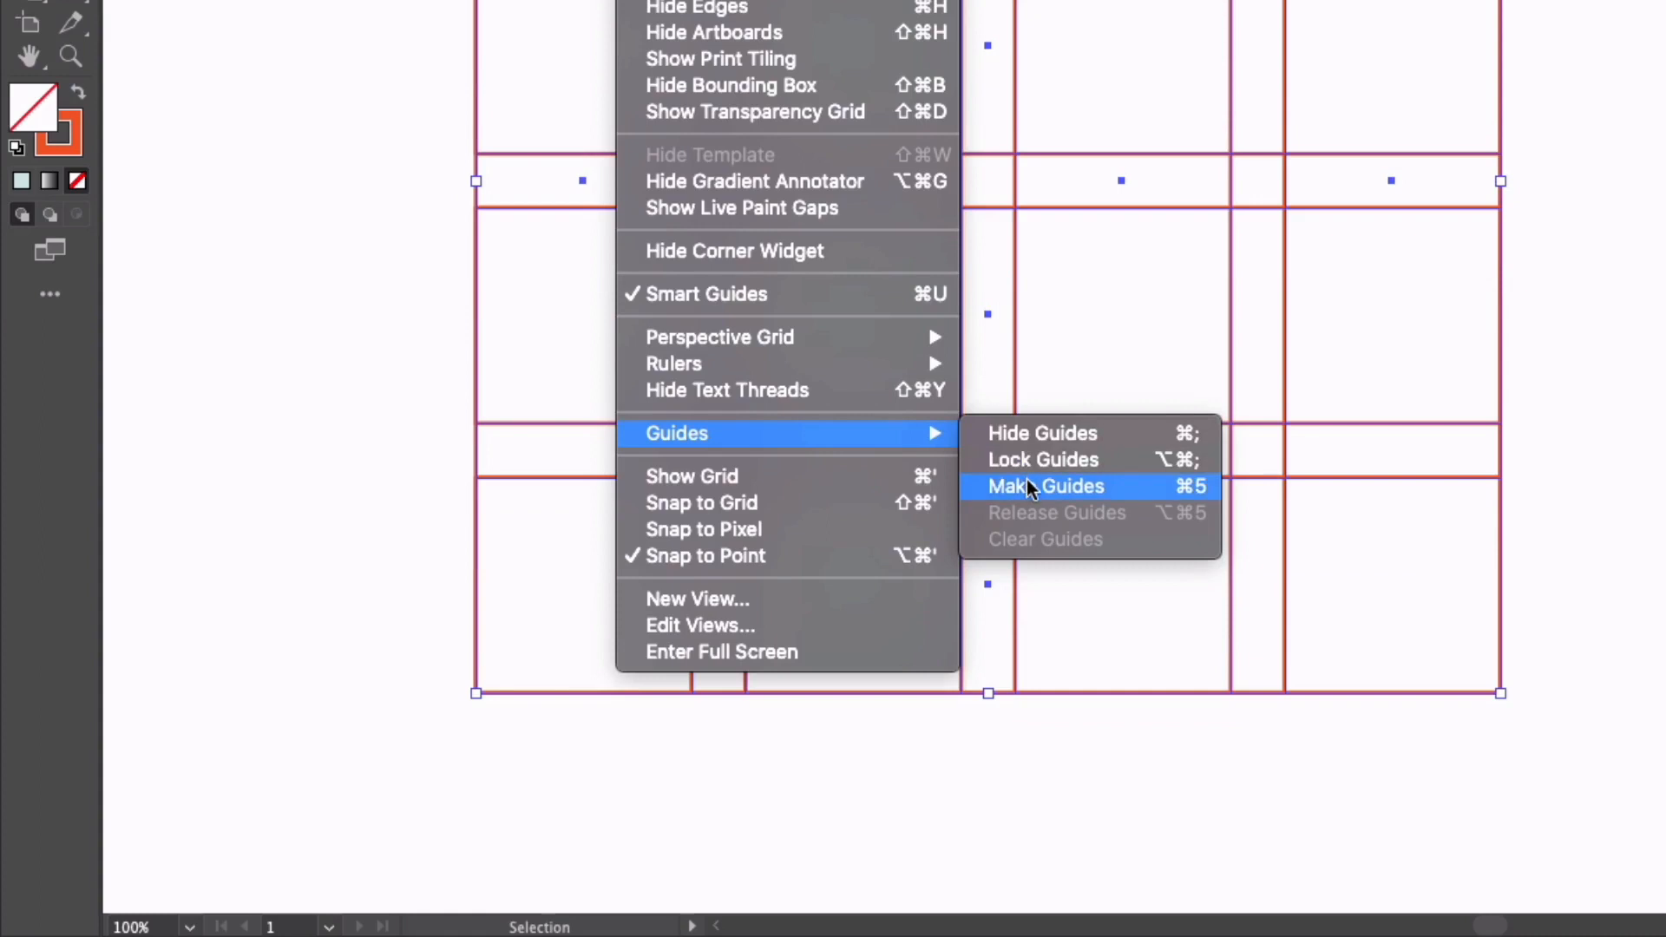
pyautogui.moveTo(1136, 490)
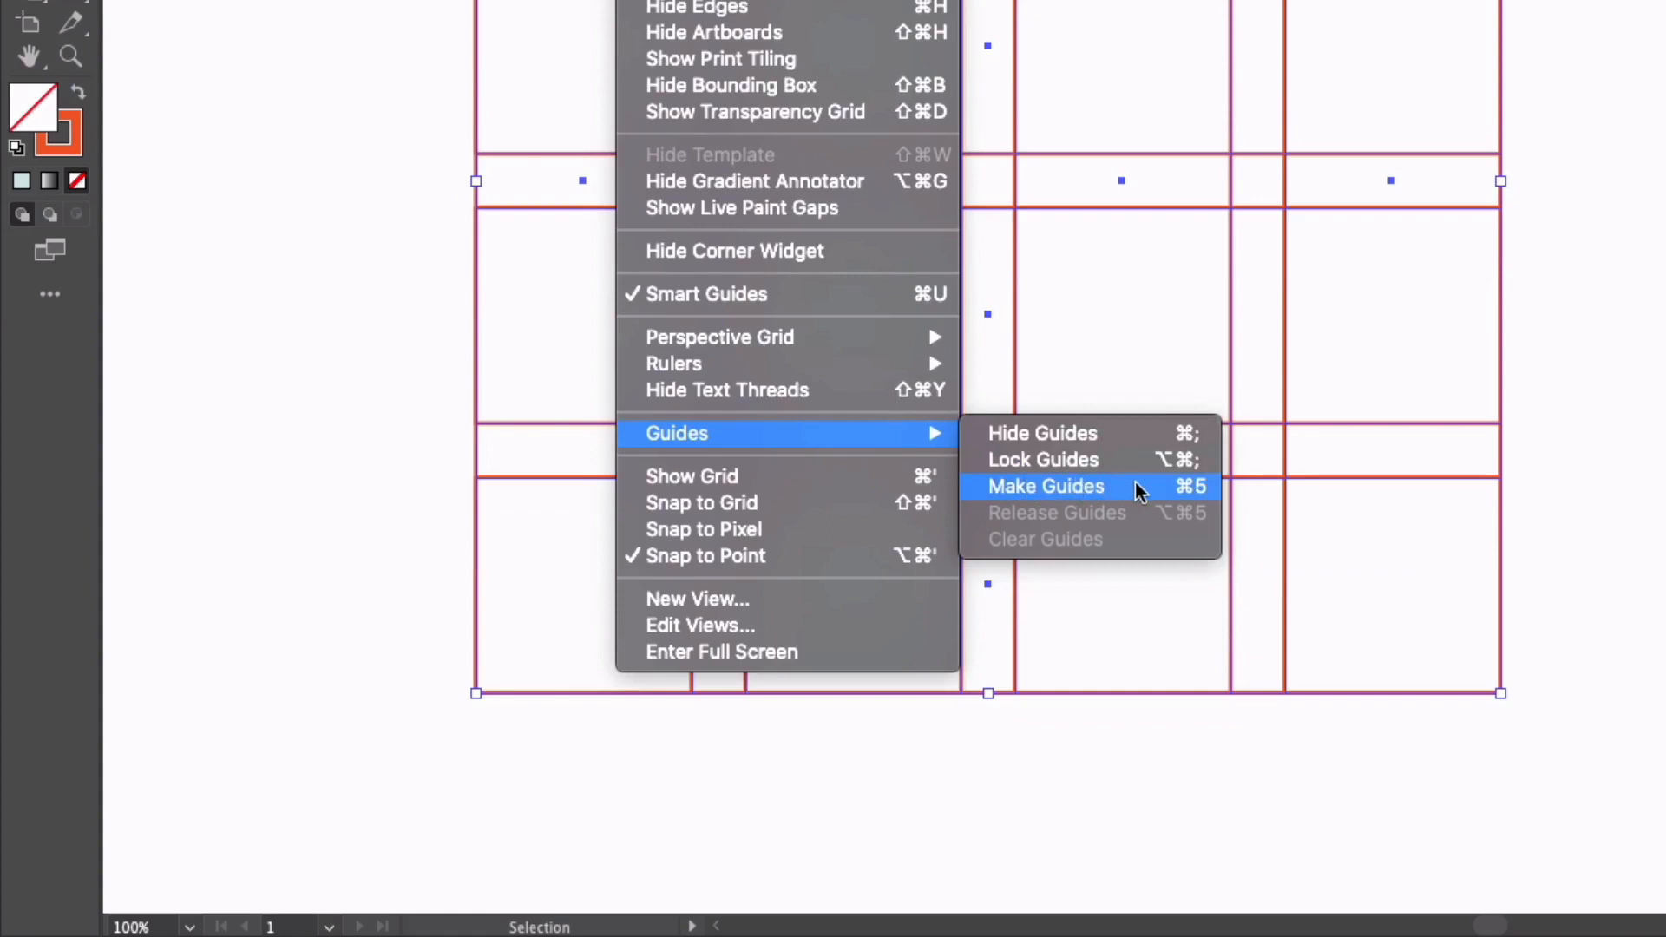
# - Convert the selected band rectangles into guides via View > Guides > Make Guides
pyautogui.click(1044, 486)
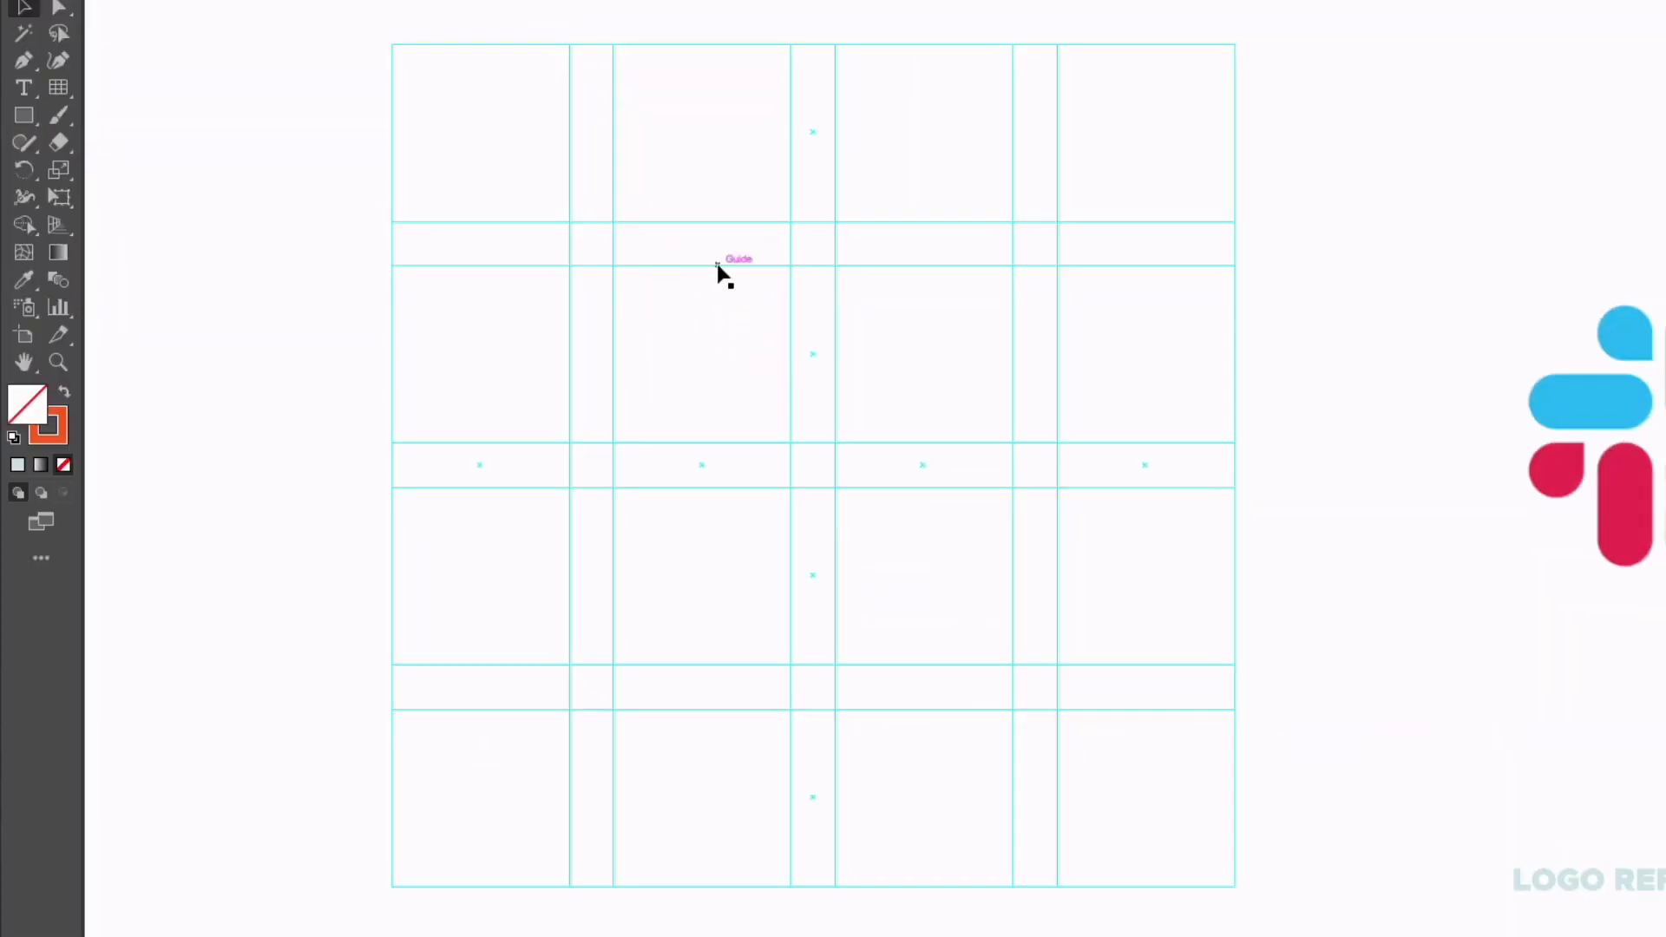
pyautogui.click(730, 263)
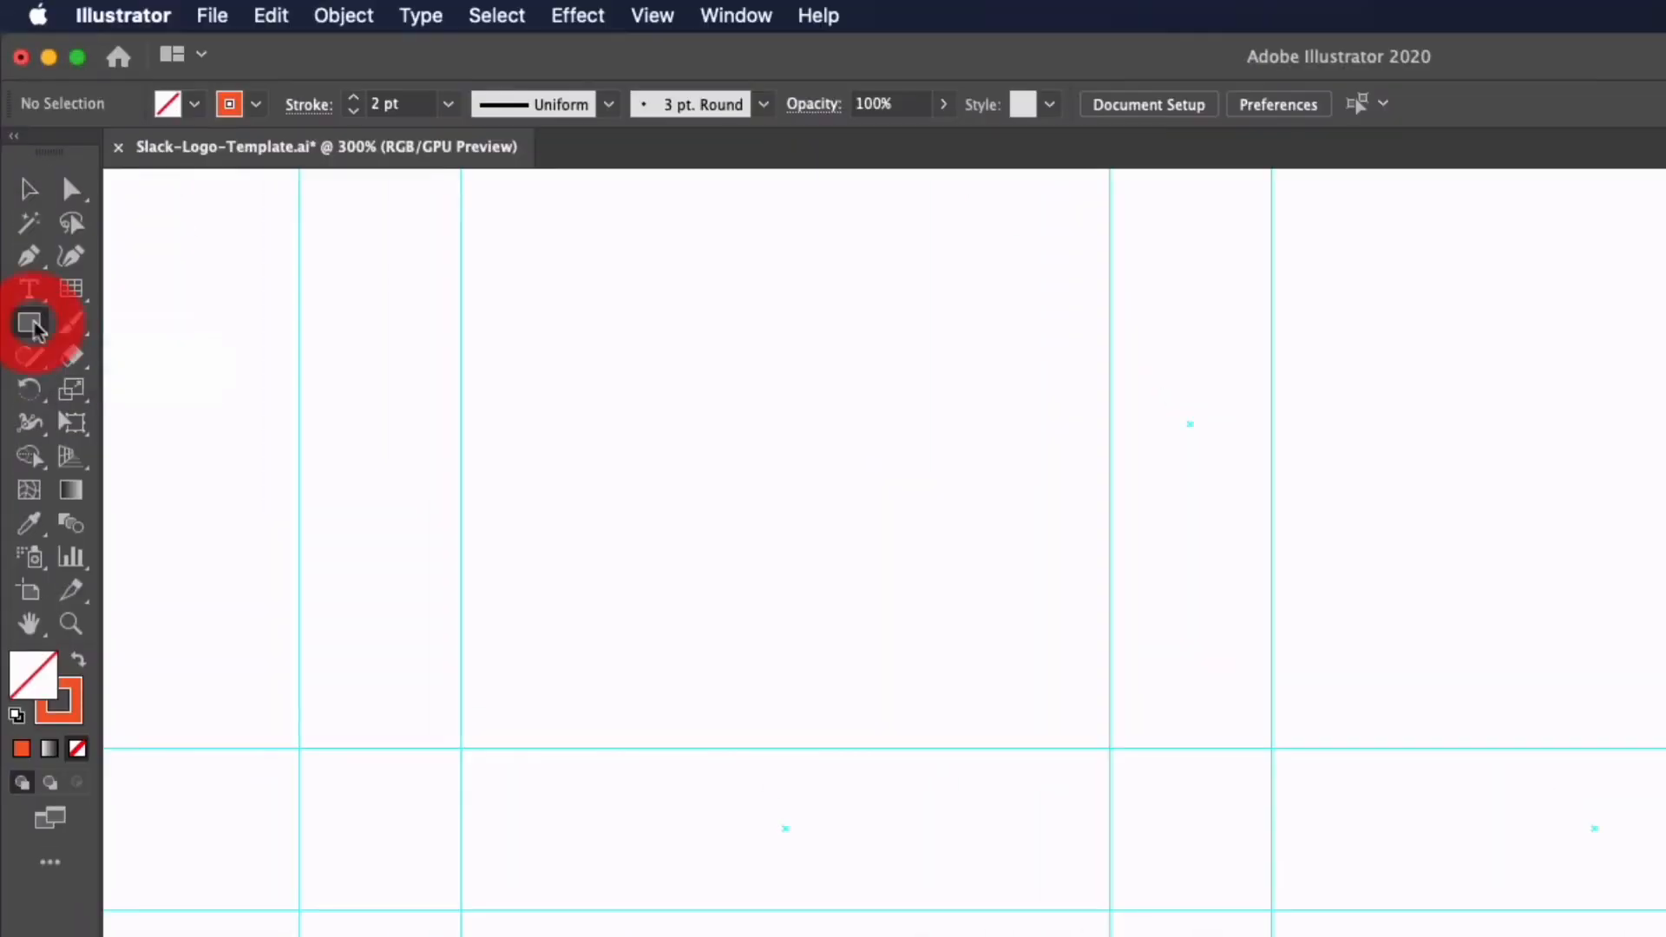
# - Draw a small square inside a central guide gap and lock the spare Layer 4
pyautogui.moveTo(760, 373); pyautogui.dragTo(924, 537)
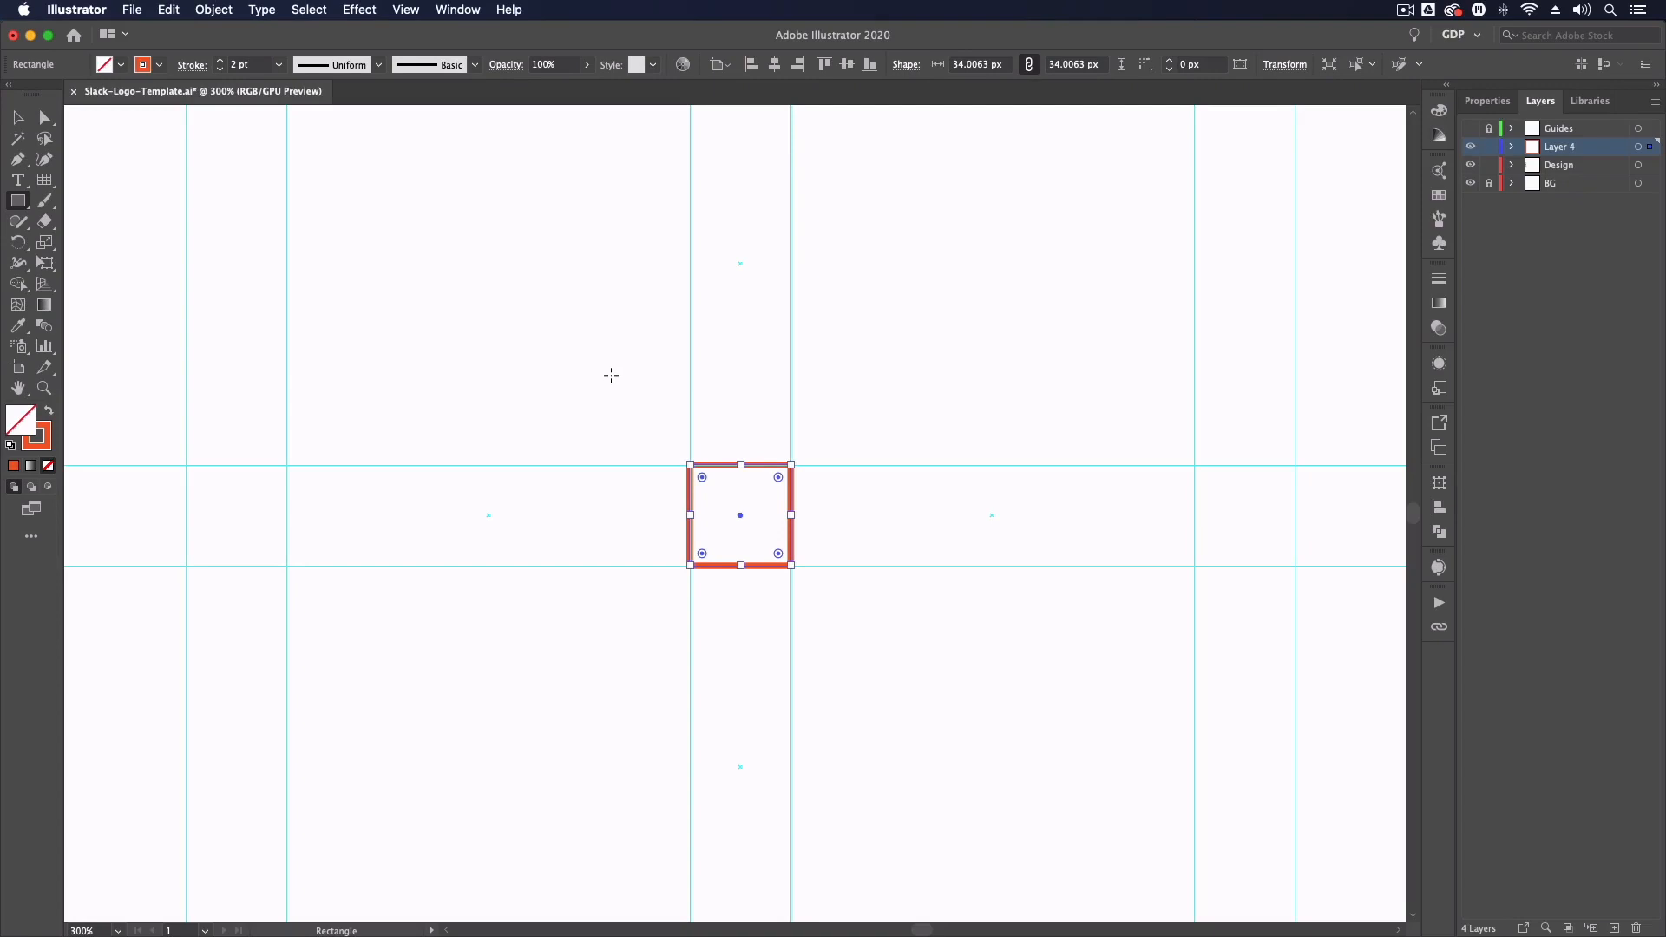
pyautogui.moveTo(561, 342)
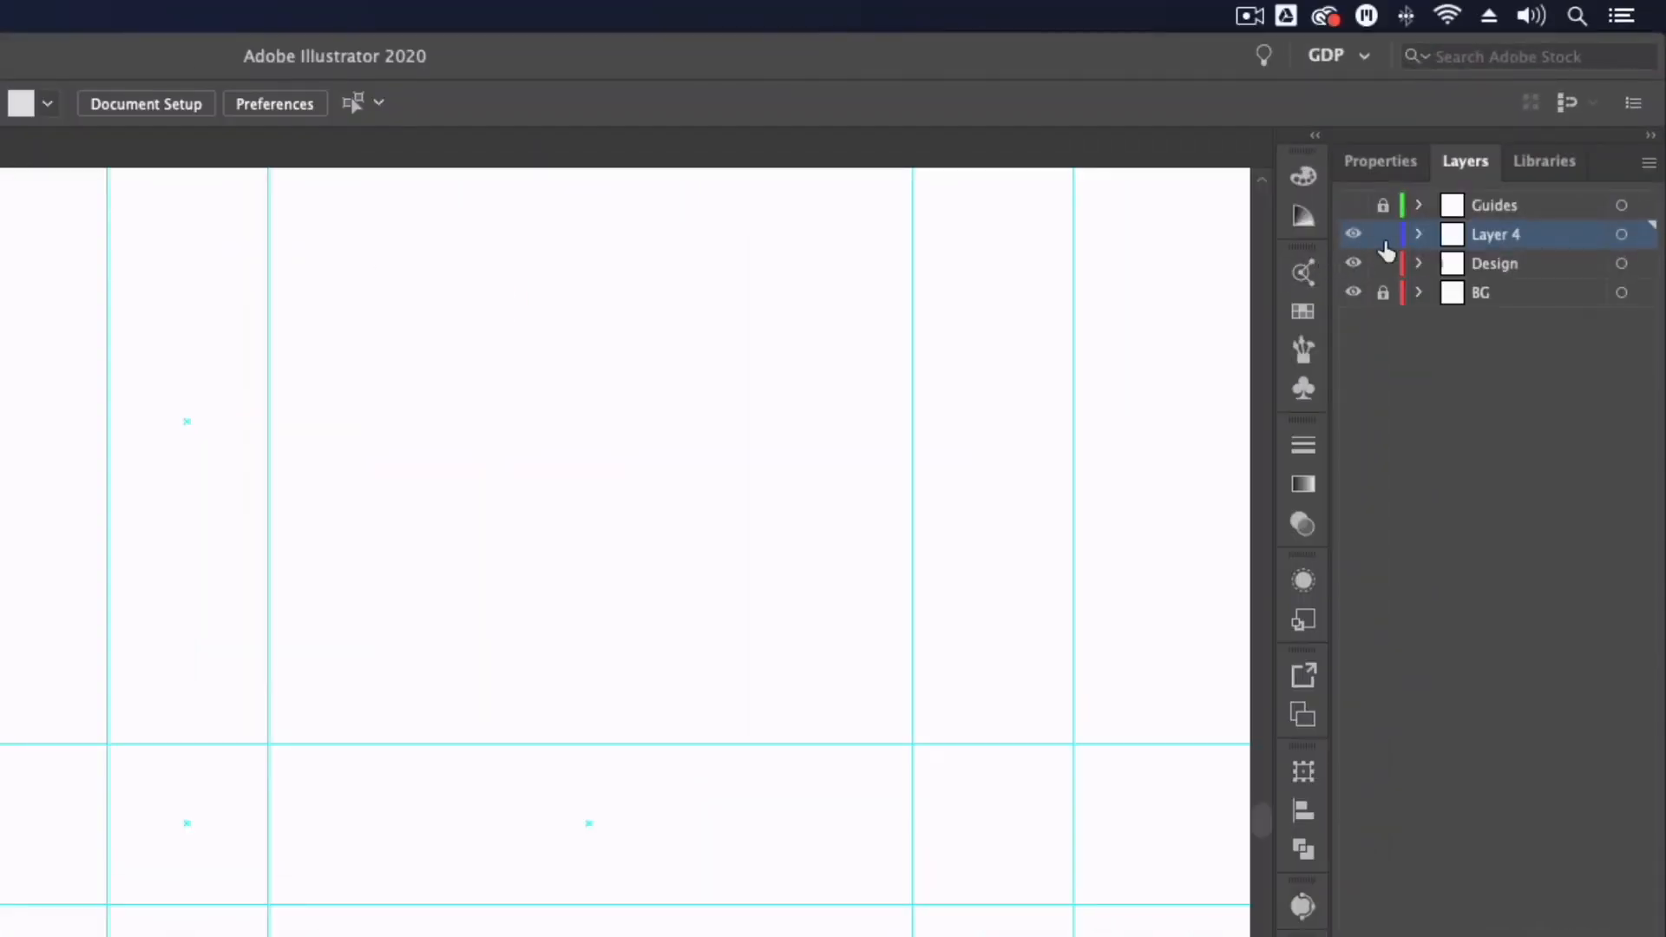
pyautogui.click(1383, 235)
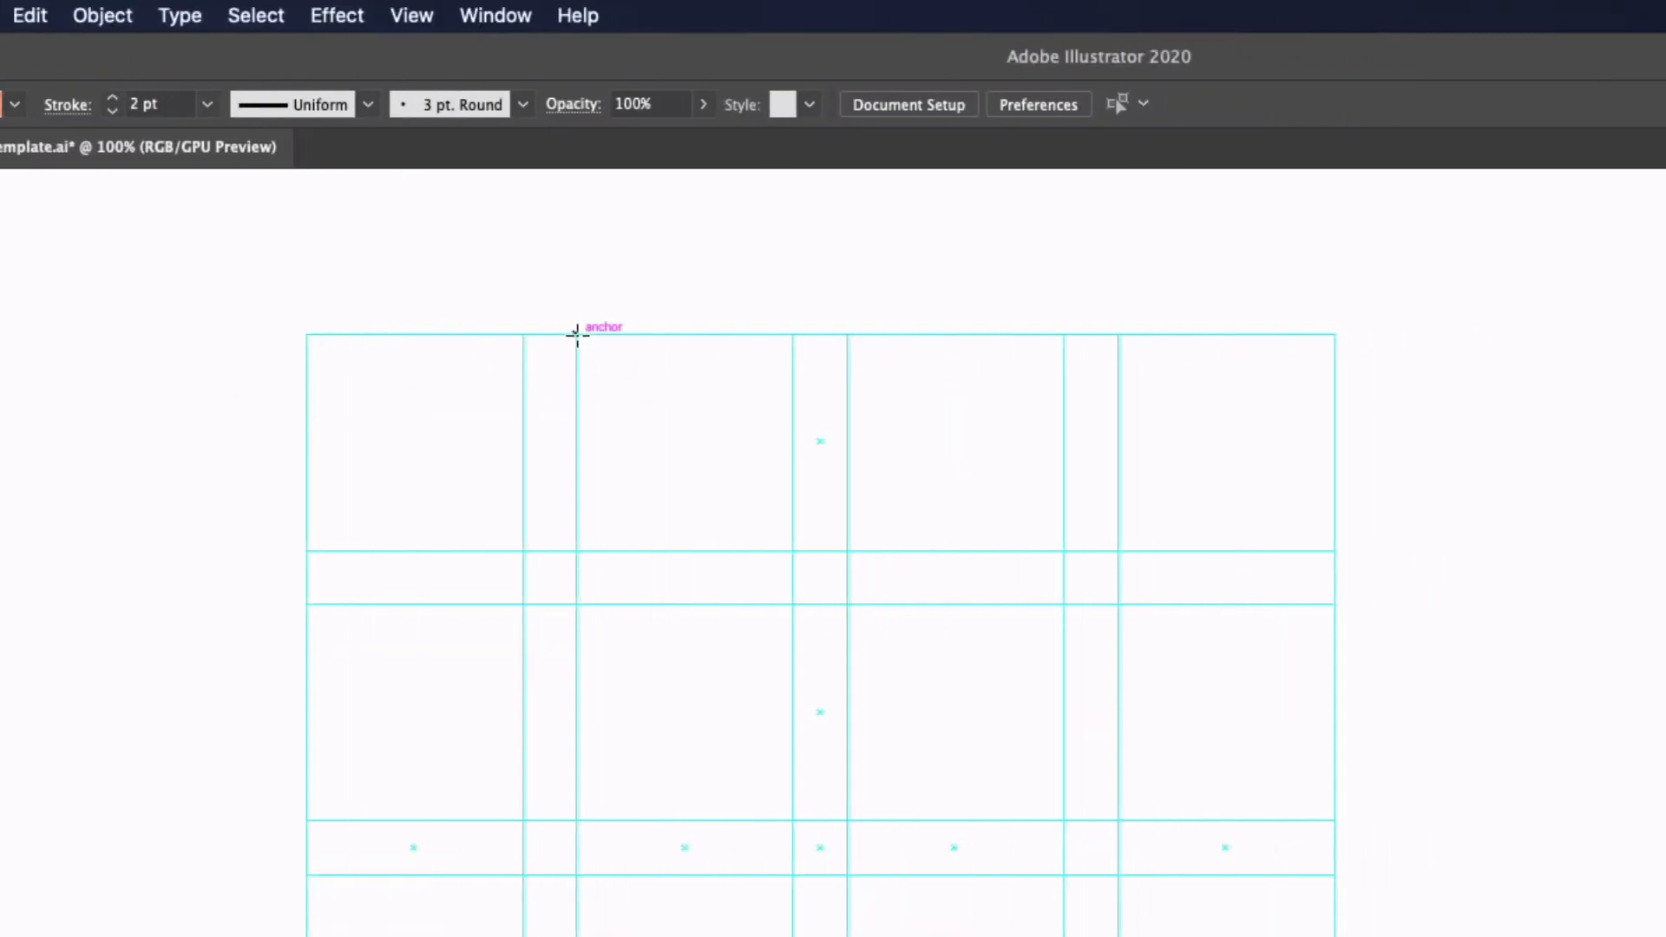
# - Draw a square in an upper guide cell and a two-row tall rectangle in the next column
pyautogui.moveTo(574, 335); pyautogui.dragTo(794, 556)
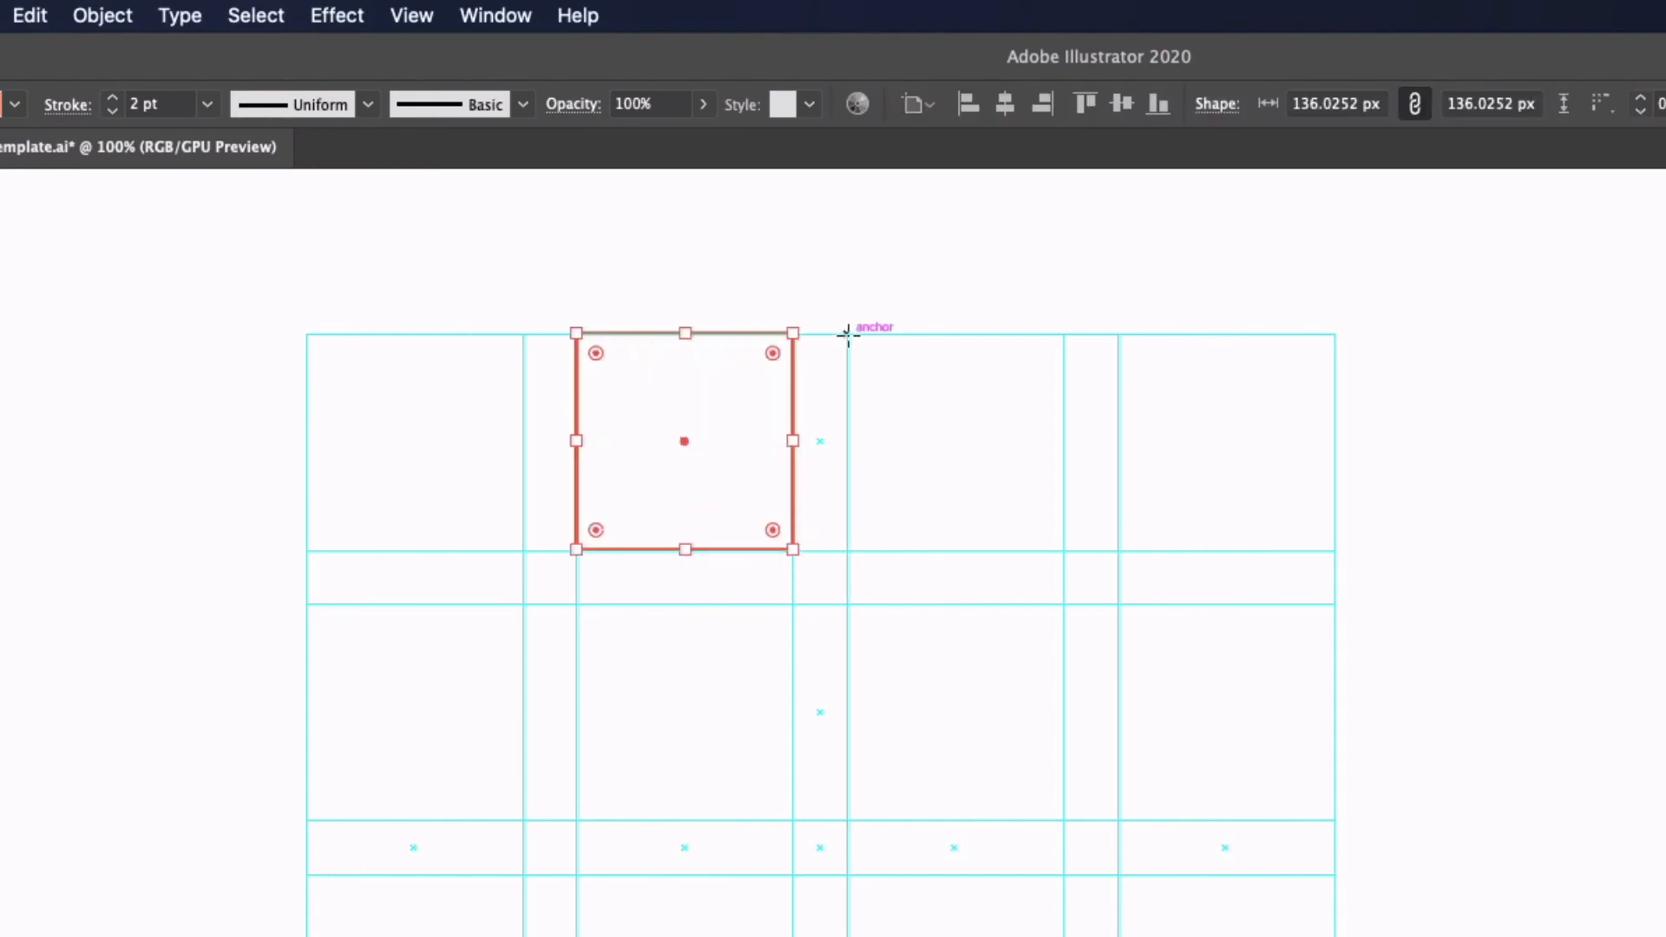
pyautogui.moveTo(845, 333); pyautogui.dragTo(907, 646)
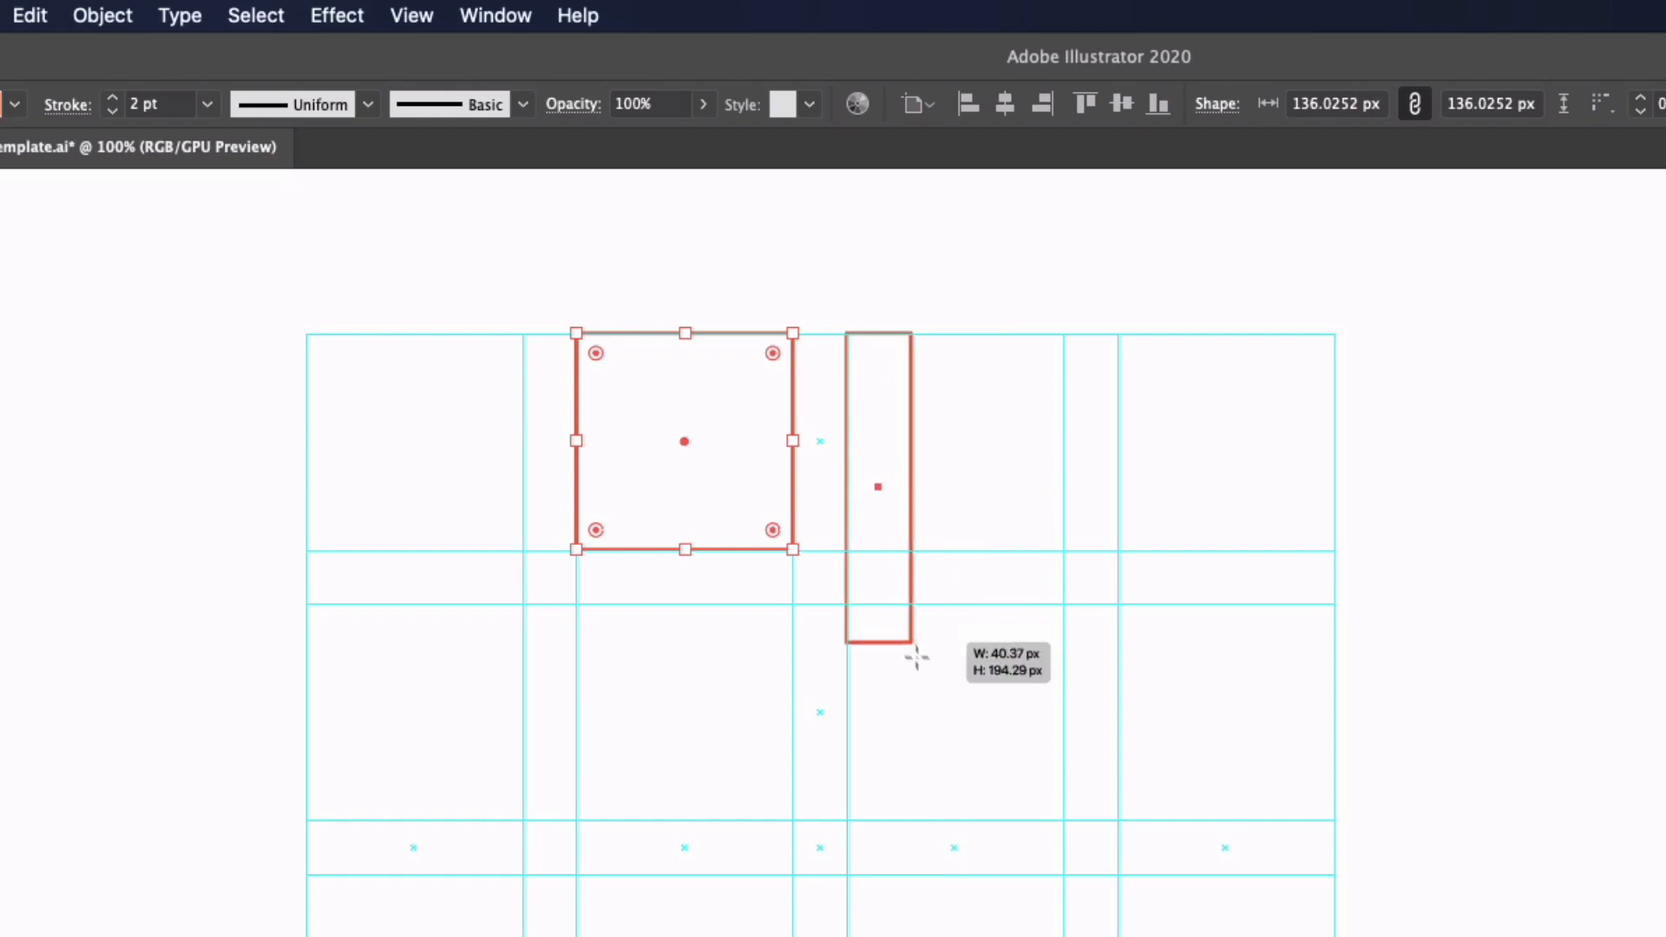
pyautogui.moveTo(910, 656); pyautogui.dragTo(1023, 821)
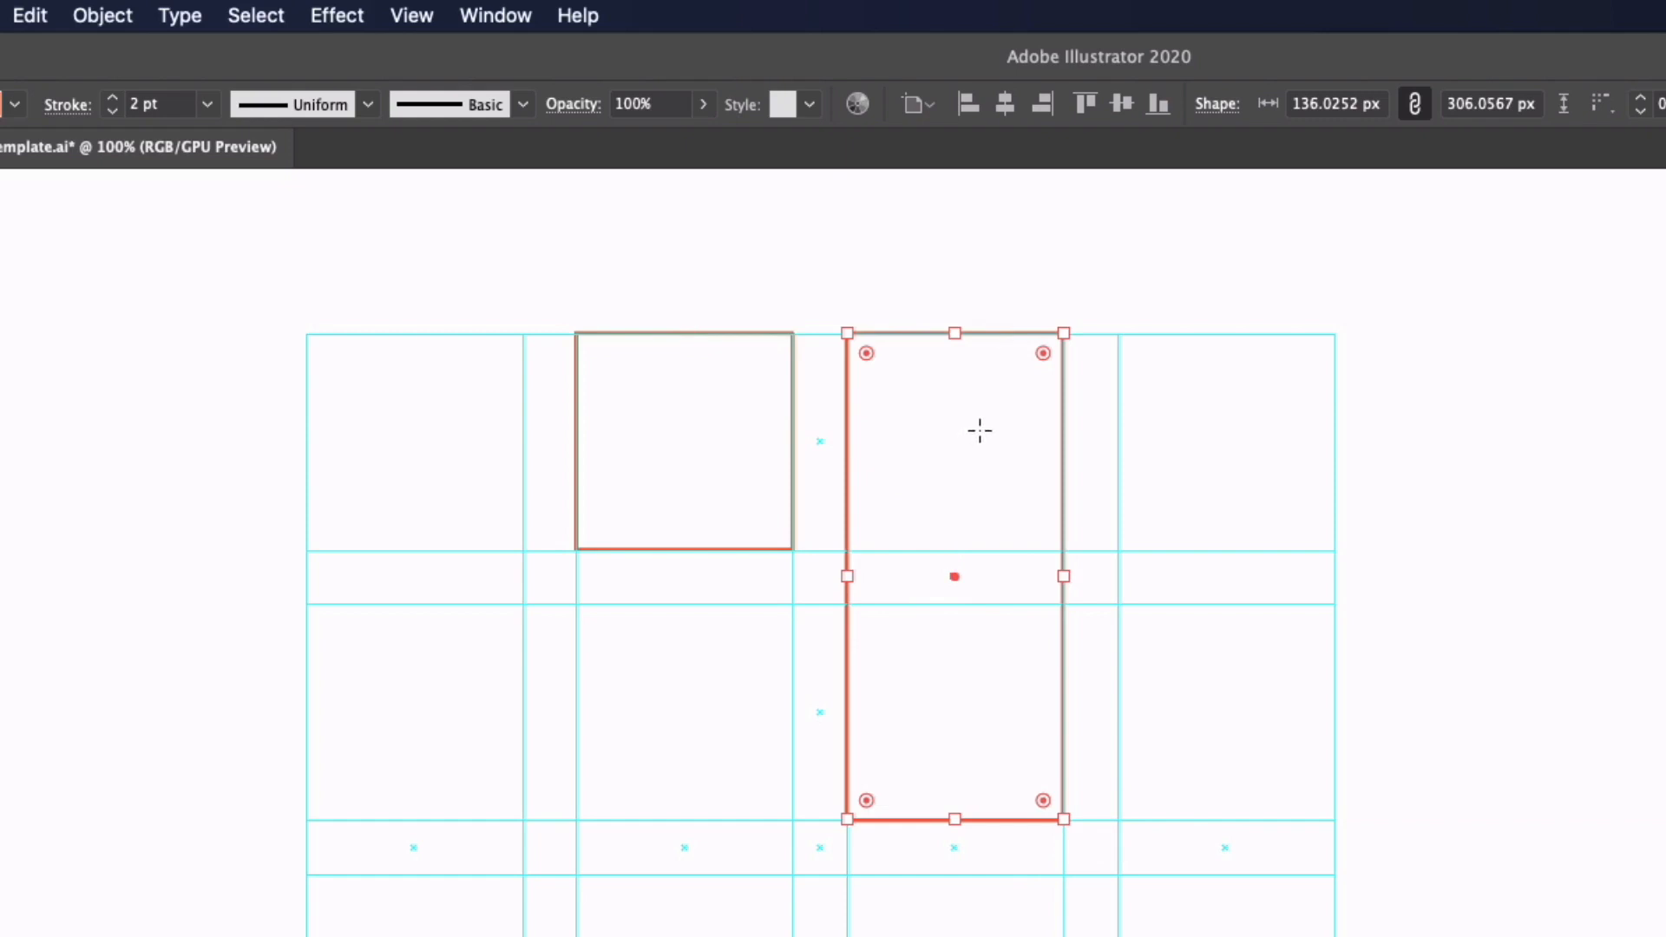
pyautogui.moveTo(1015, 411)
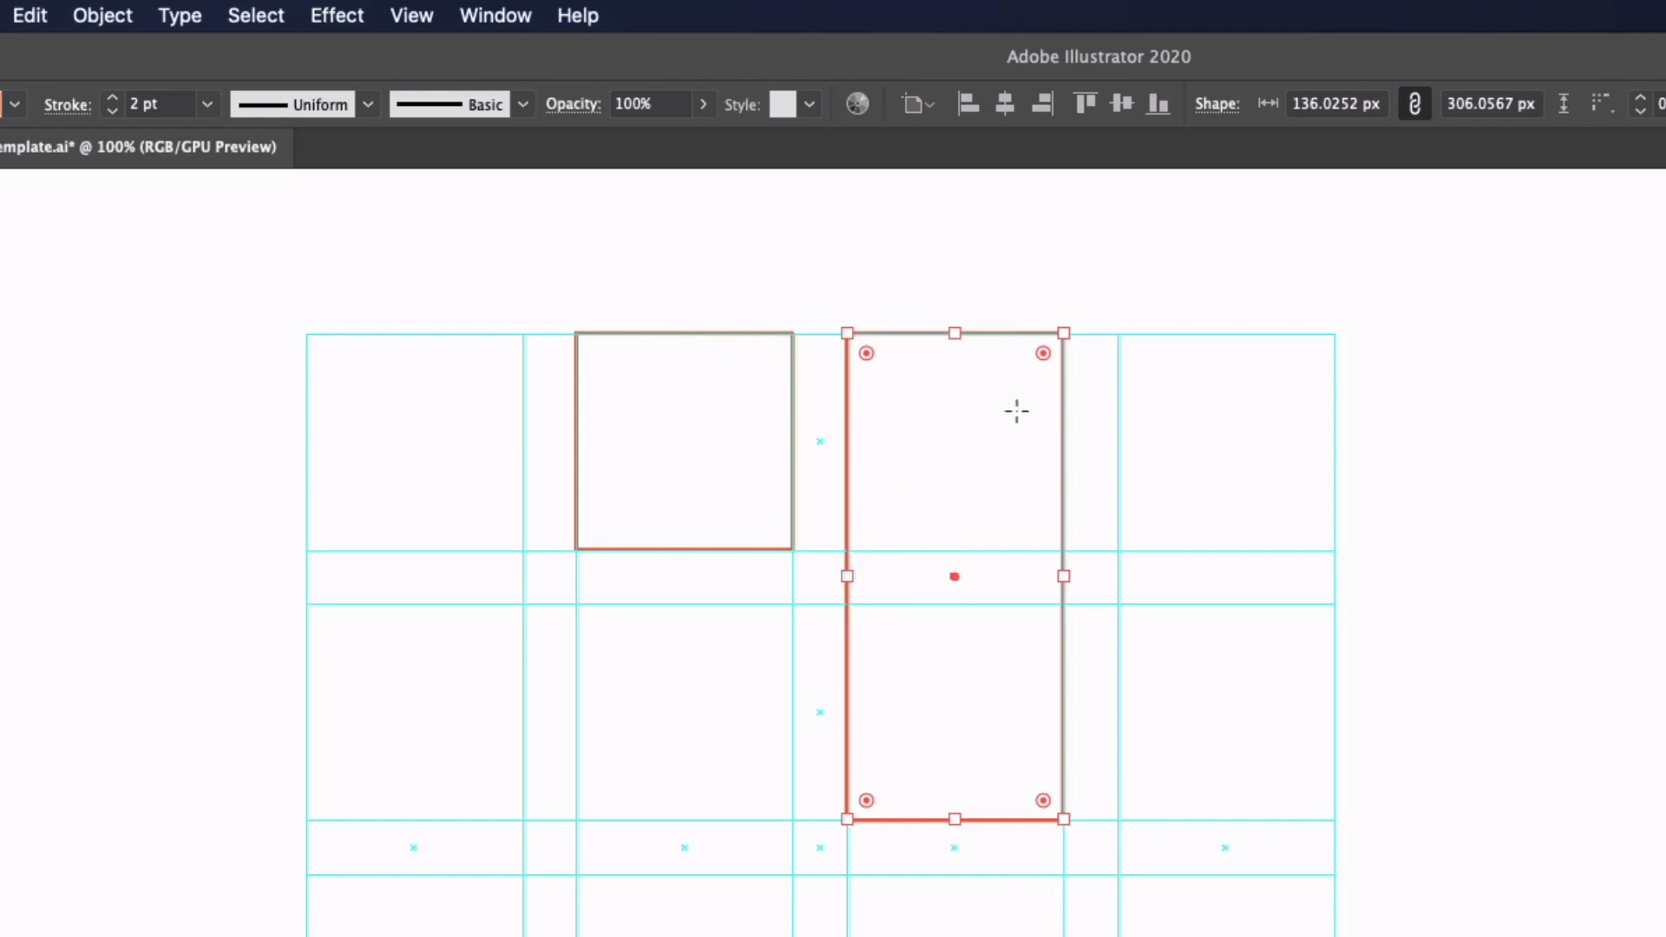
# - Round the tall rectangle's corners fully into a pill shape
pyautogui.moveTo(1045, 352); pyautogui.dragTo(1041, 372)
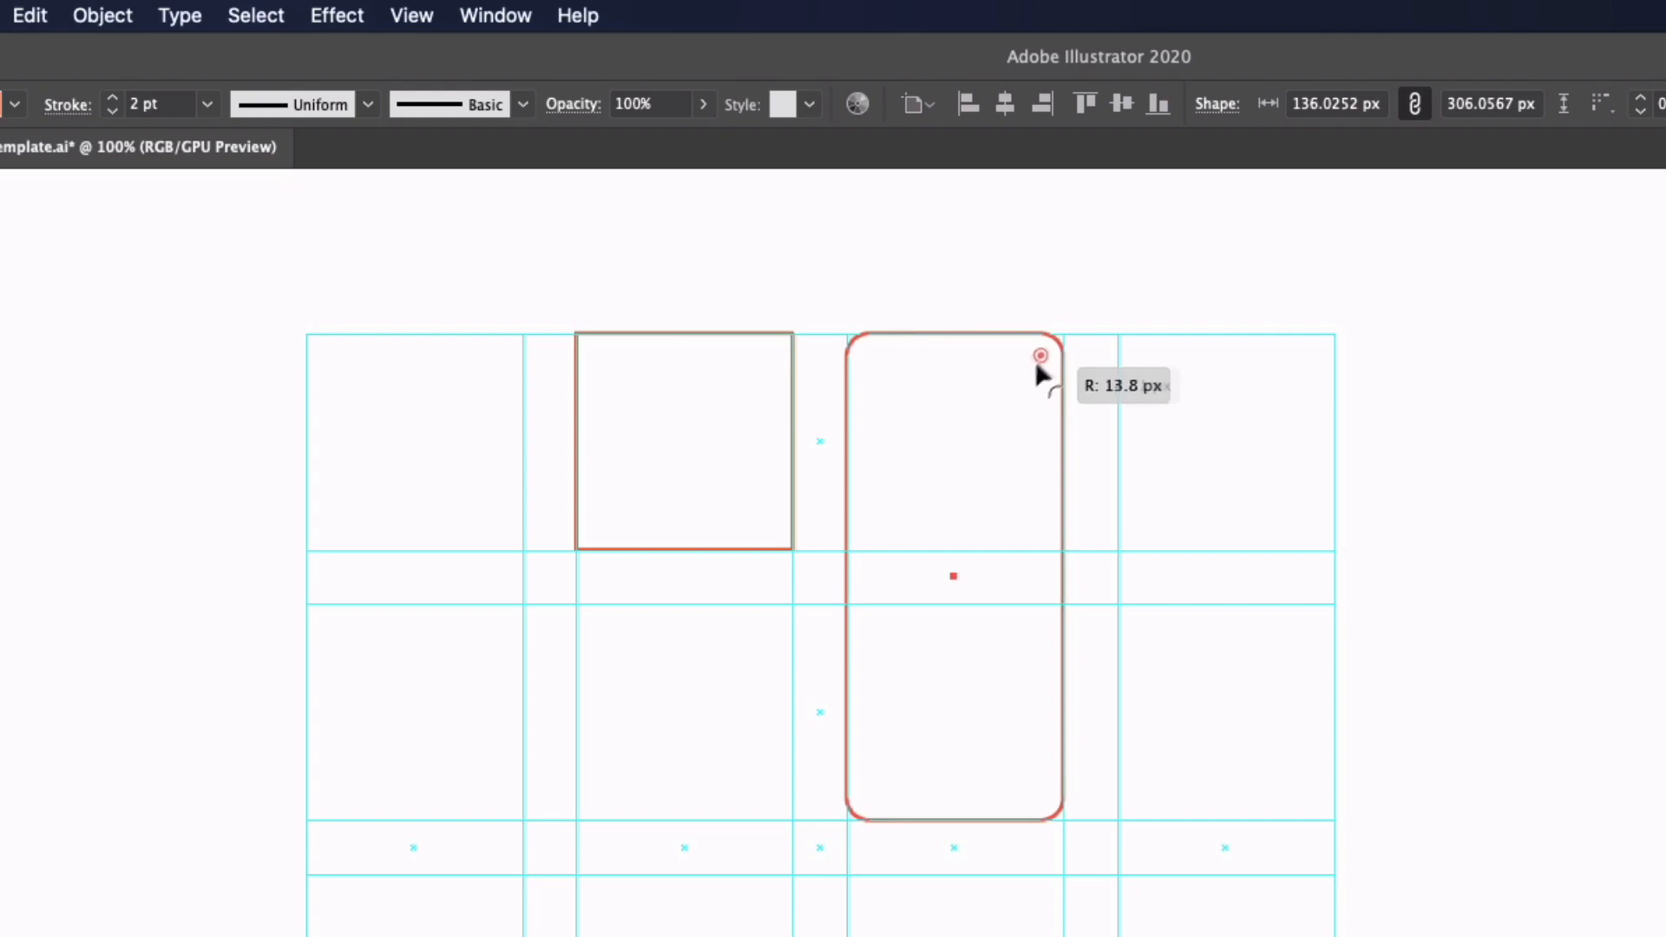
pyautogui.moveTo(1039, 354); pyautogui.dragTo(939, 510)
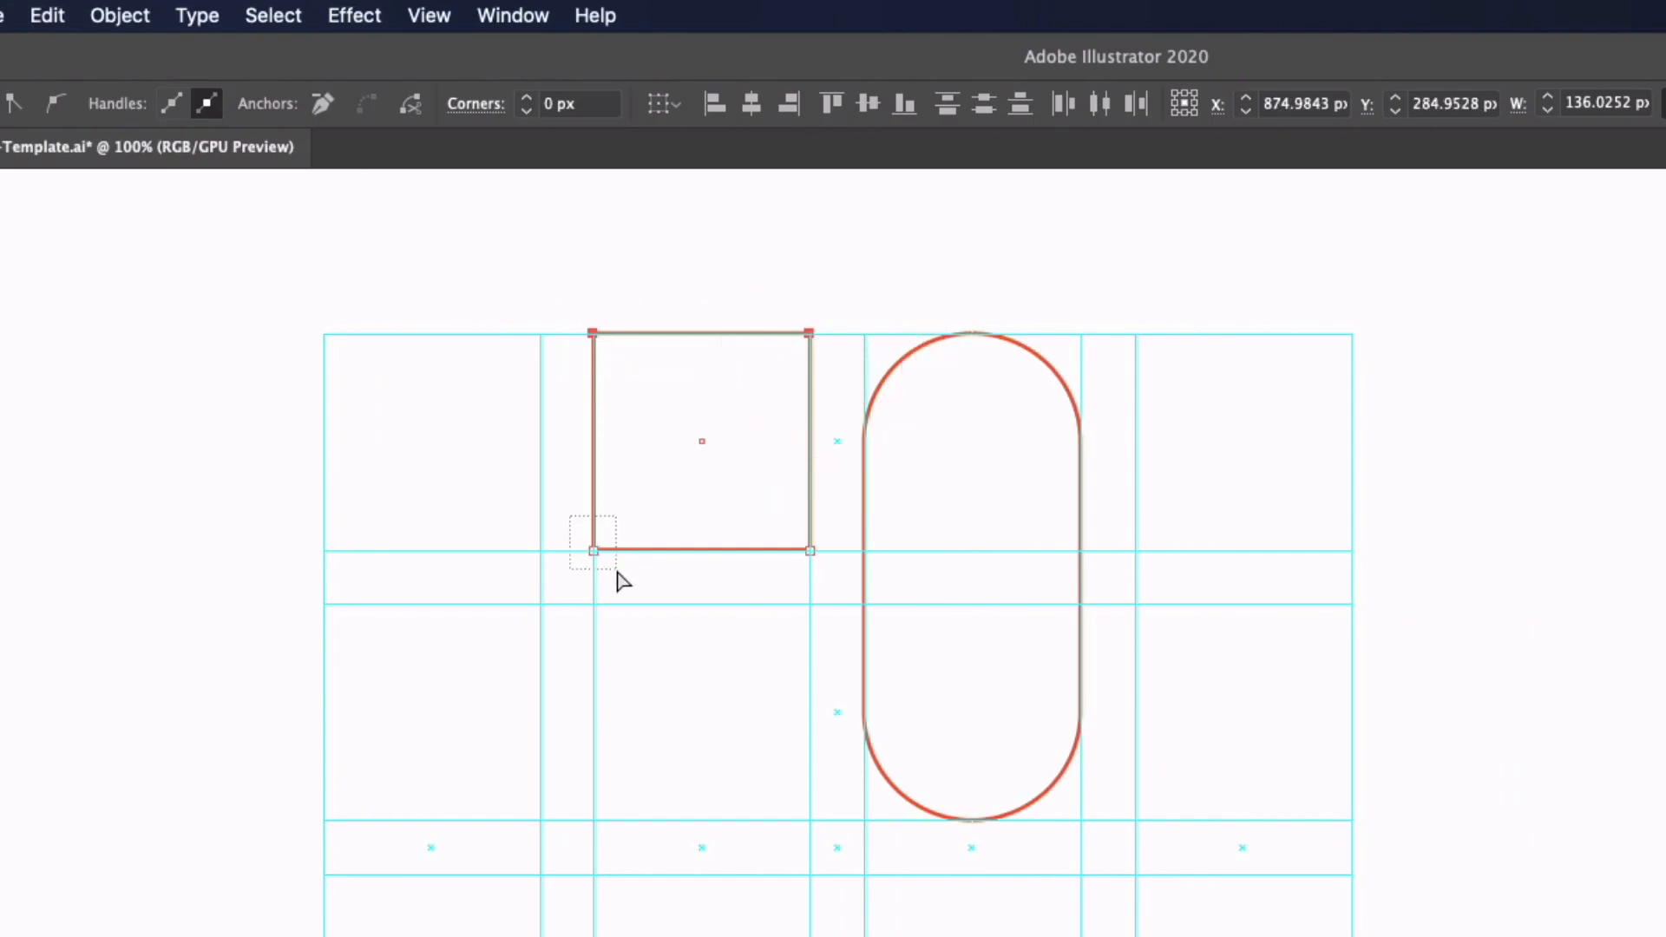
# - Round the square's selected corners to maximum radius, making a speech-bubble shape
pyautogui.click(594, 550)
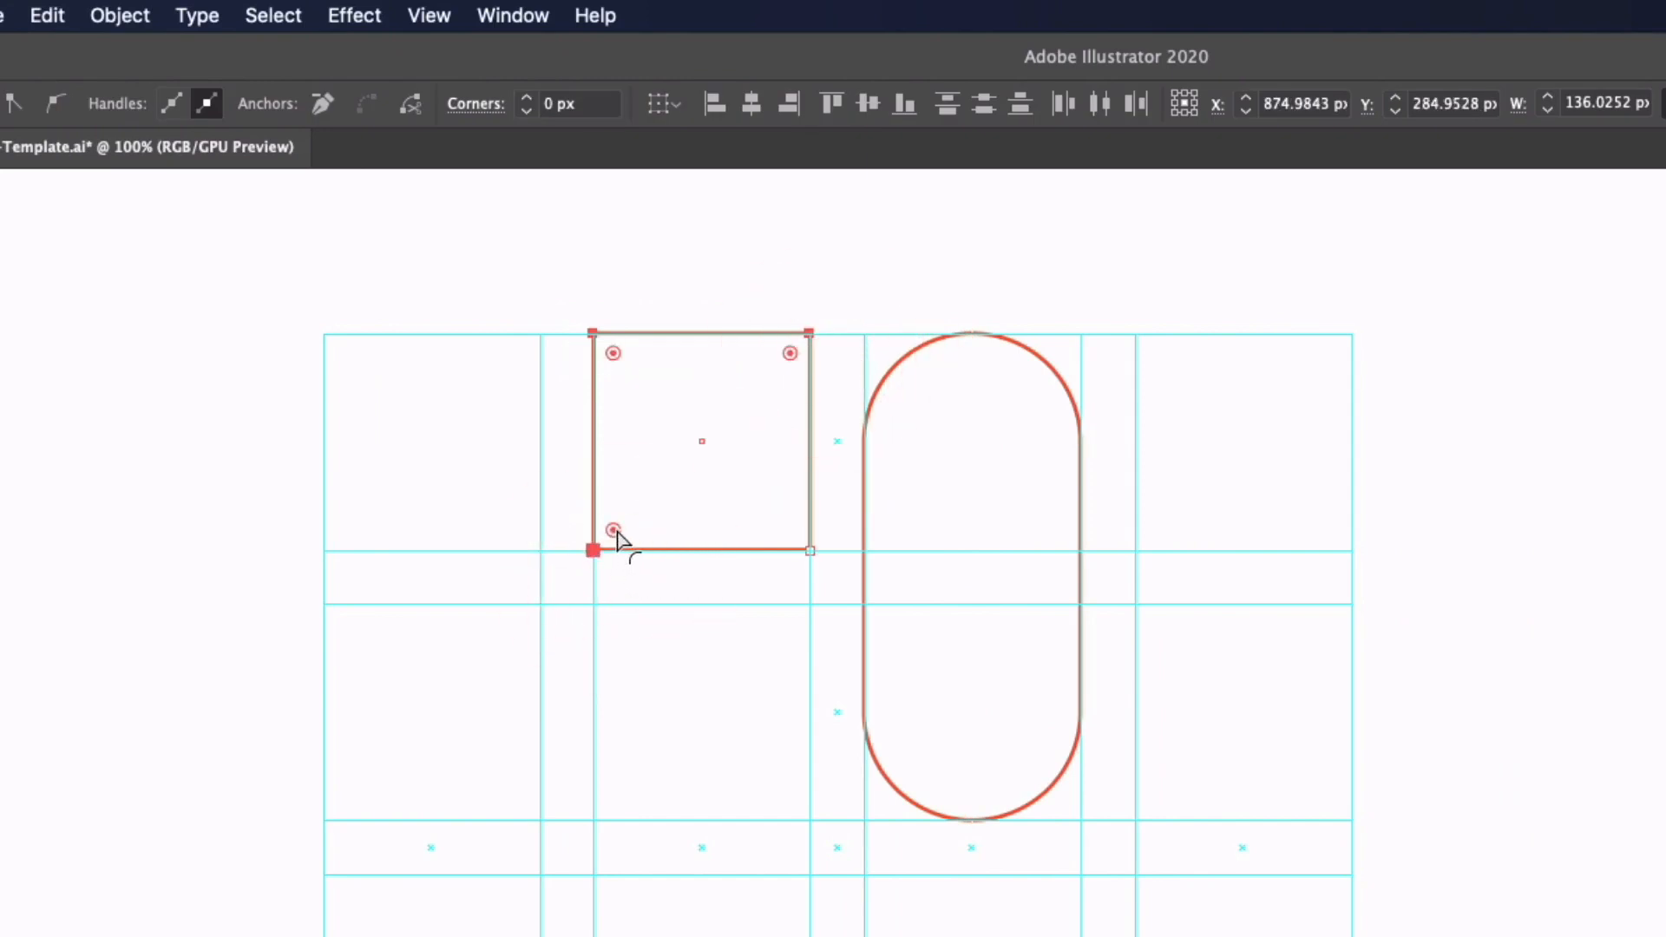
pyautogui.moveTo(611, 529); pyautogui.dragTo(661, 480)
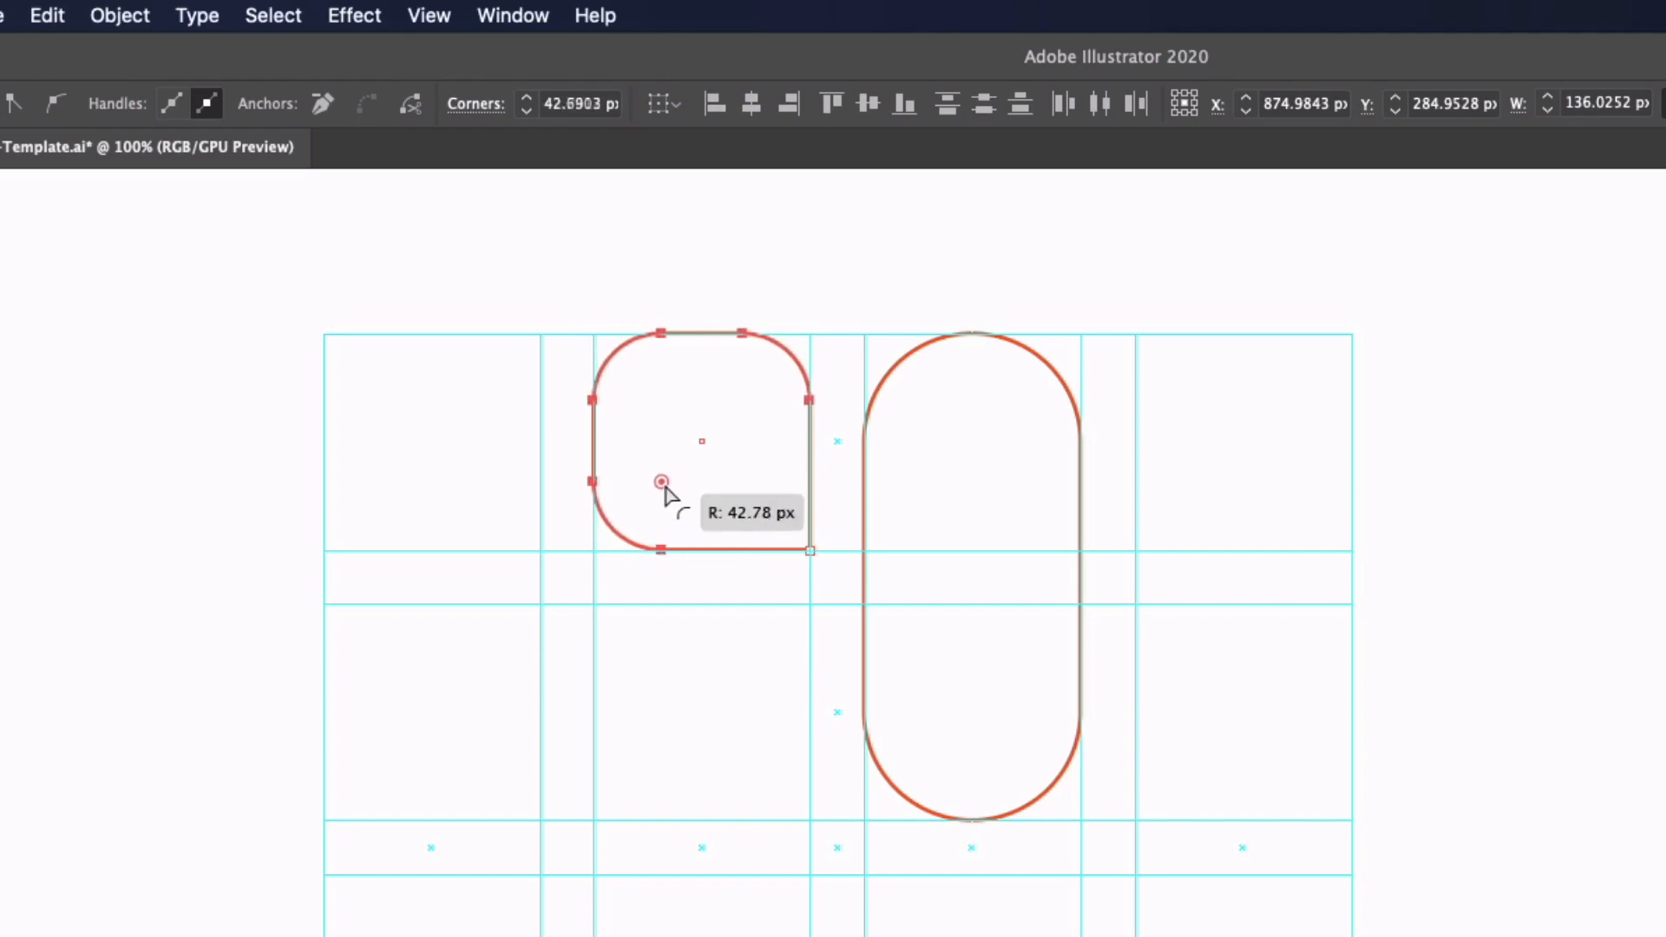
pyautogui.moveTo(661, 480); pyautogui.dragTo(701, 441)
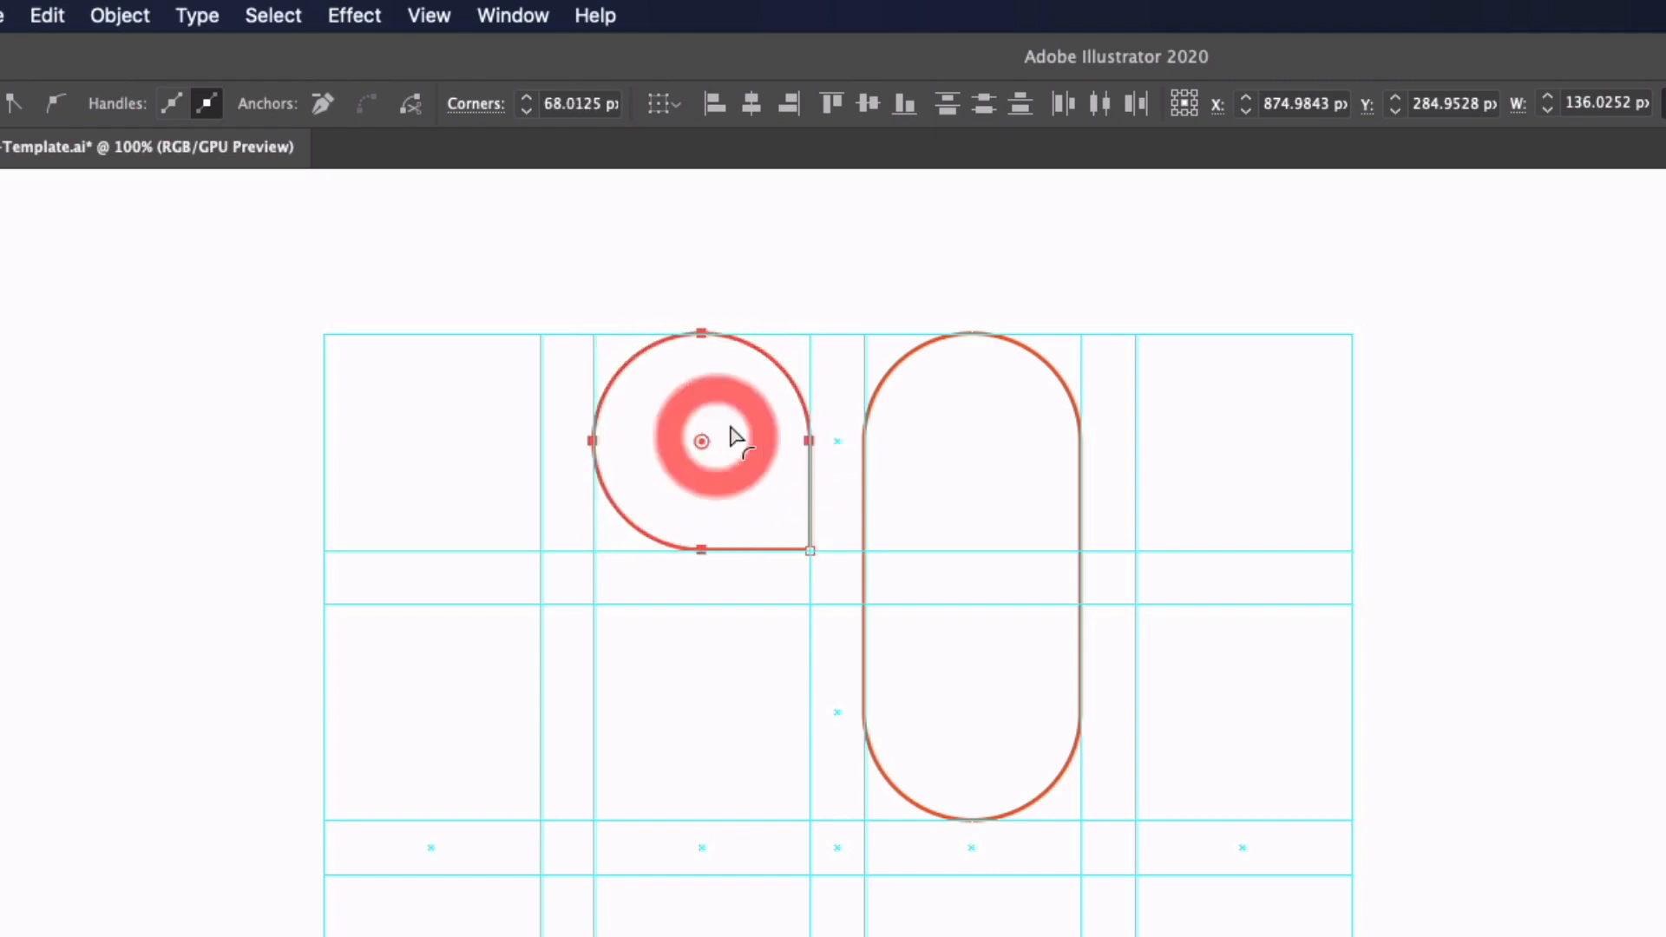
pyautogui.click(701, 441)
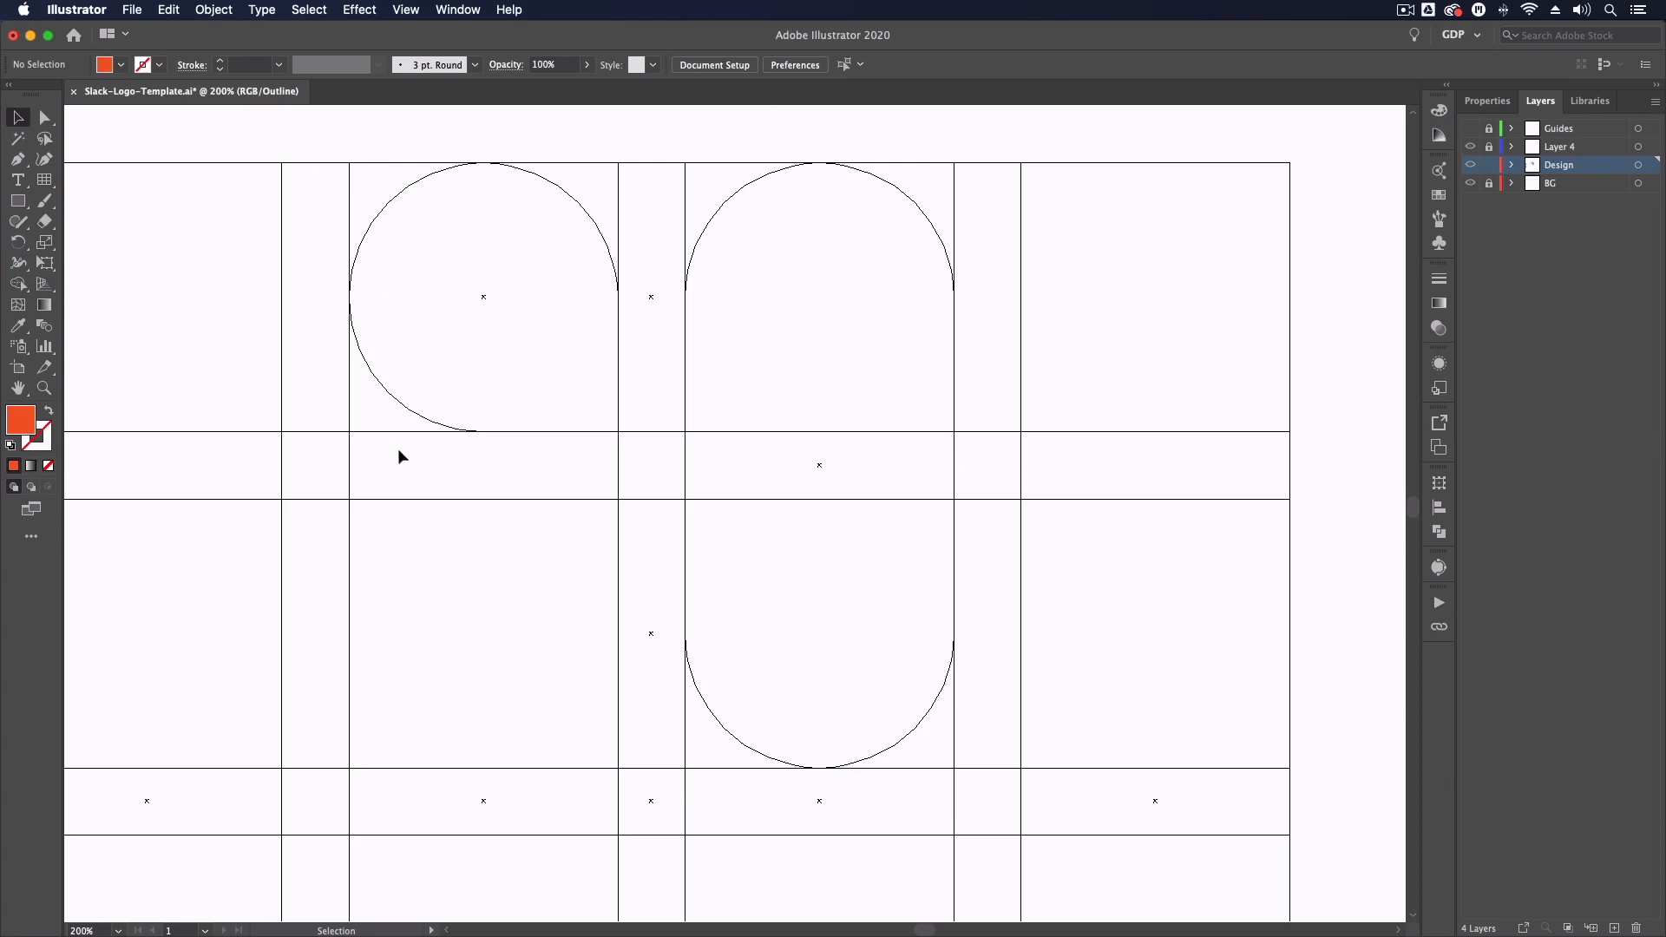
pyautogui.moveTo(523, 473)
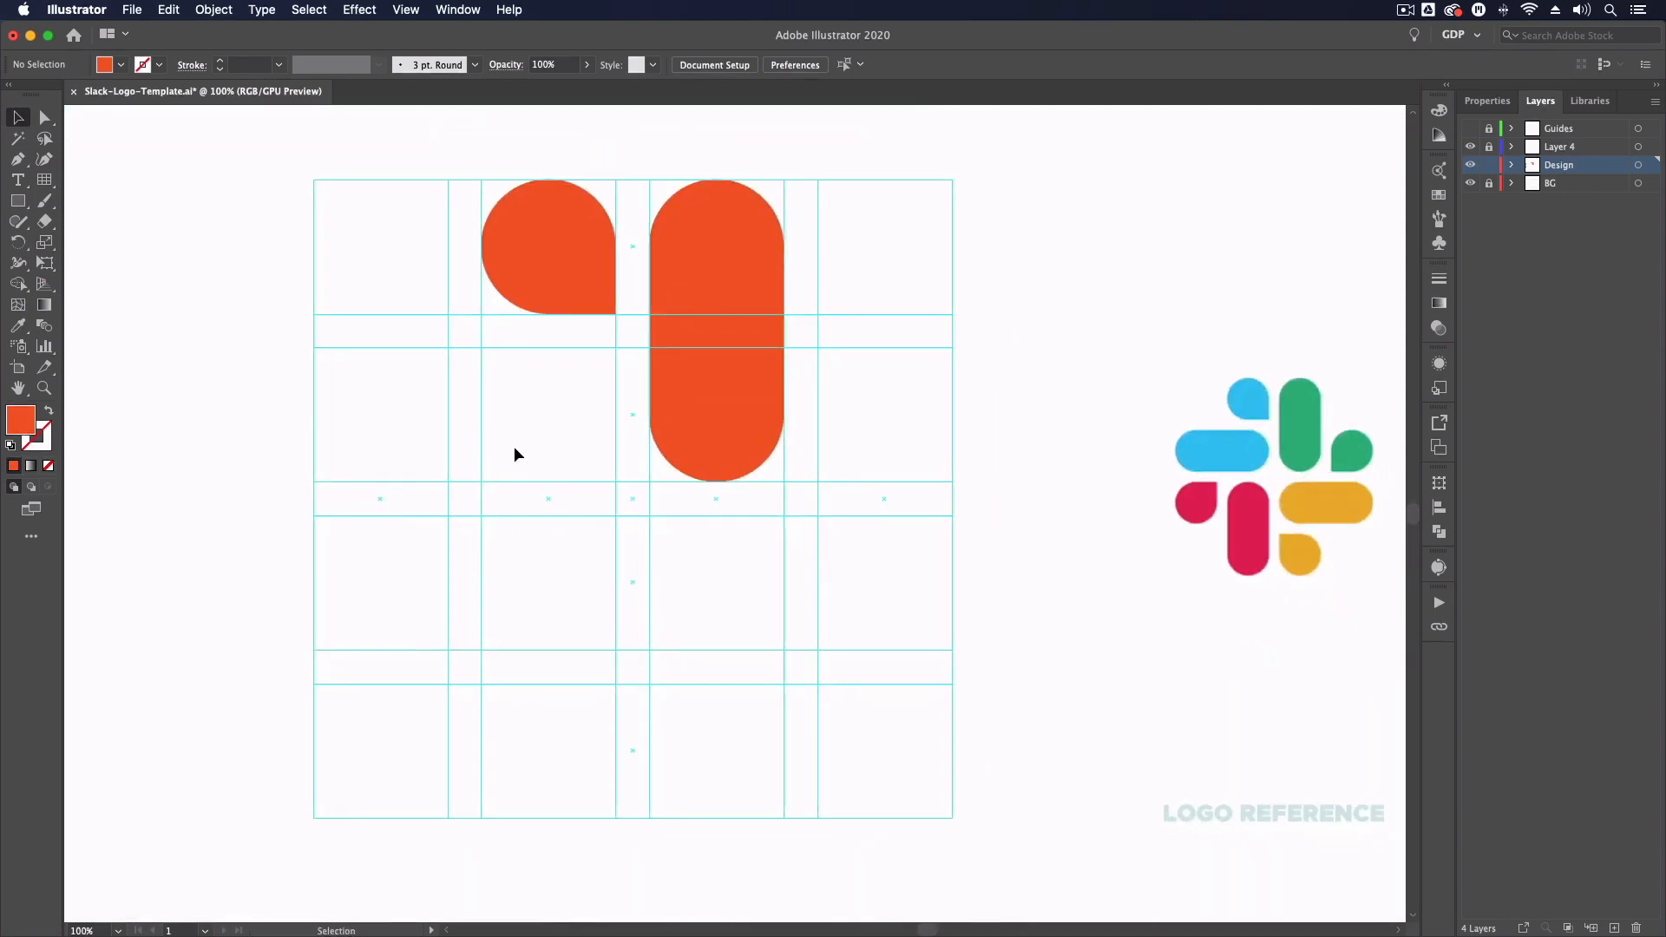
pyautogui.moveTo(521, 442)
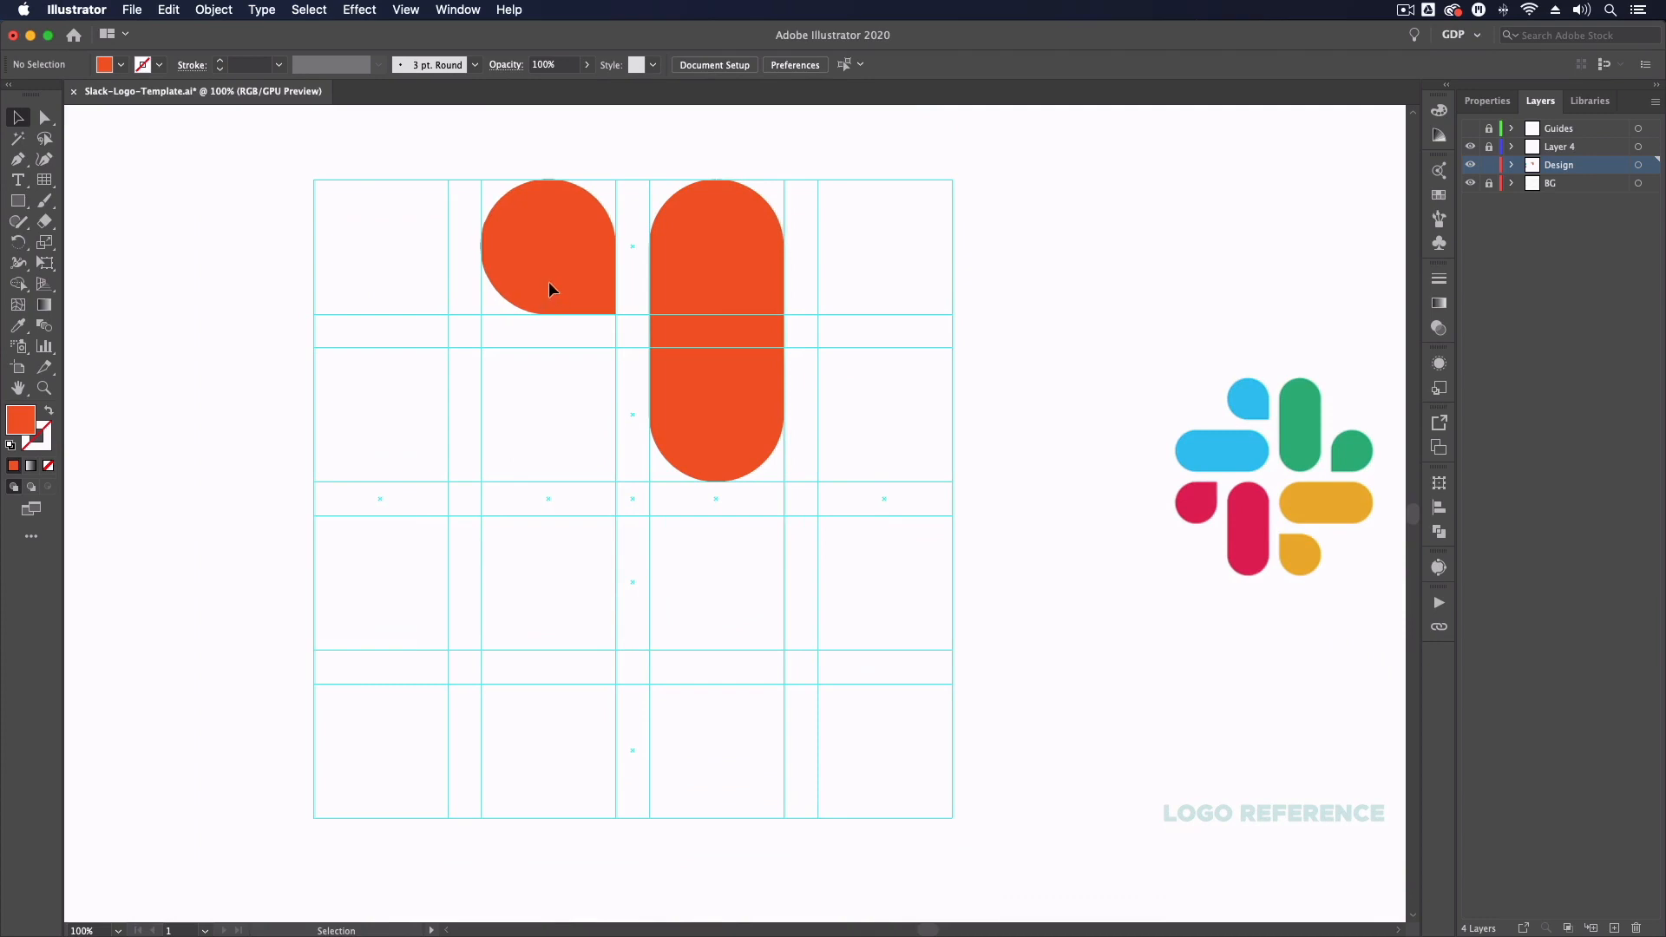
# - Select the shapes and make a 90° rotated copy around the grid centre
pyautogui.click(546, 247)
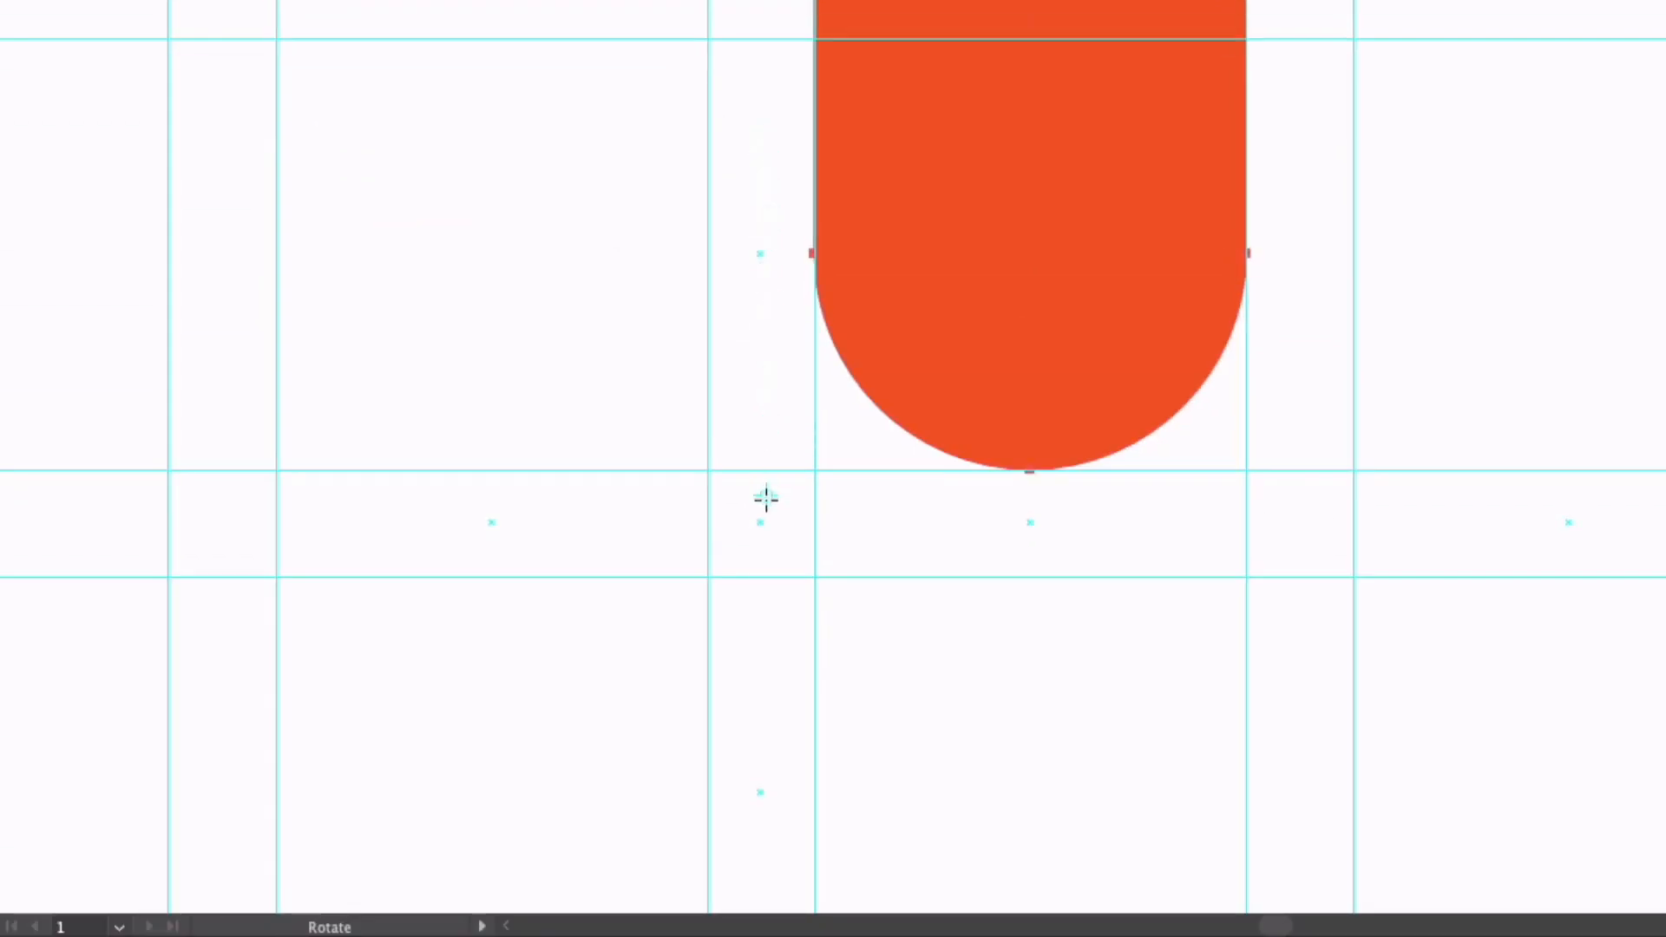
pyautogui.moveTo(760, 522)
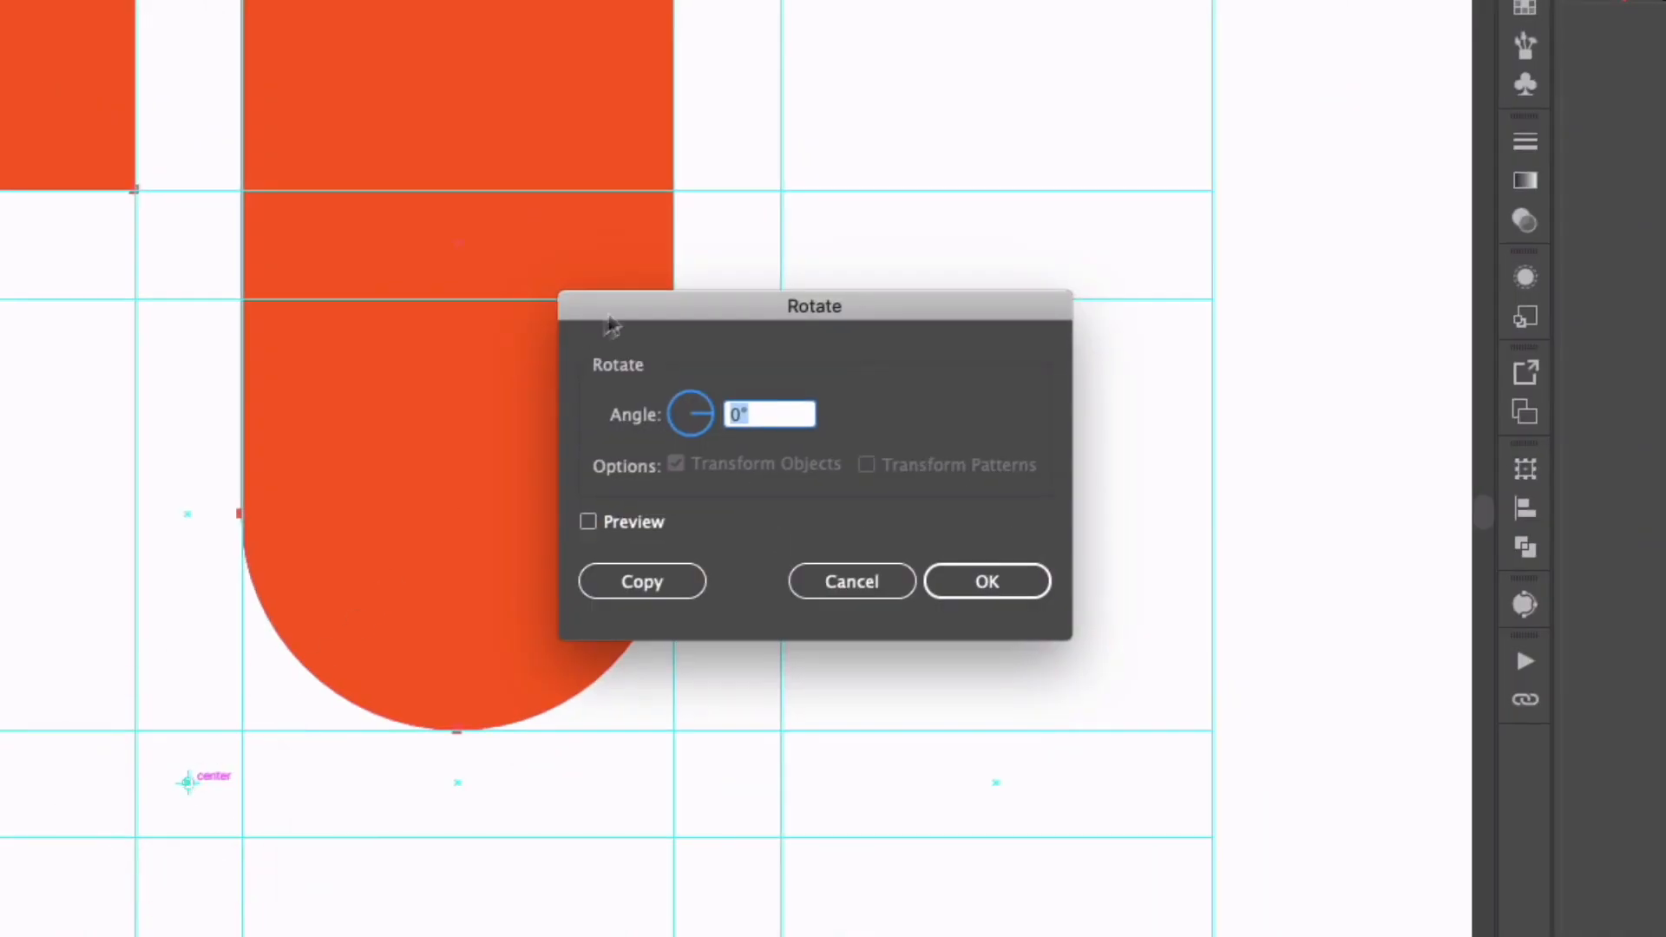
pyautogui.click(769, 415)
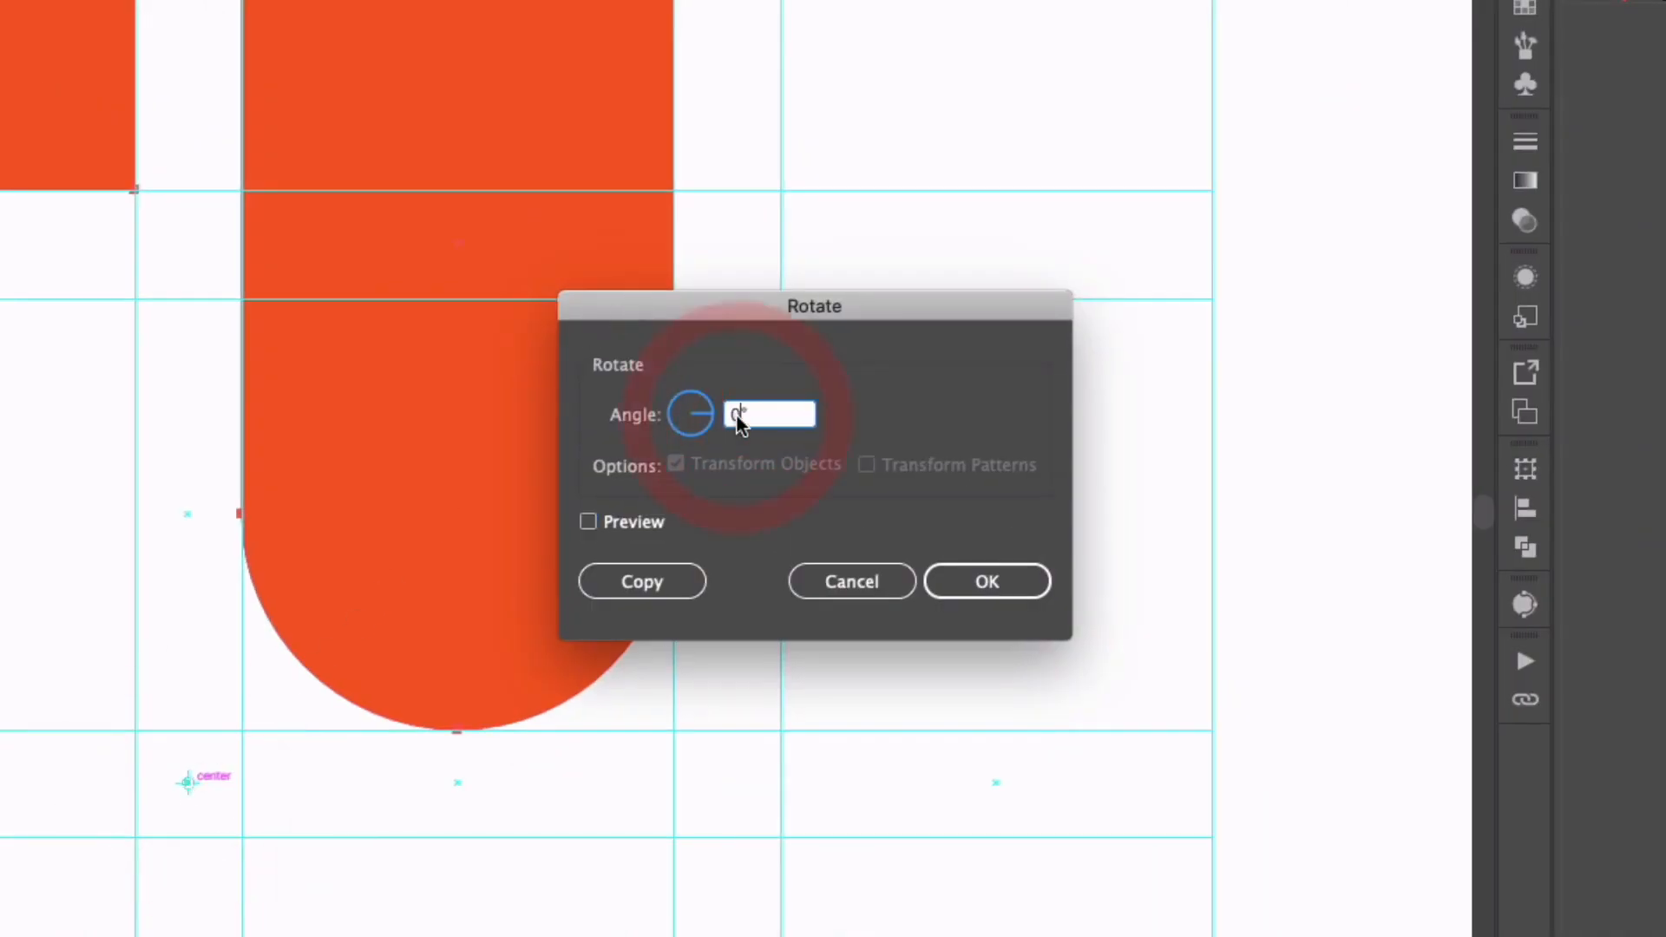
pyautogui.write('90')
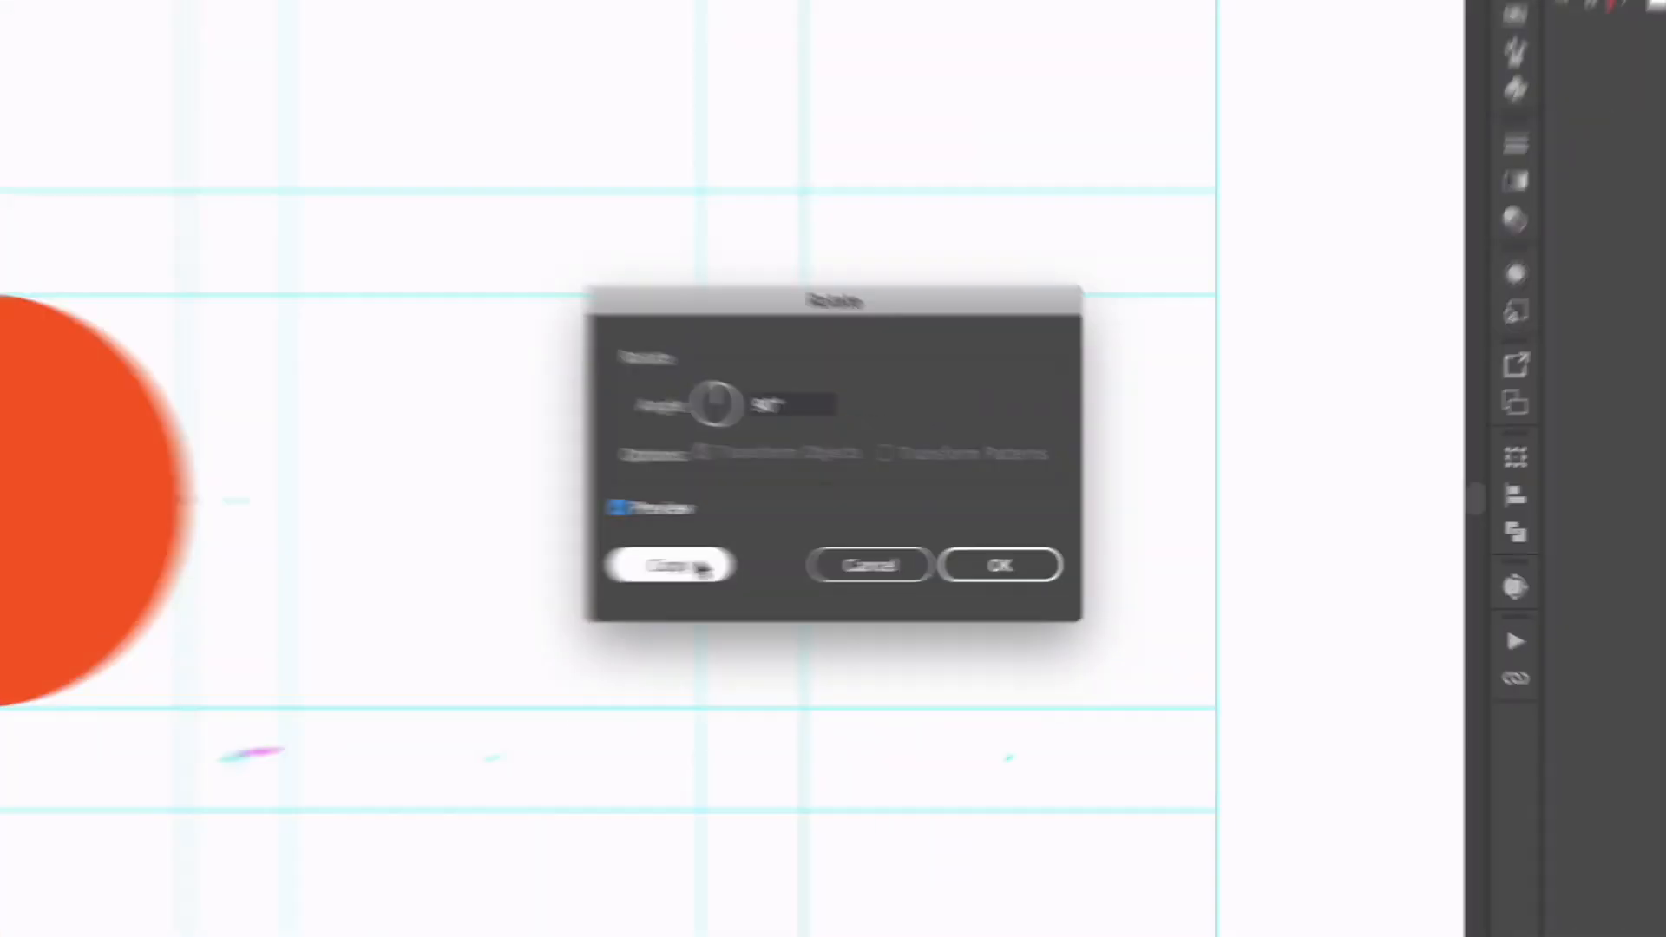
pyautogui.click(670, 564)
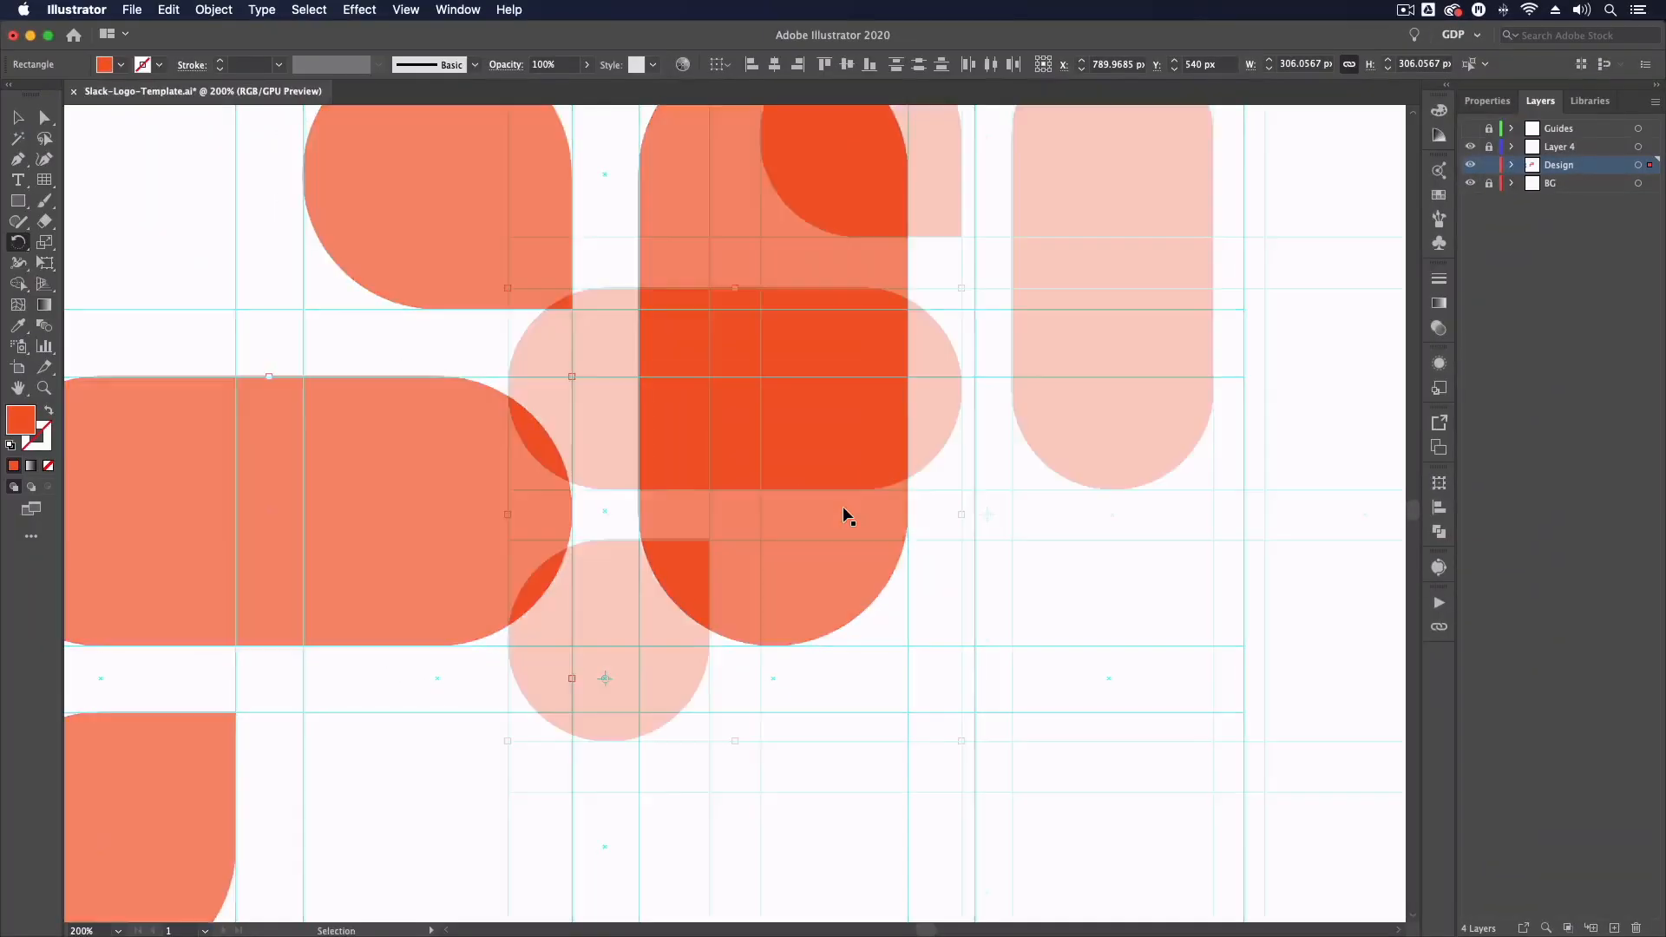